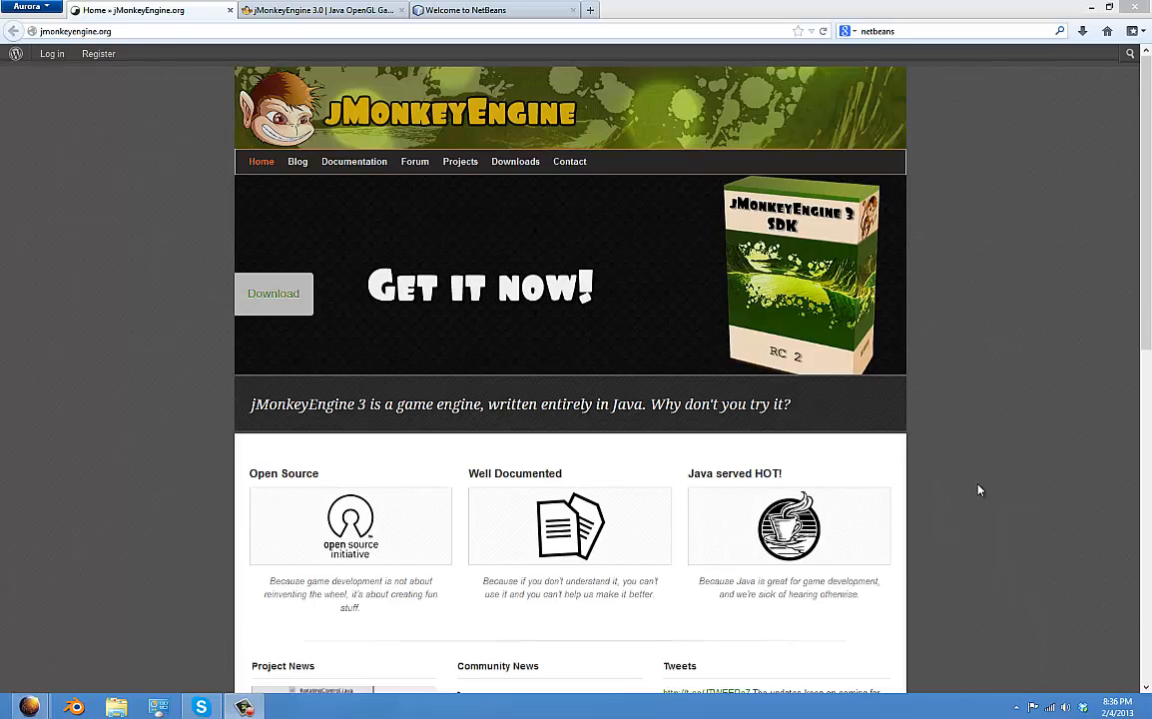
mouse_move(843, 366)
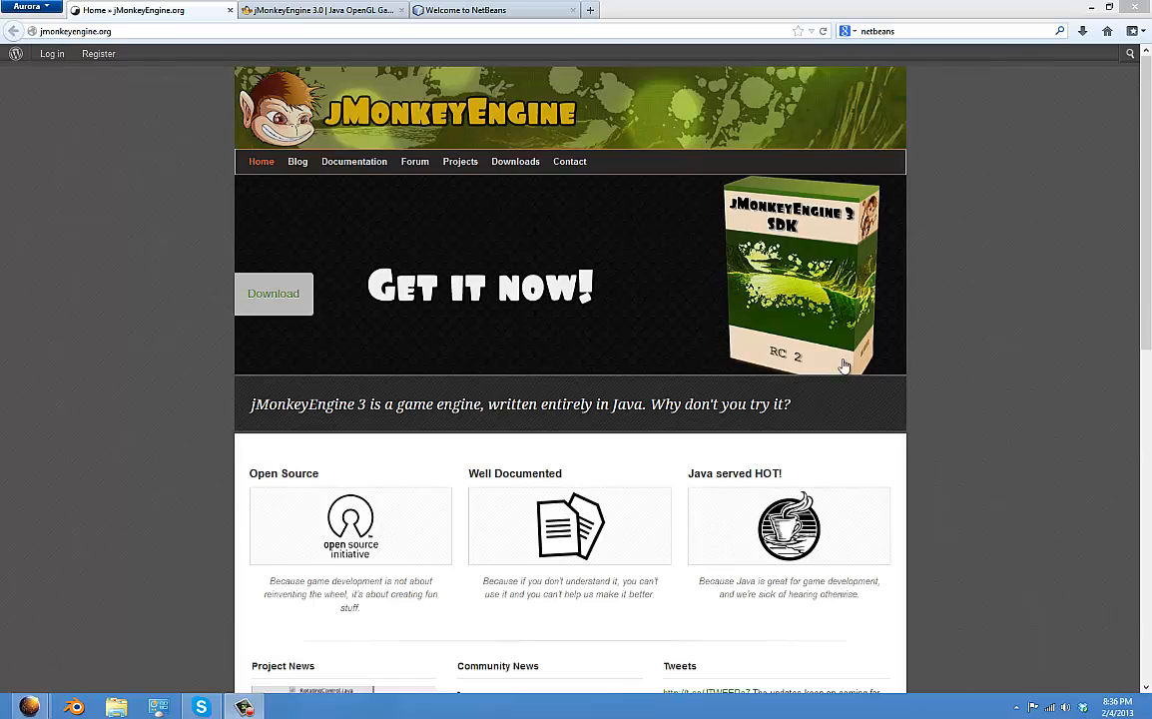
- Follow the link from jmonkeyengine.org to the jMonkeyEngine 3.0 website
left_click(354, 161)
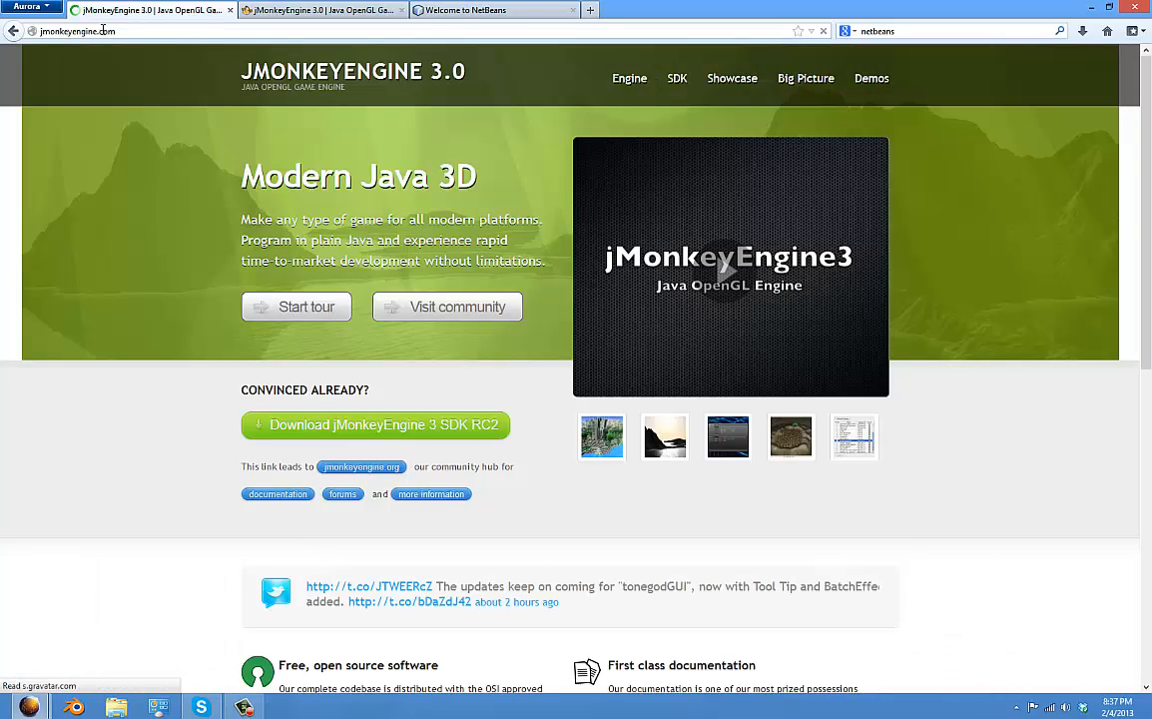
- Open the Engine page and scroll through the jMonkeyEngine feature list
left_click(629, 78)
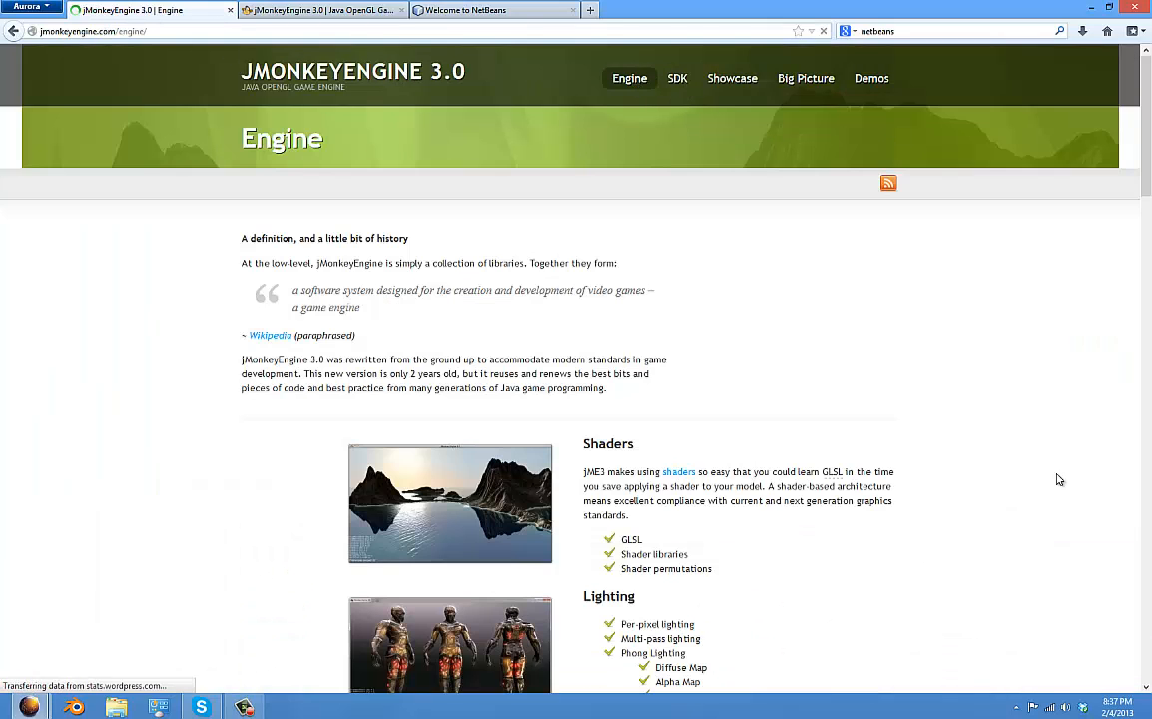
scroll("down", 3)
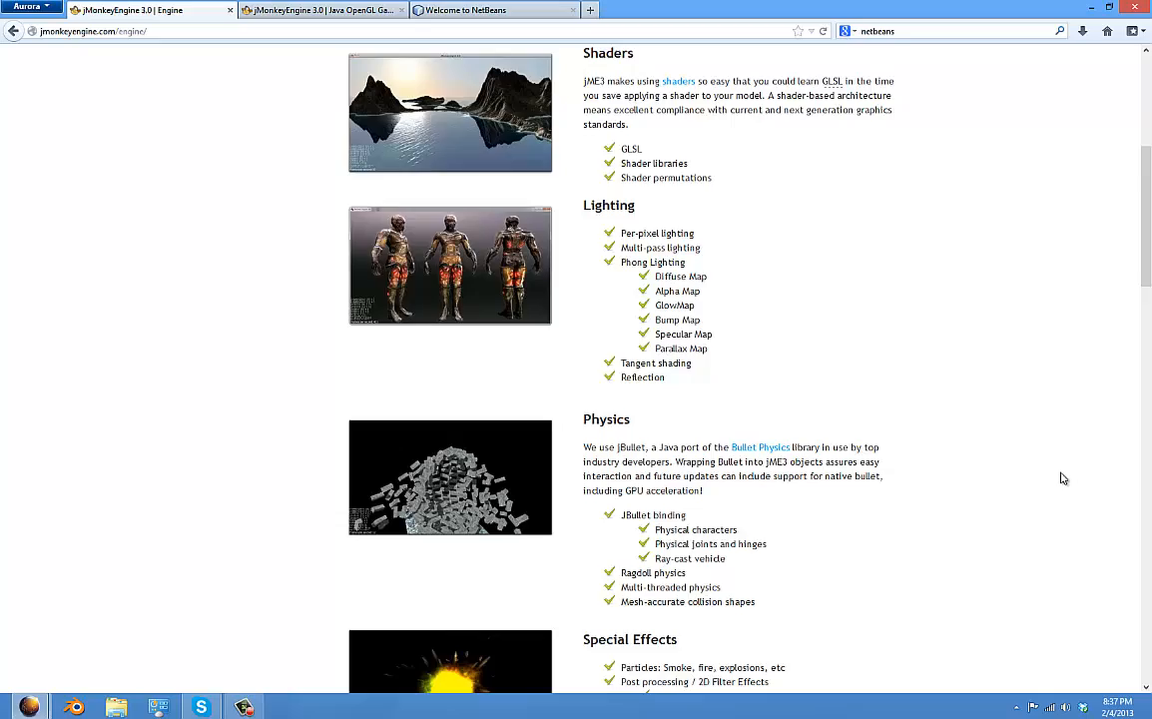
scroll("down", 3)
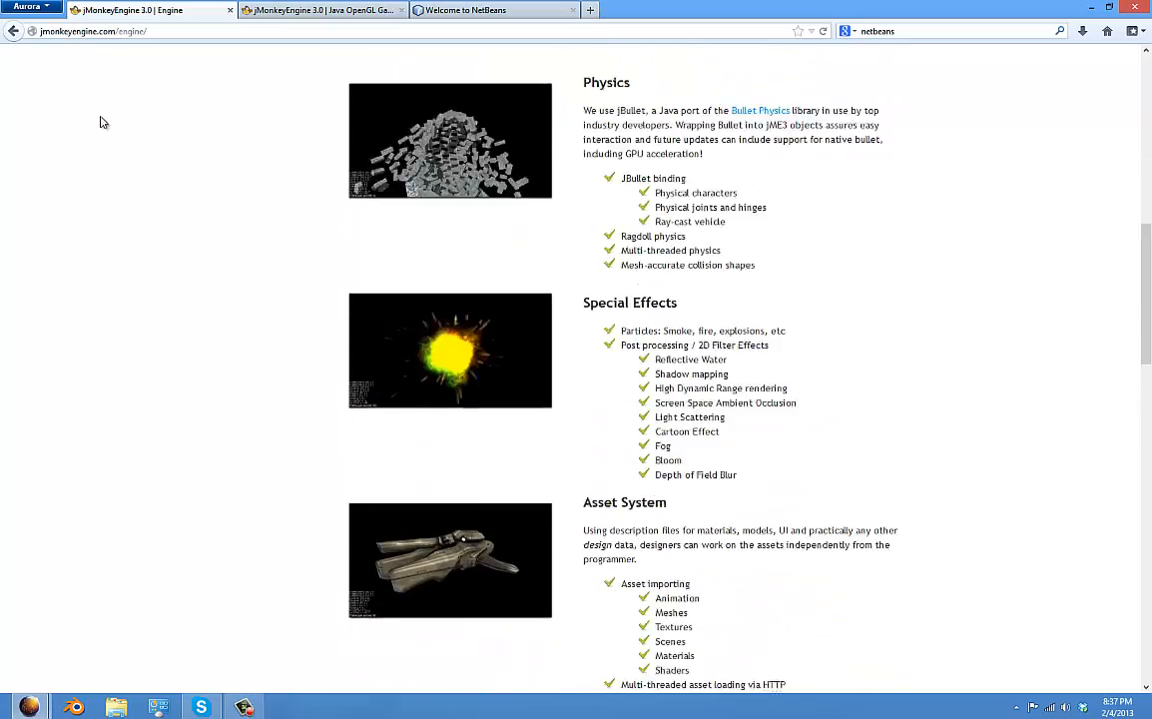
scroll("up", 3)
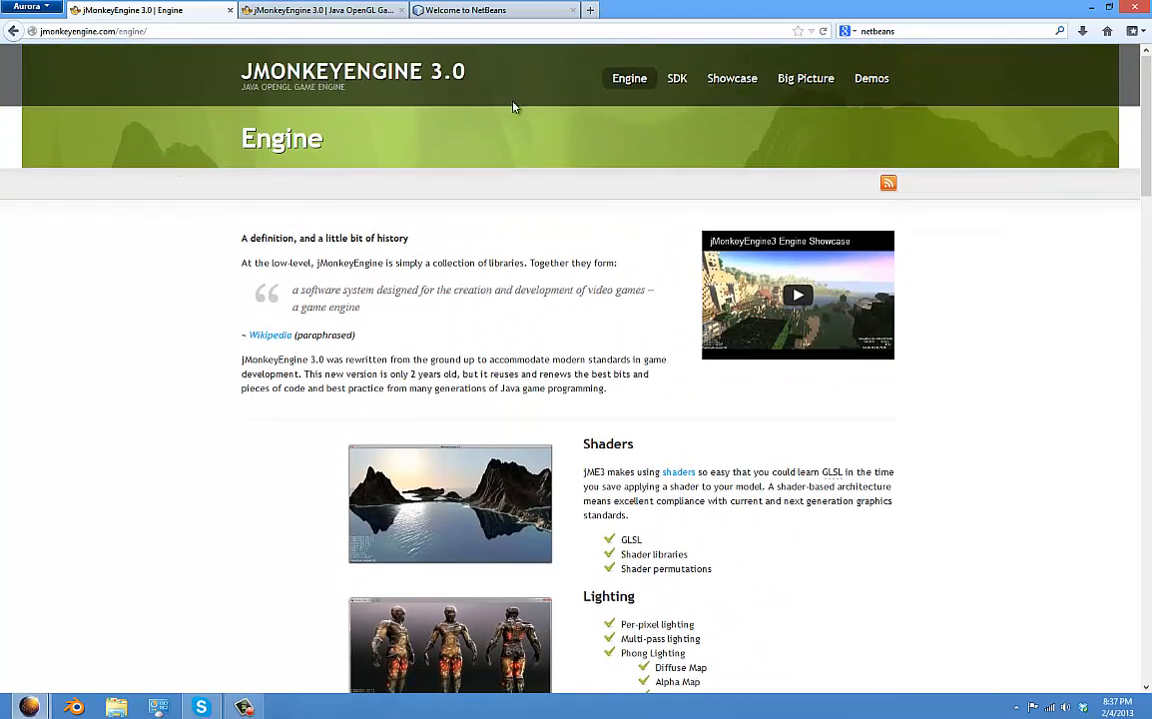
mouse_move(816, 131)
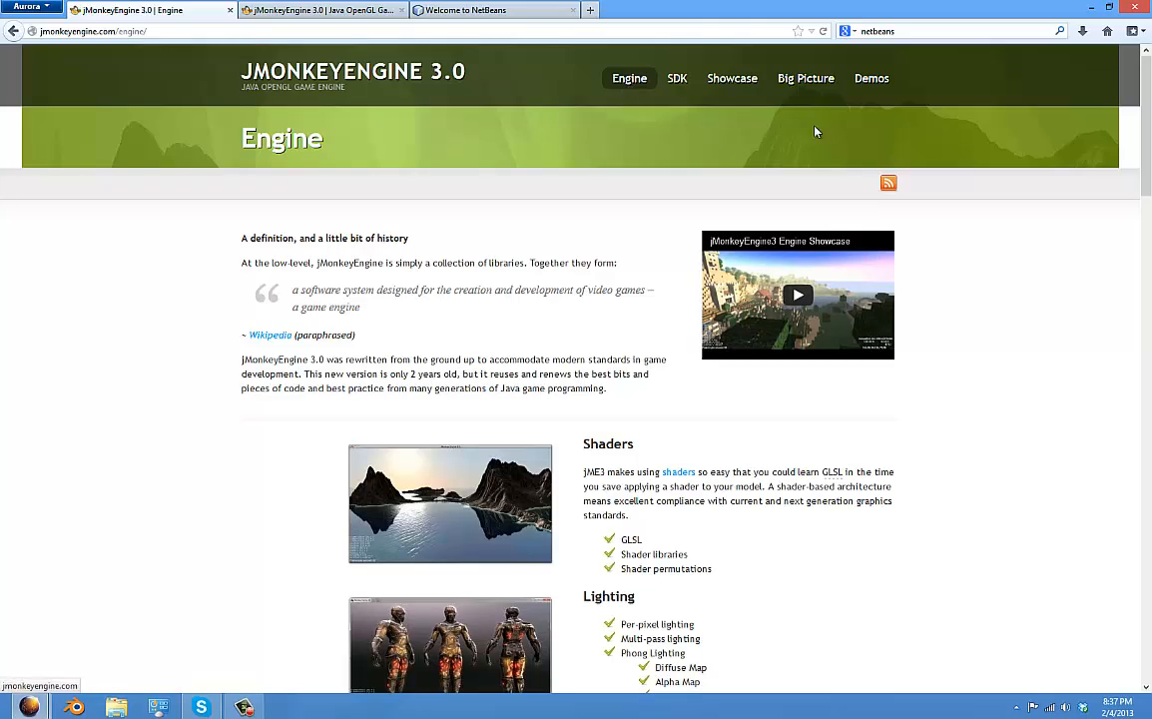
scroll("down", 3)
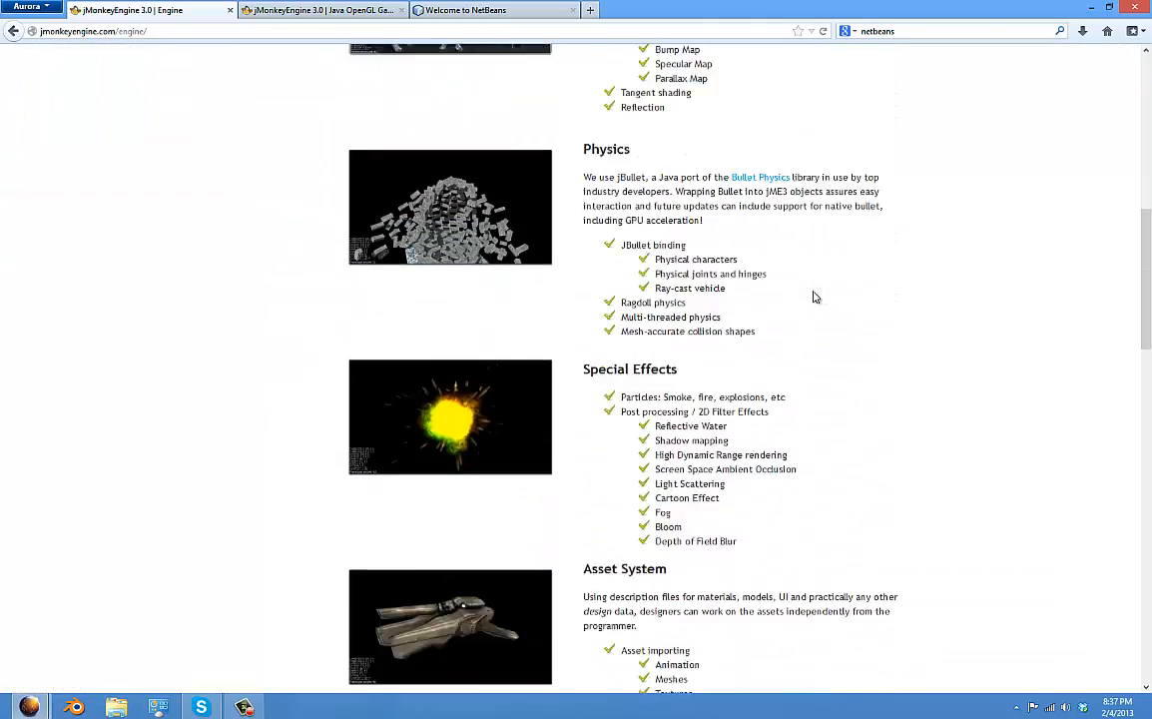
scroll("down", 3)
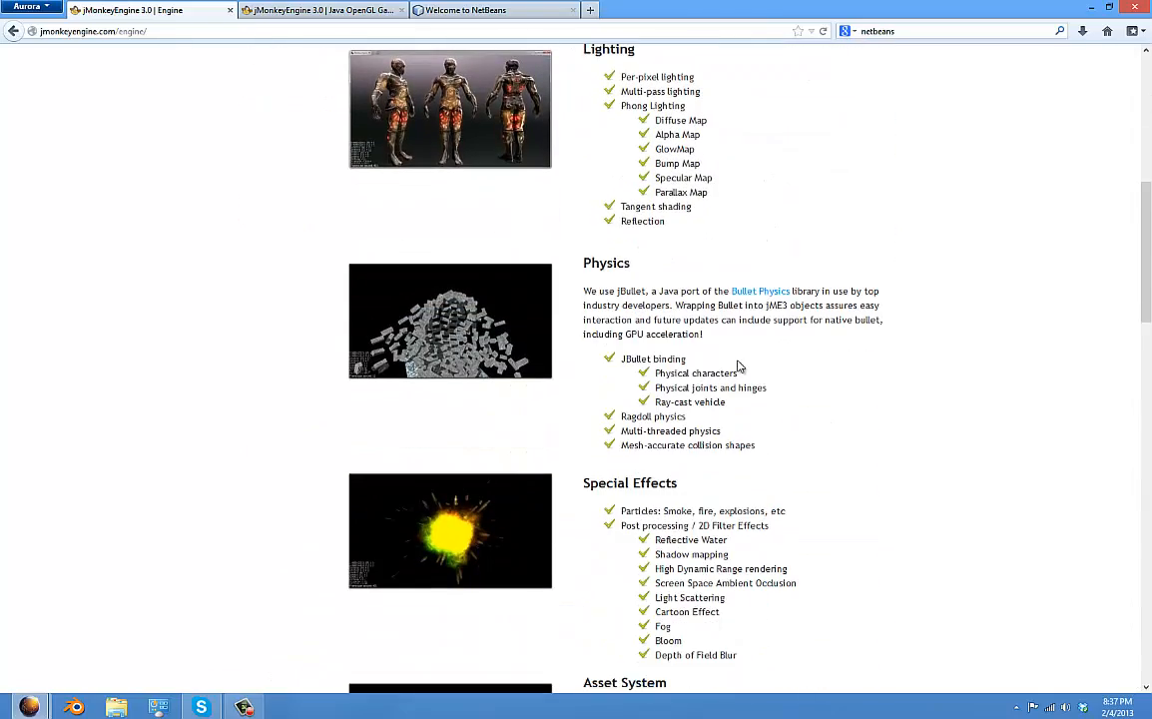
scroll("up", 3)
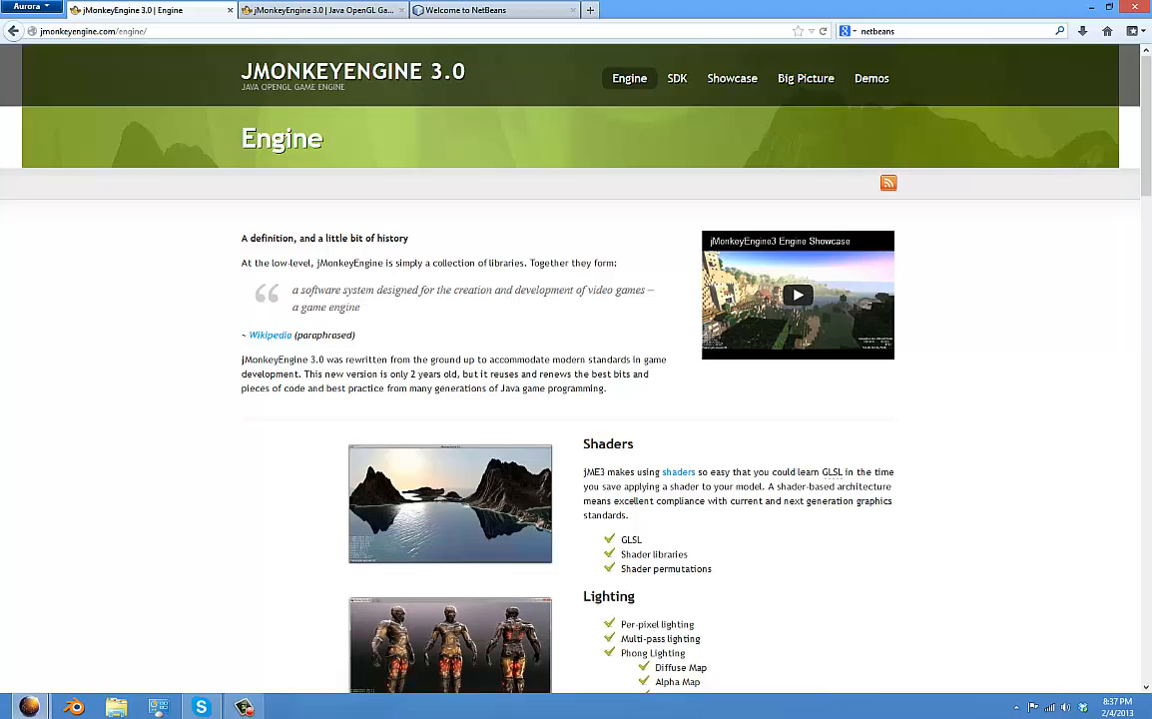
scroll("down", 3)
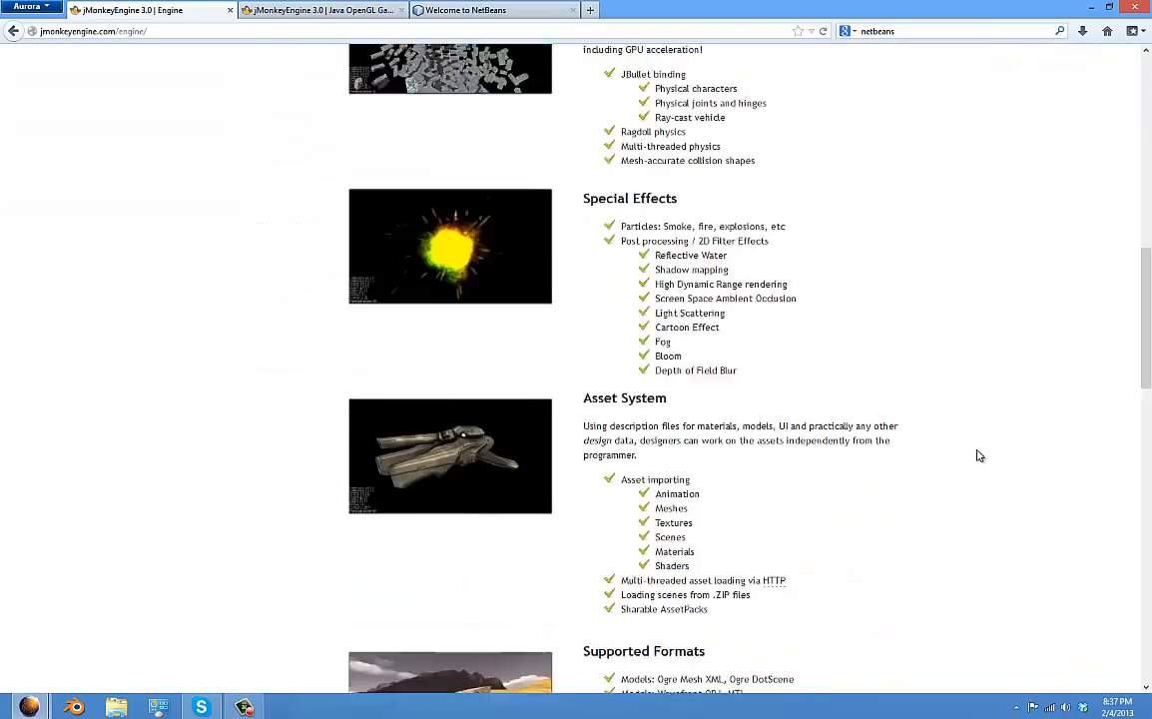
scroll("down", 3)
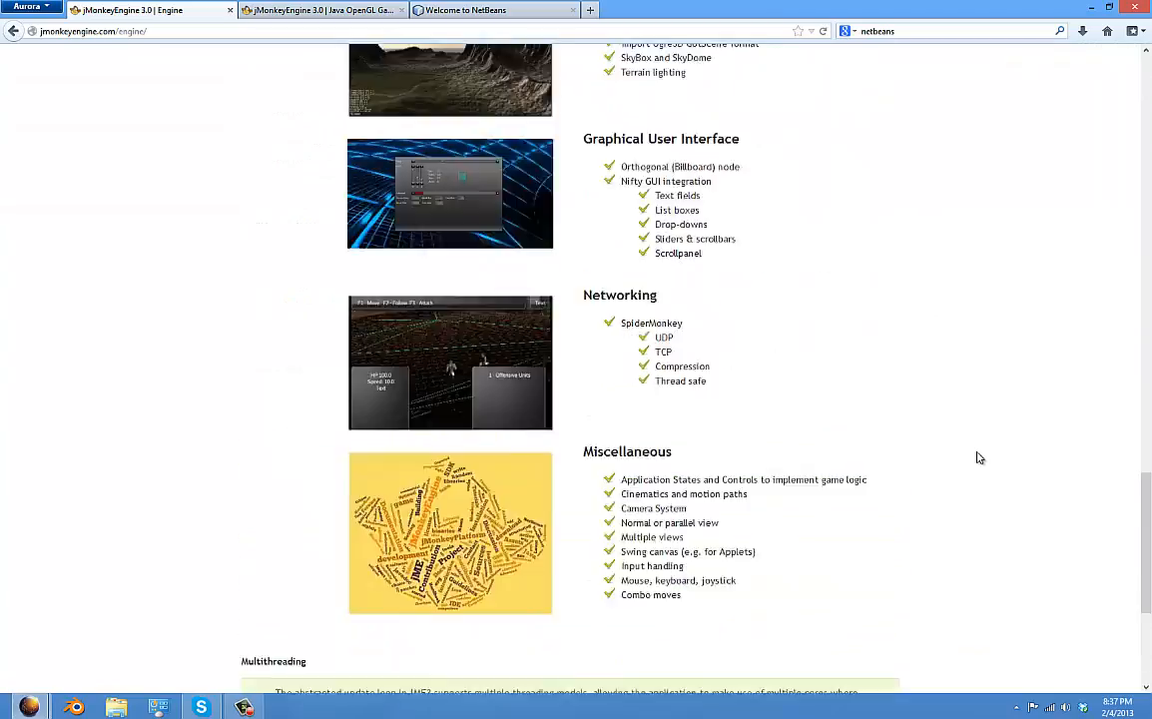
scroll("up", 3)
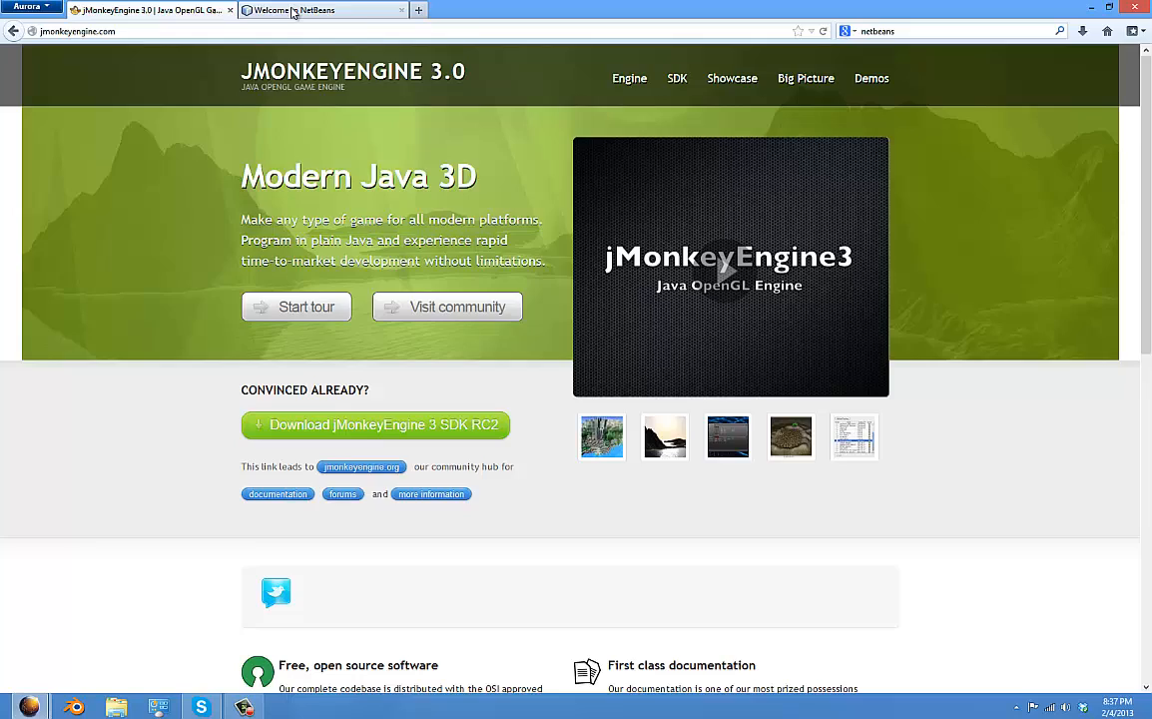
- Switch to the Welcome to NetBeans tab and reload netbeans.org
left_click(319, 10)
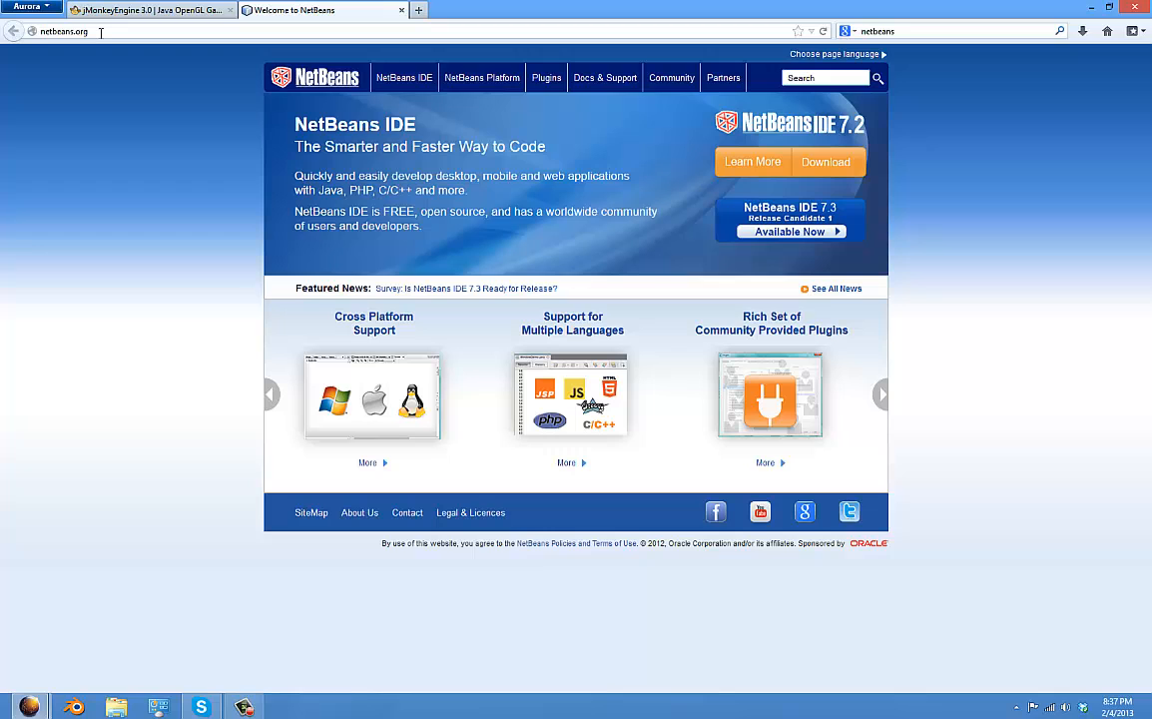
left_click(69, 31)
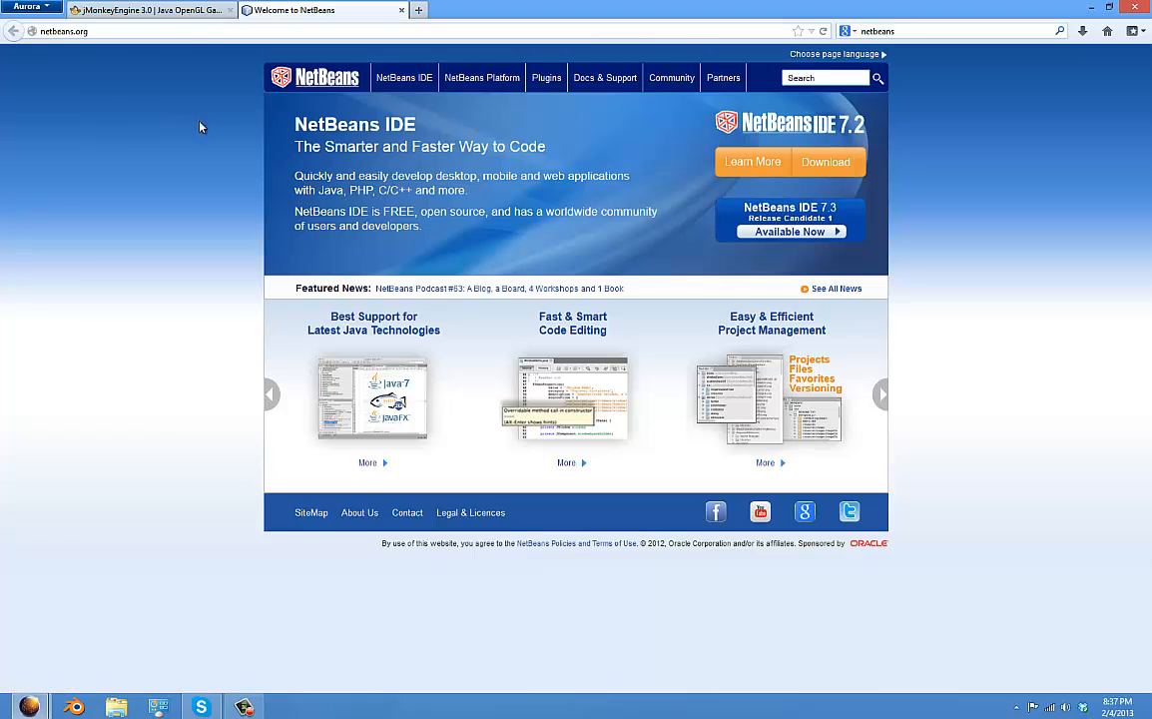
- Go to the NetBeans IDE 7.2.1 download page via the orange Download button
left_click(825, 161)
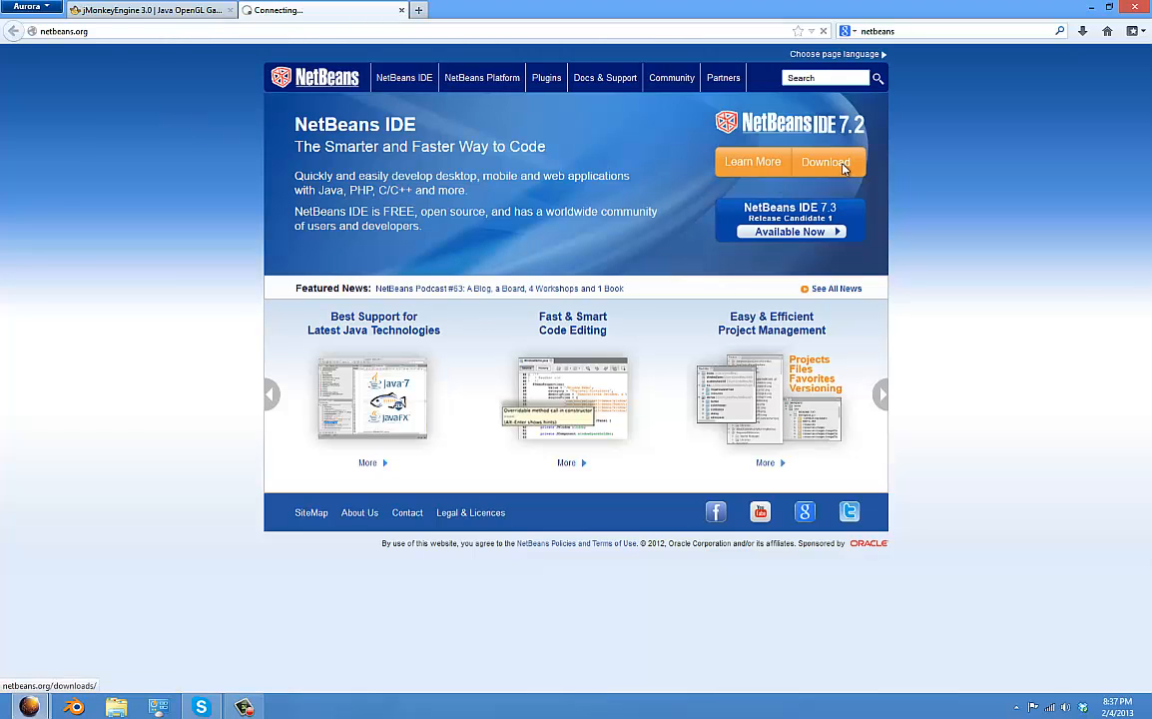
left_click(825, 162)
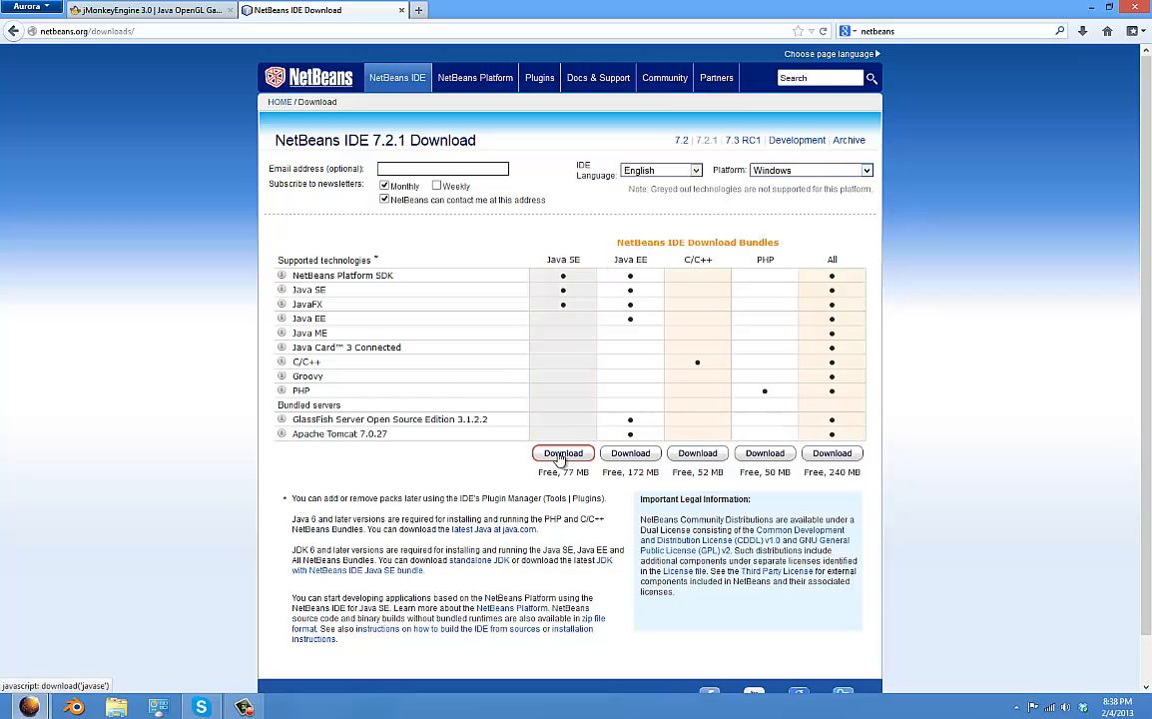
mouse_move(275, 267)
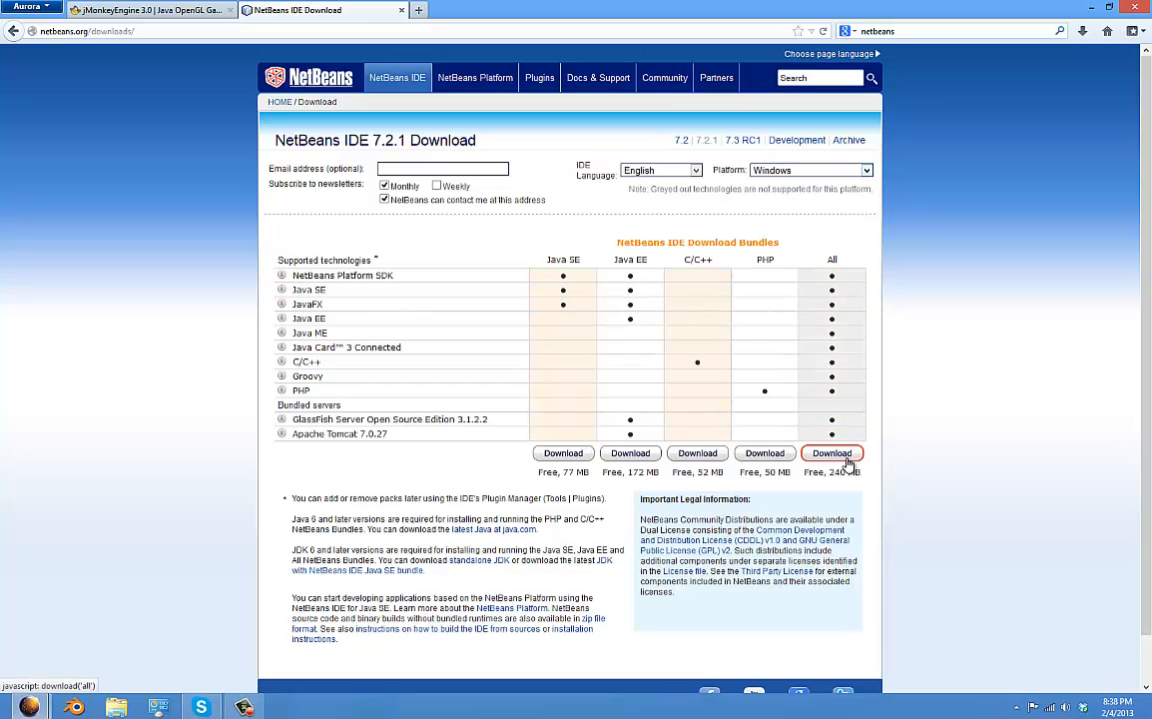
mouse_move(562, 452)
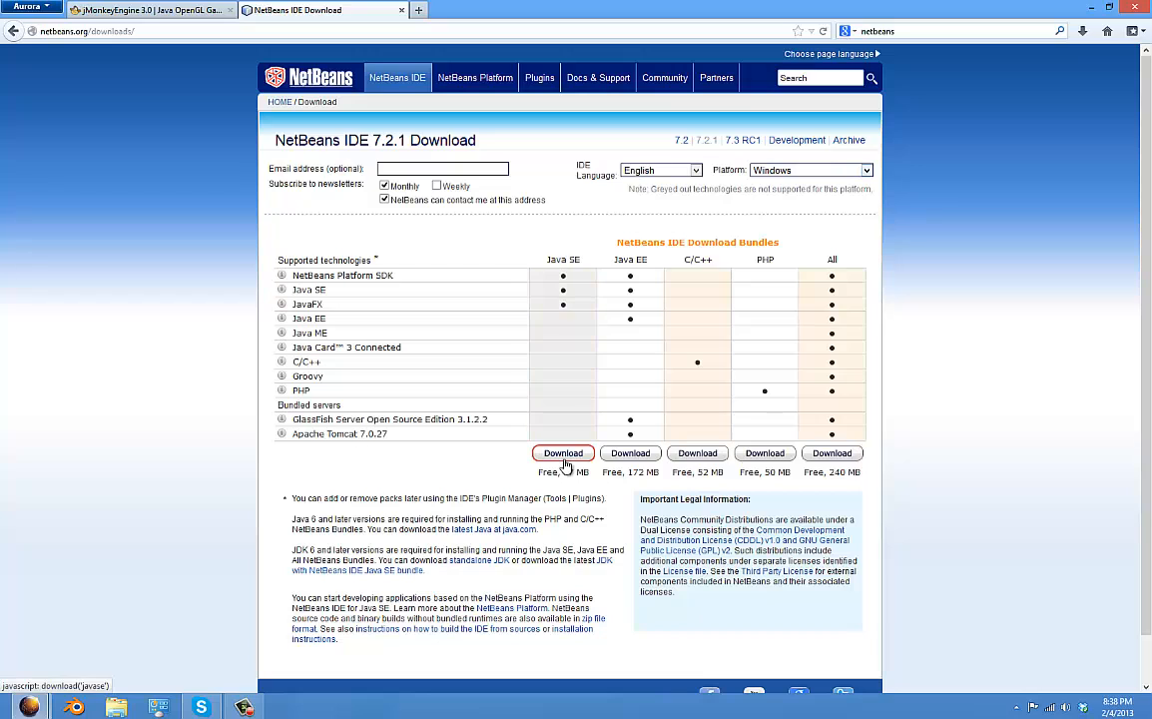
- Download the 76.4 MB NetBeans 7.2.1 Java SE installer for Windows
left_click(563, 452)
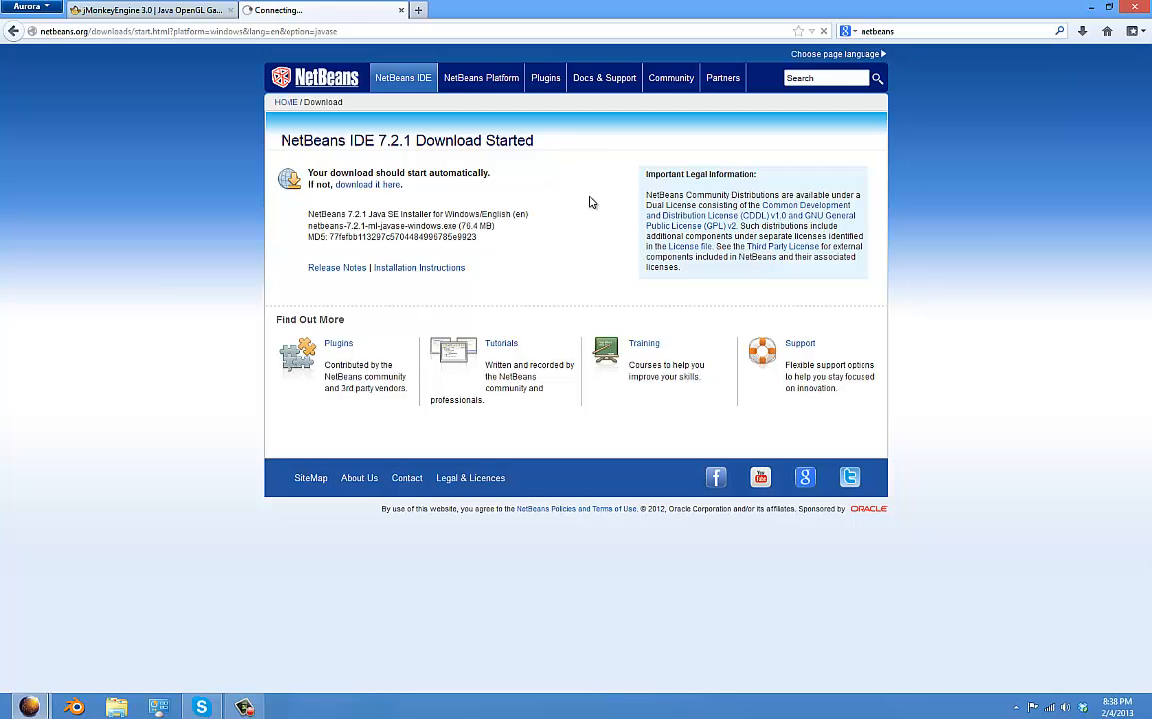
mouse_move(609, 156)
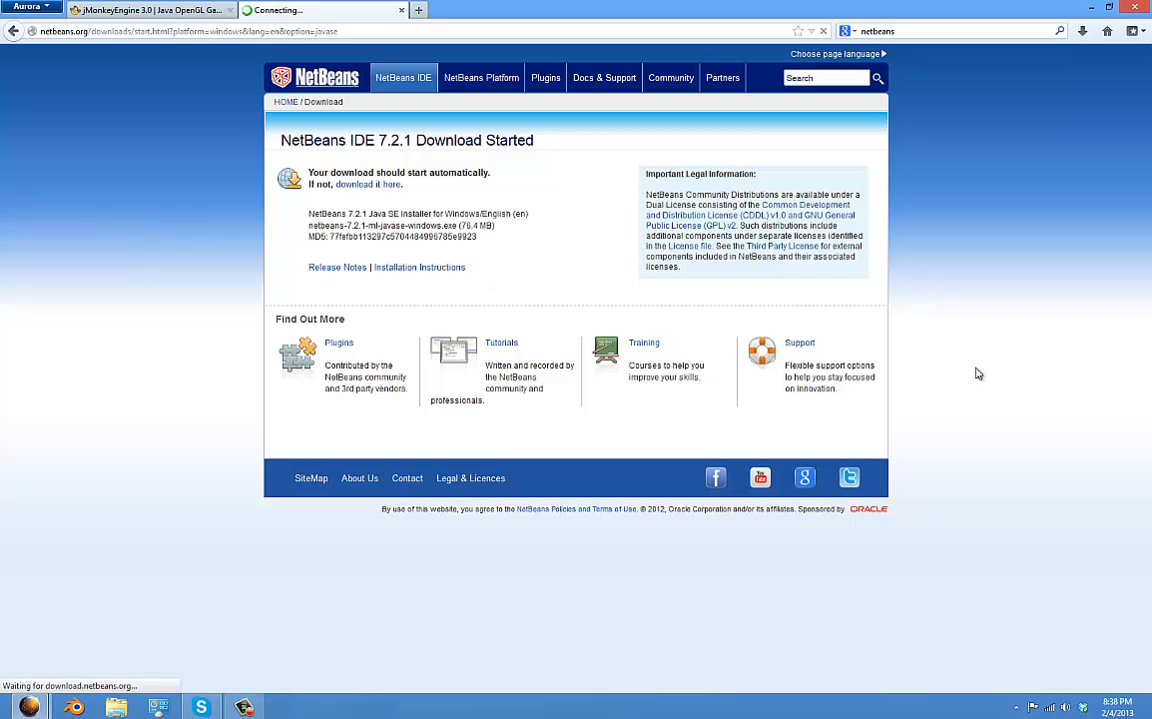
mouse_move(157, 155)
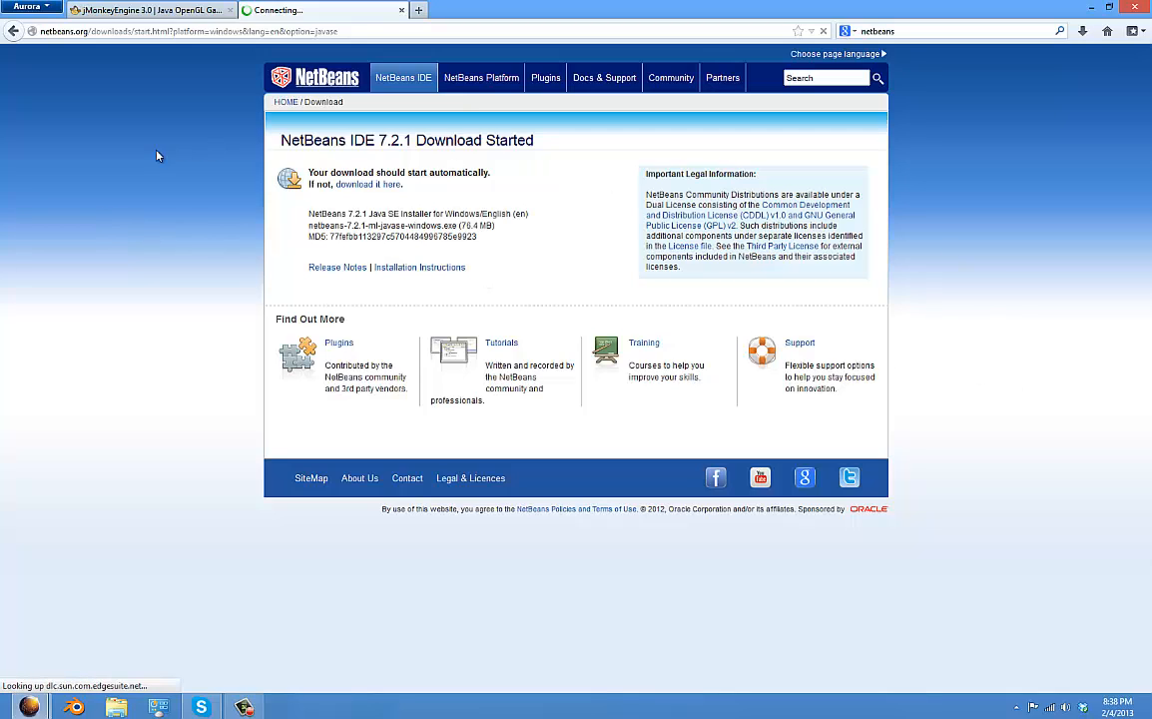
mouse_move(1092, 509)
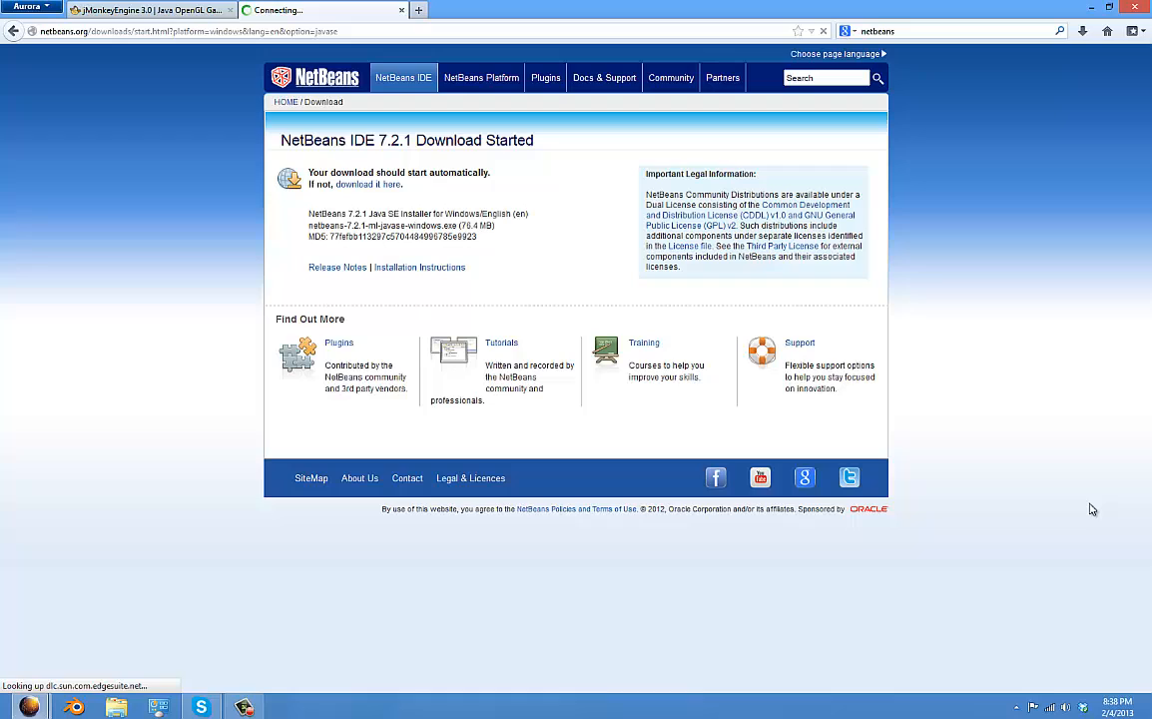
mouse_move(813, 228)
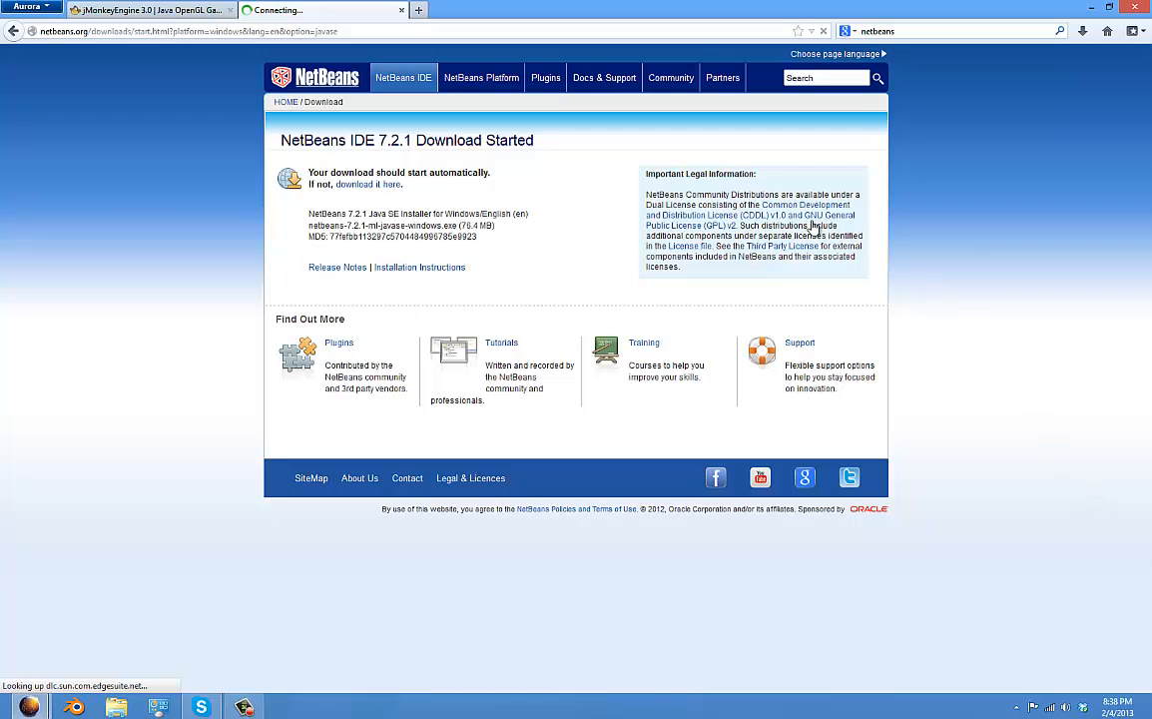
mouse_move(177, 279)
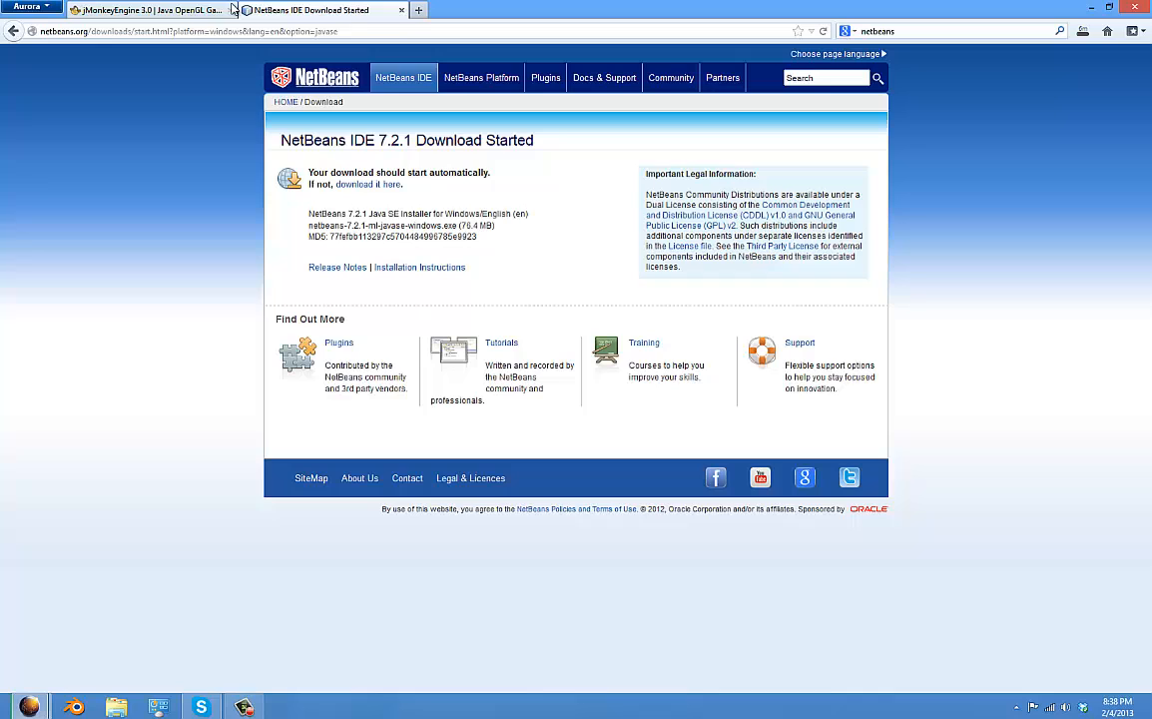
- Close the NetBeans download, PlanetSide 2 and AdF.ly tabs, entering the jmonkey address
left_click(150, 10)
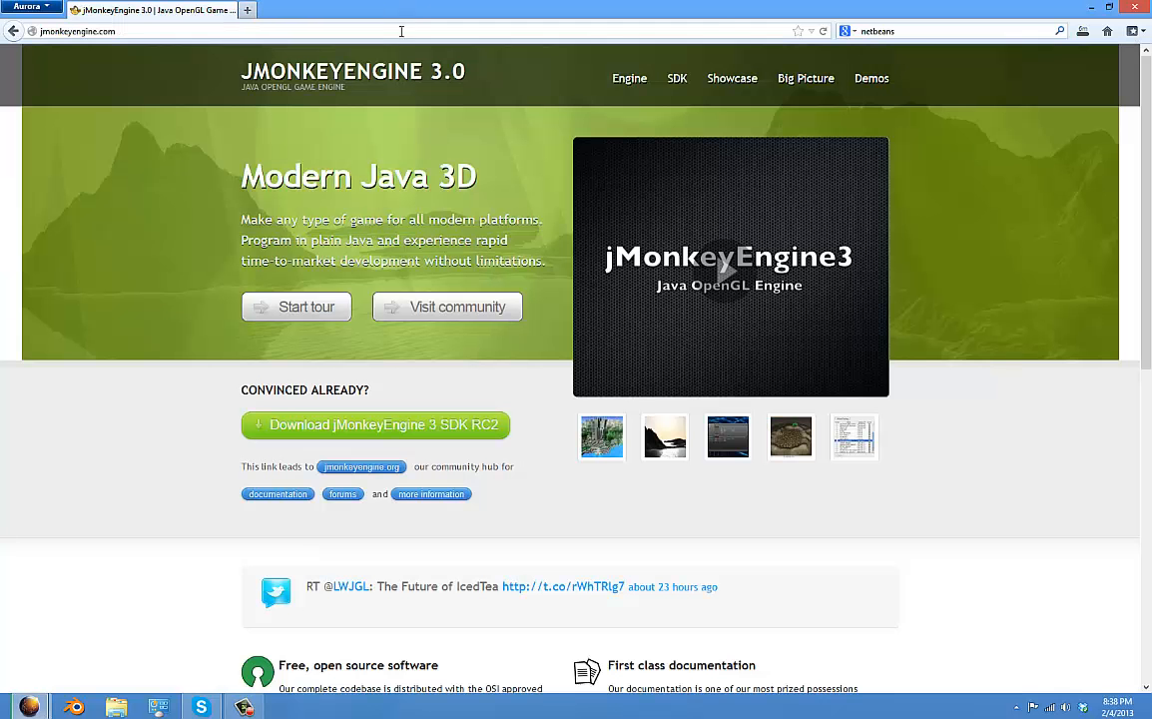
scroll("down", 3)
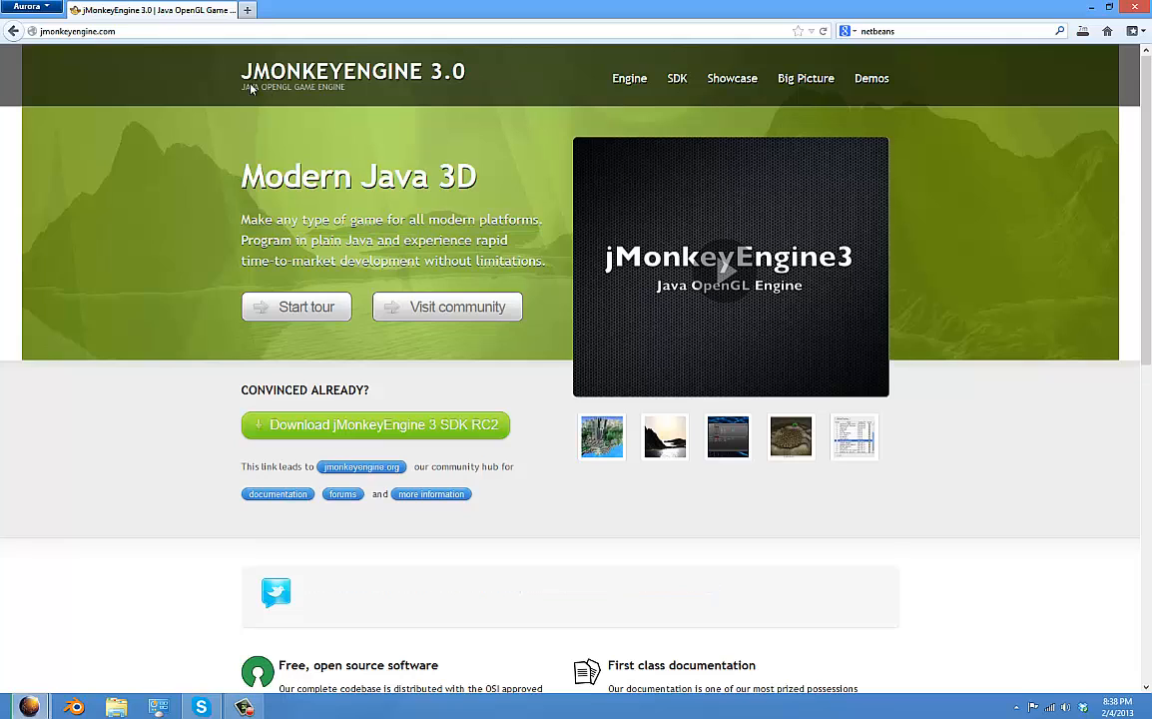
left_click(78, 31)
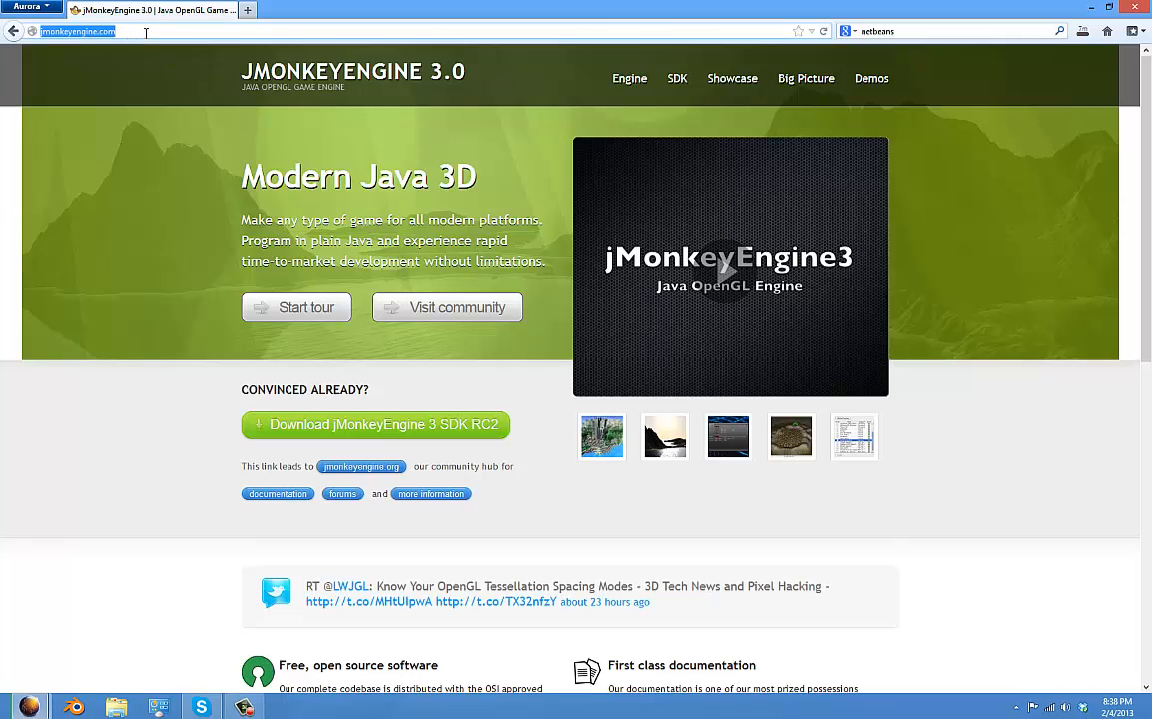
type("jmonkey")
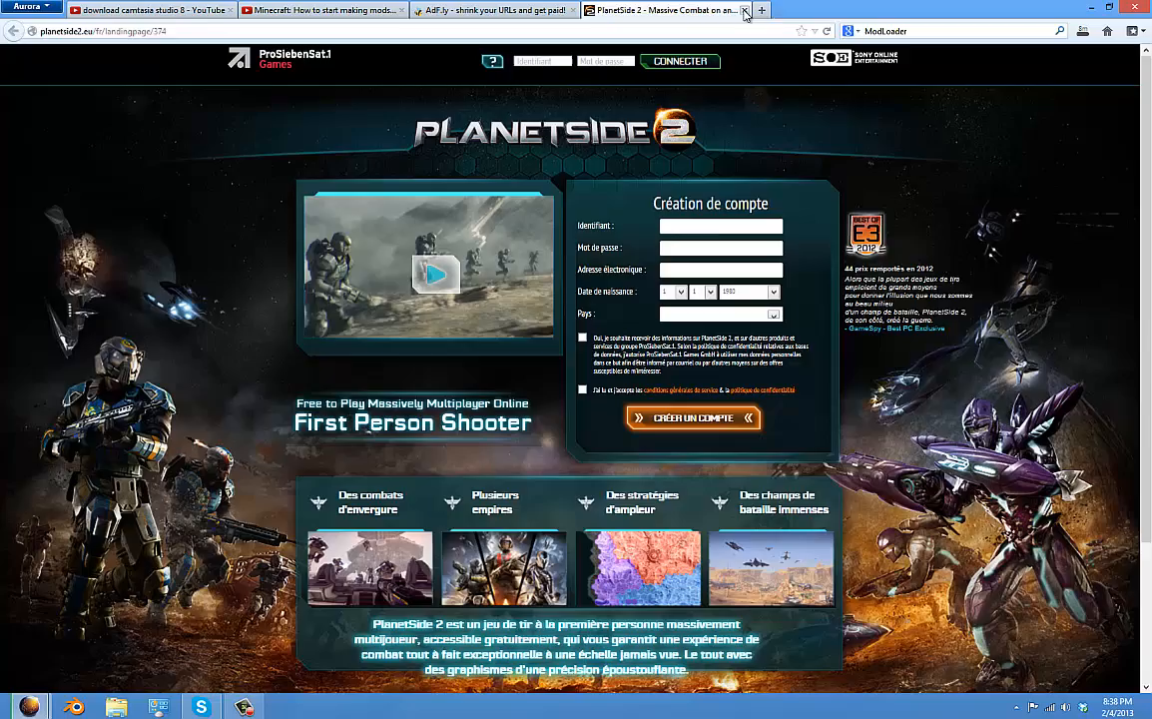
left_click(745, 10)
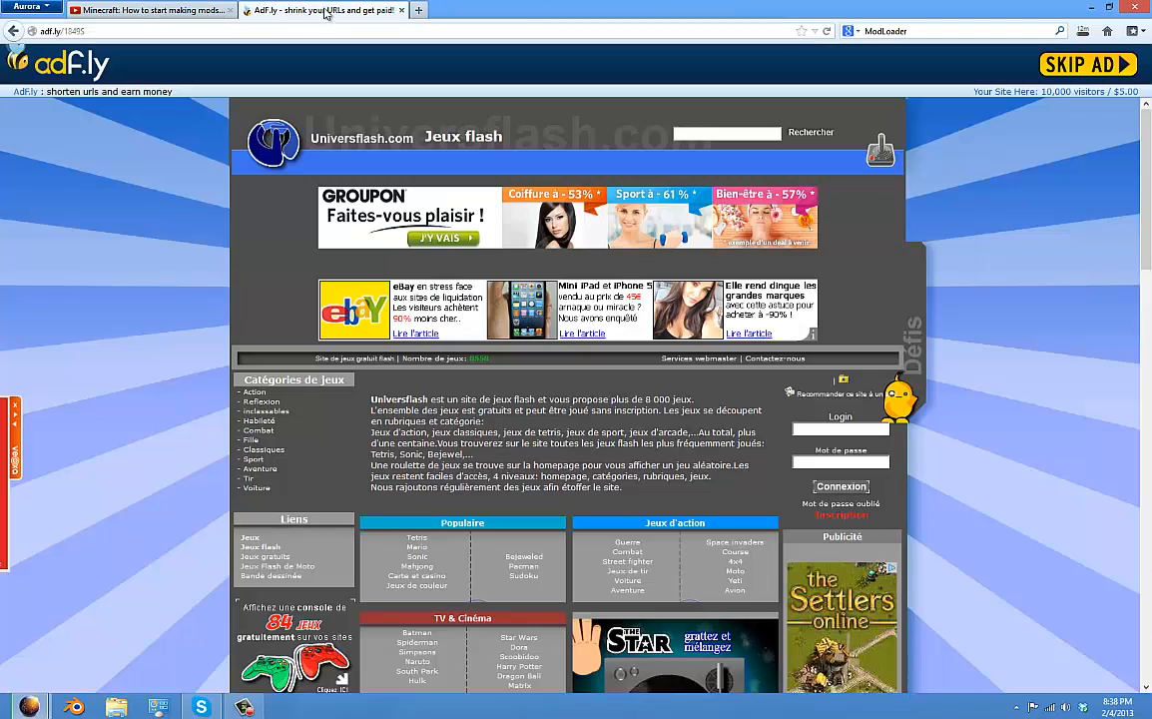
left_click(1087, 64)
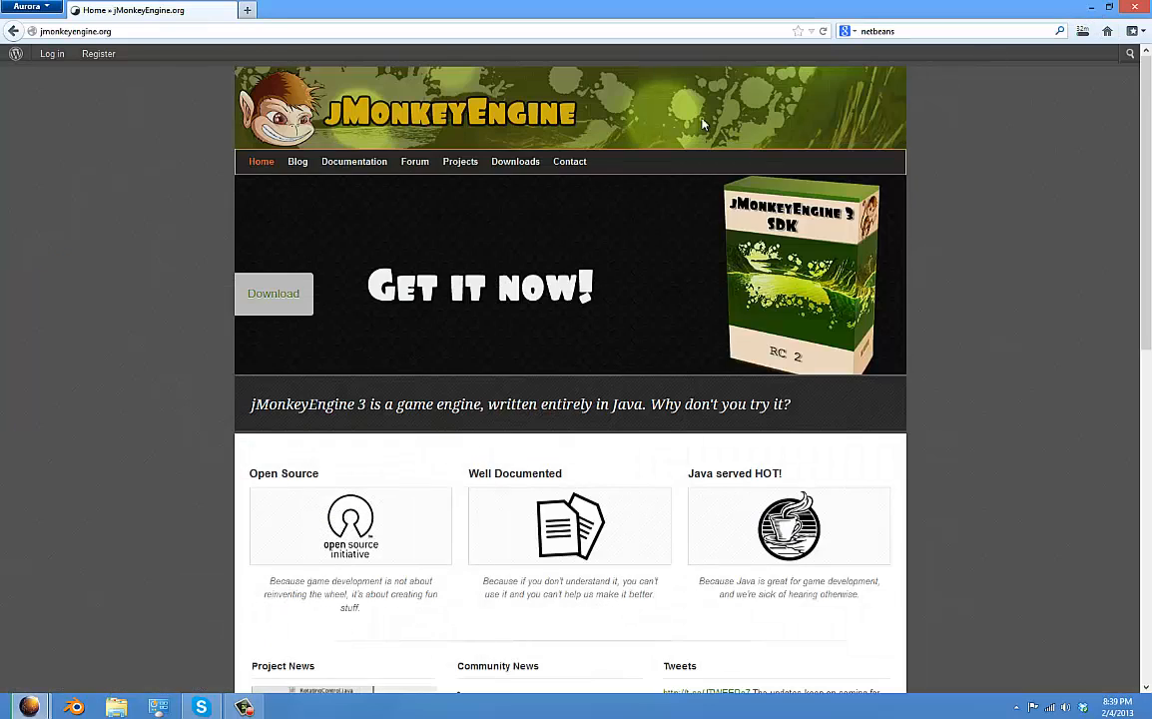
scroll("down", 3)
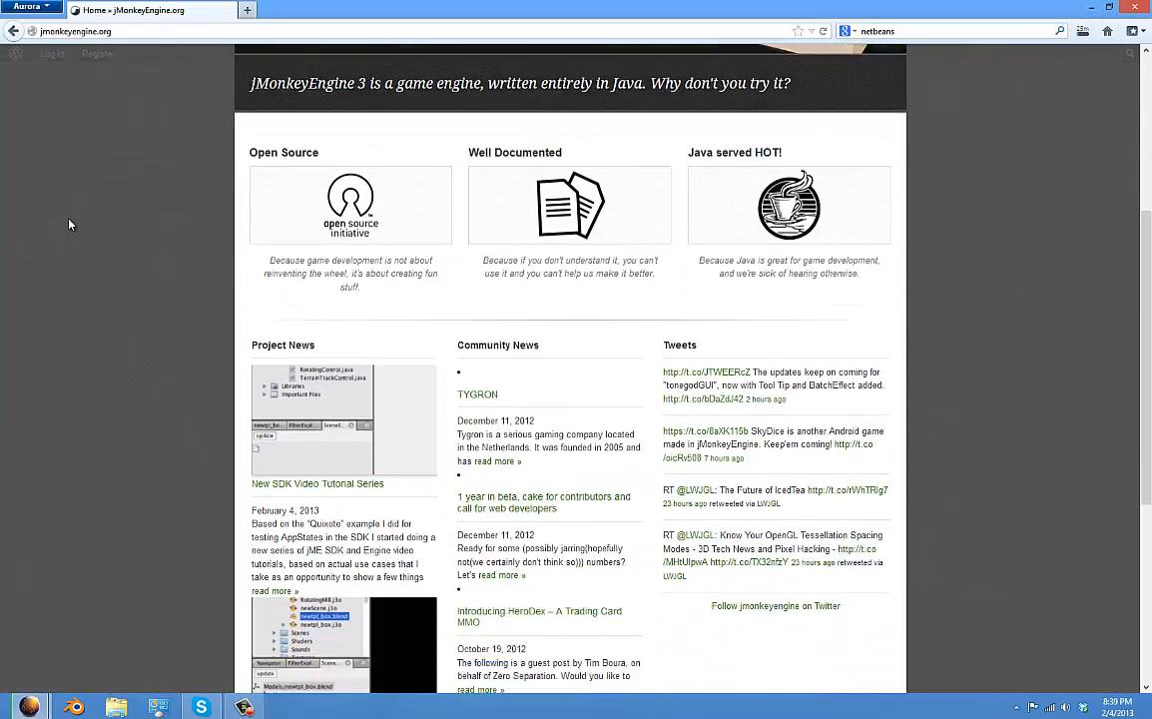
scroll("up", 3)
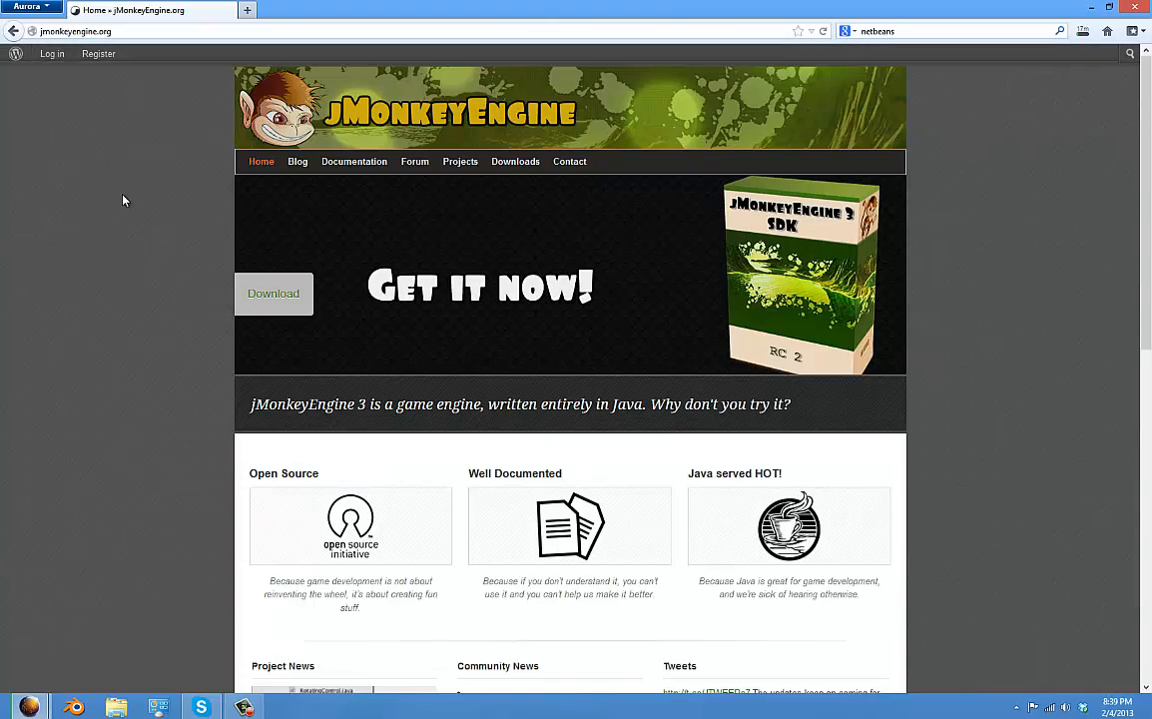
mouse_move(85, 242)
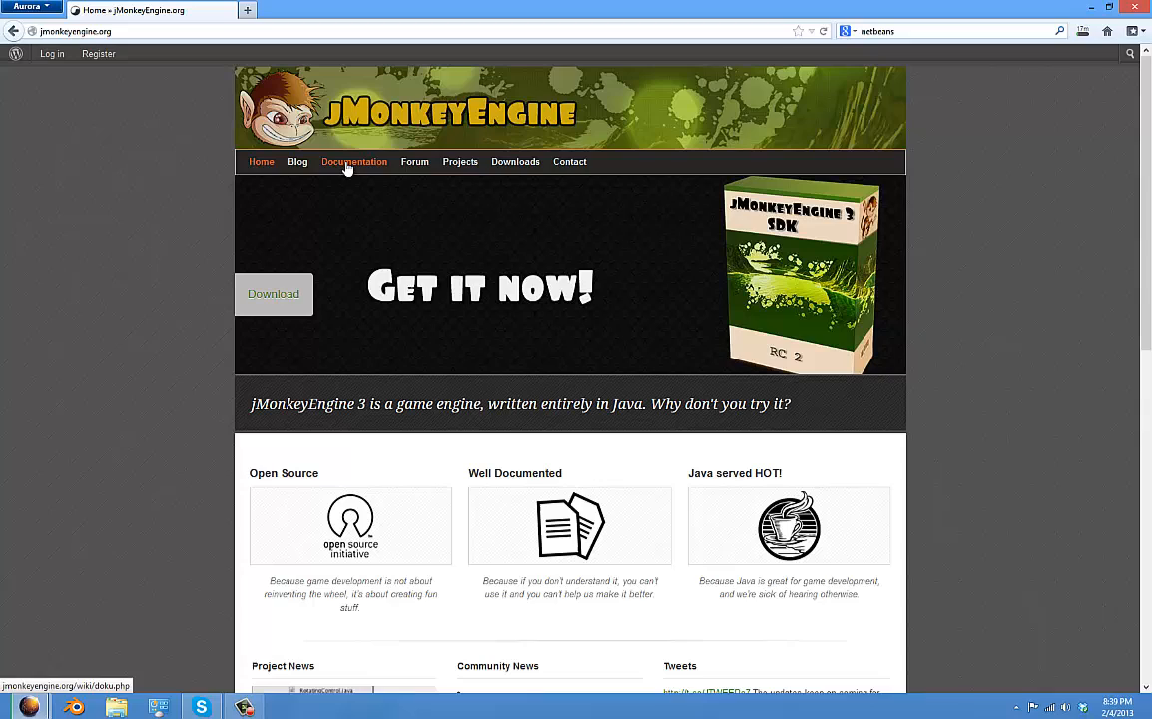
scroll("down", 3)
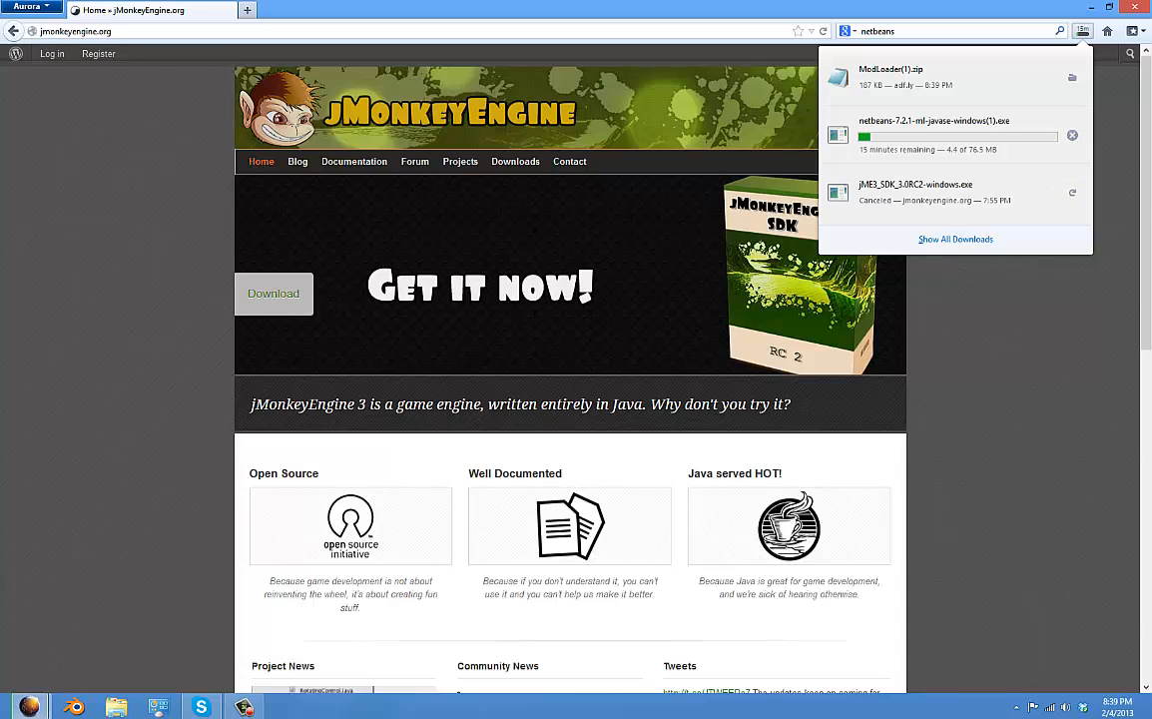
left_click(318, 22)
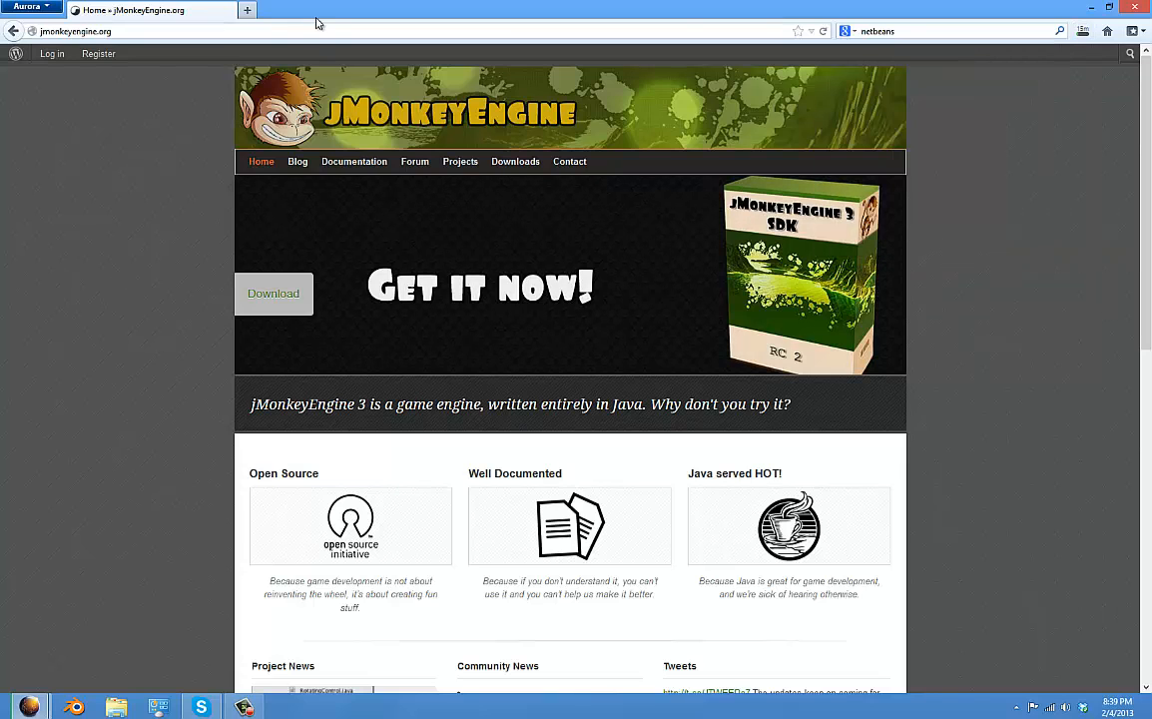
scroll("down", 3)
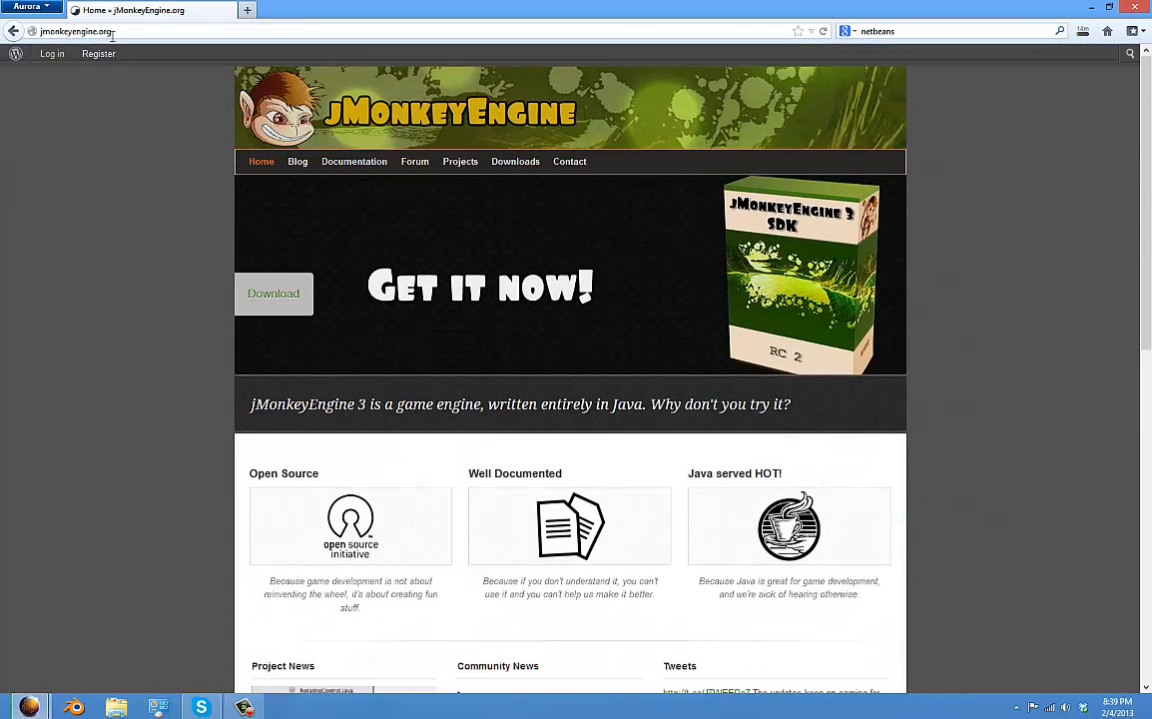
- Go to jmonkeyengine.com and follow 'Download jMonkeyEngine 3 SDK RC2' to the downloads page
left_click(100, 31)
type("com")
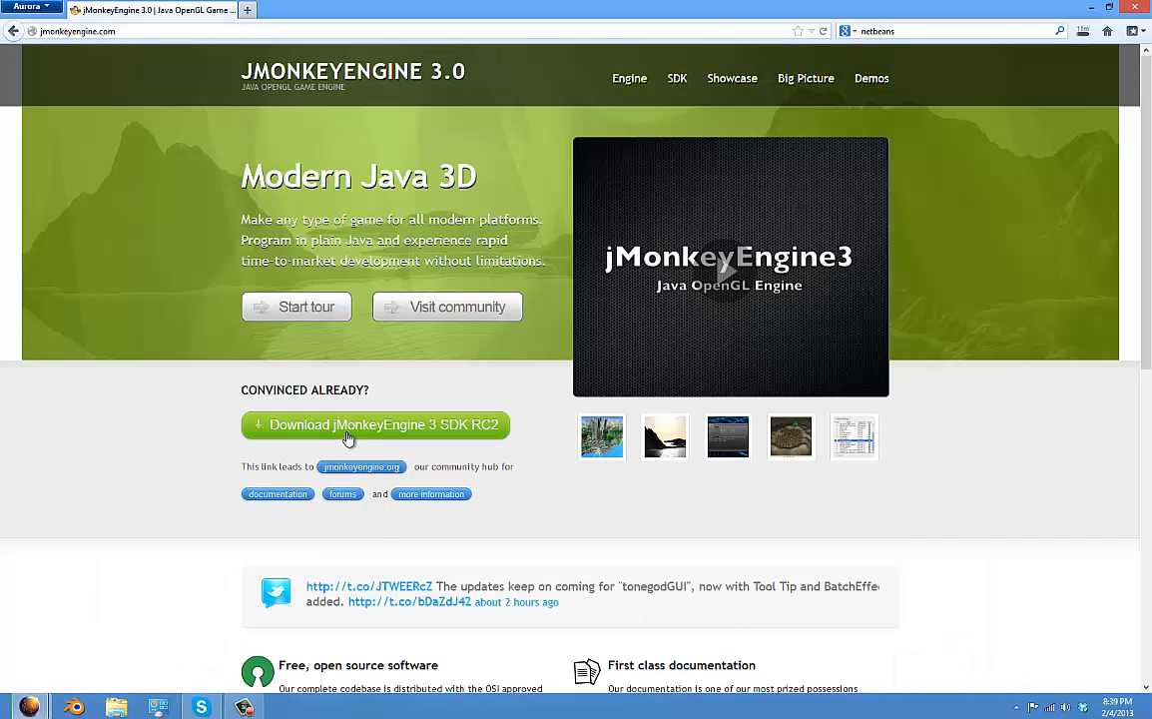
mouse_move(443, 440)
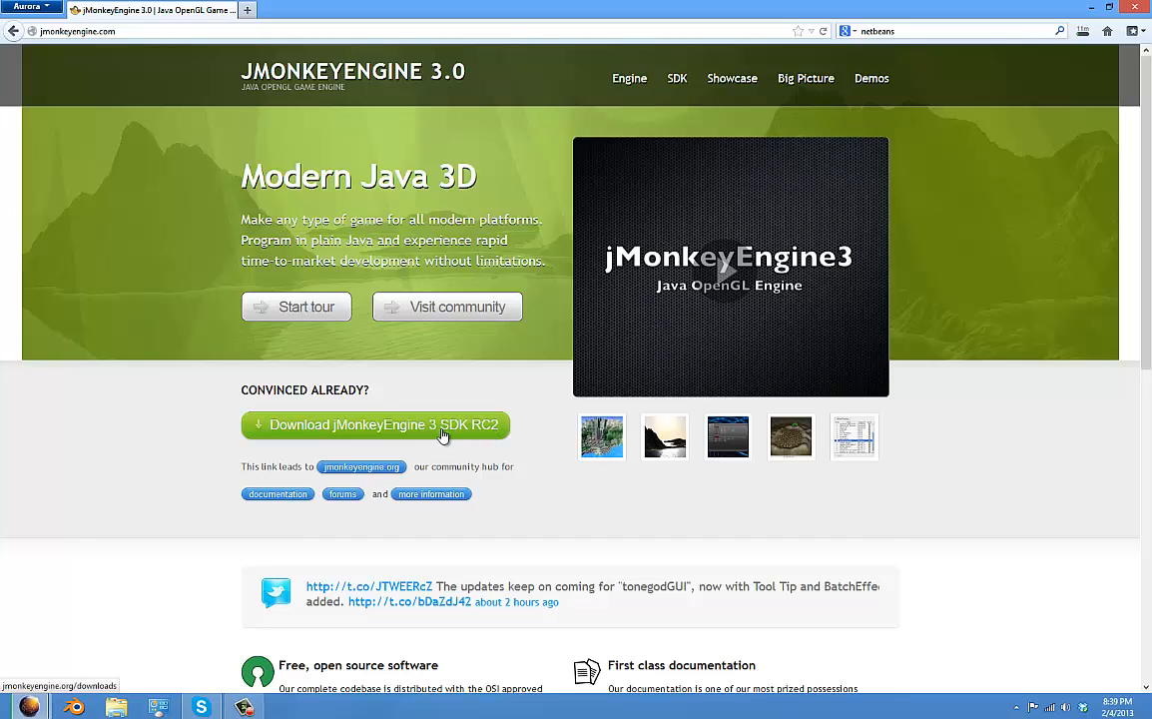
left_click(369, 424)
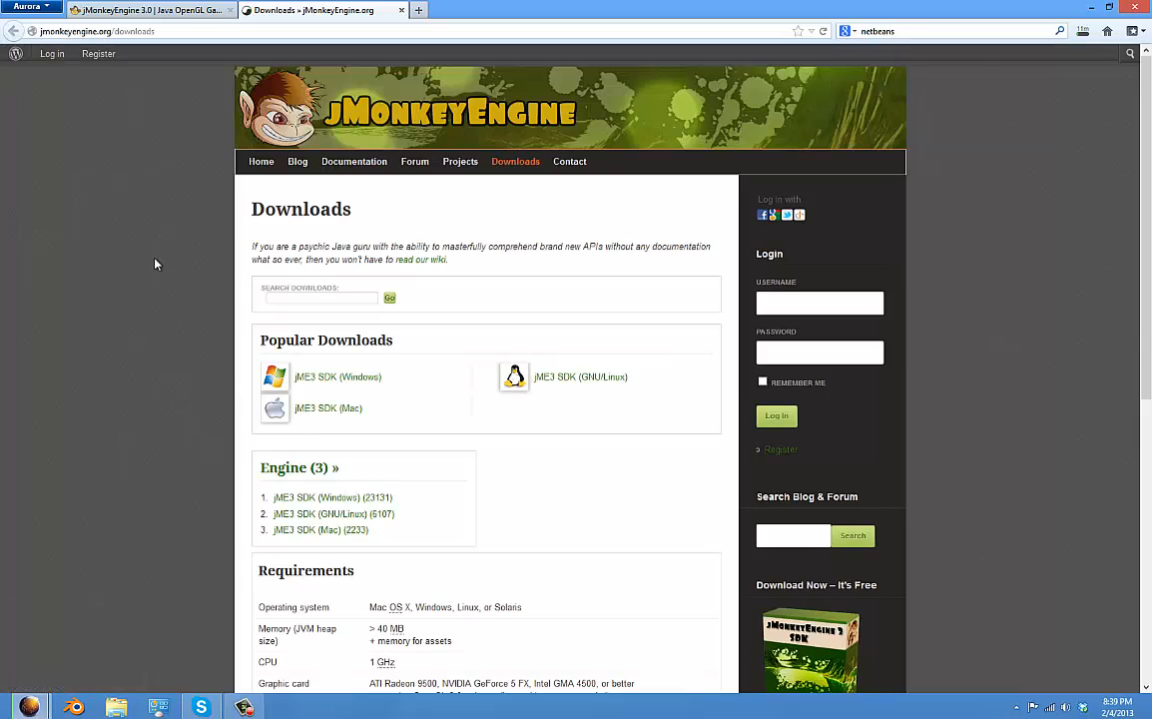
mouse_move(135, 342)
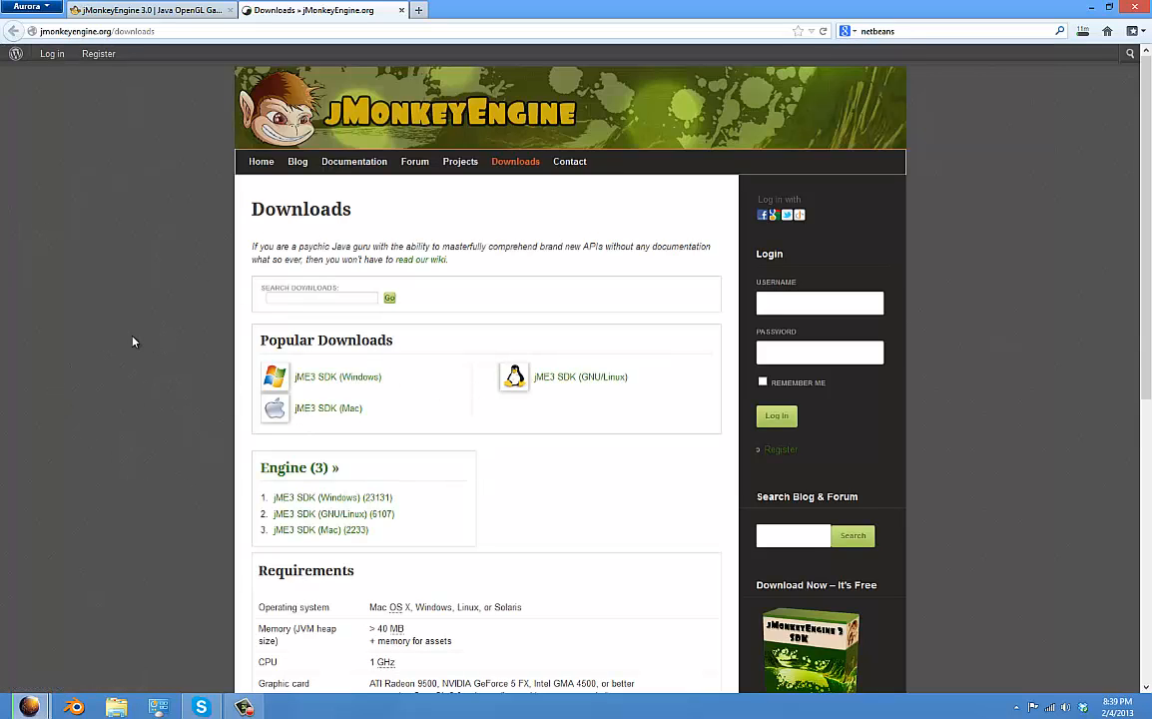
mouse_move(534, 429)
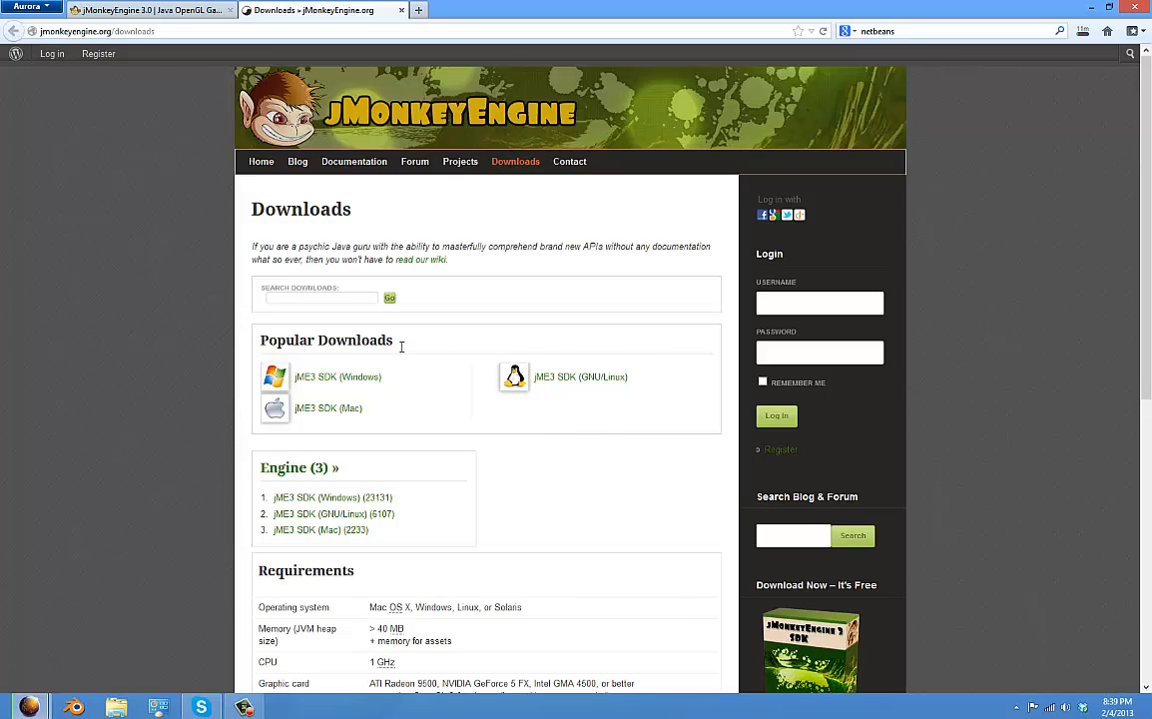
mouse_move(348, 389)
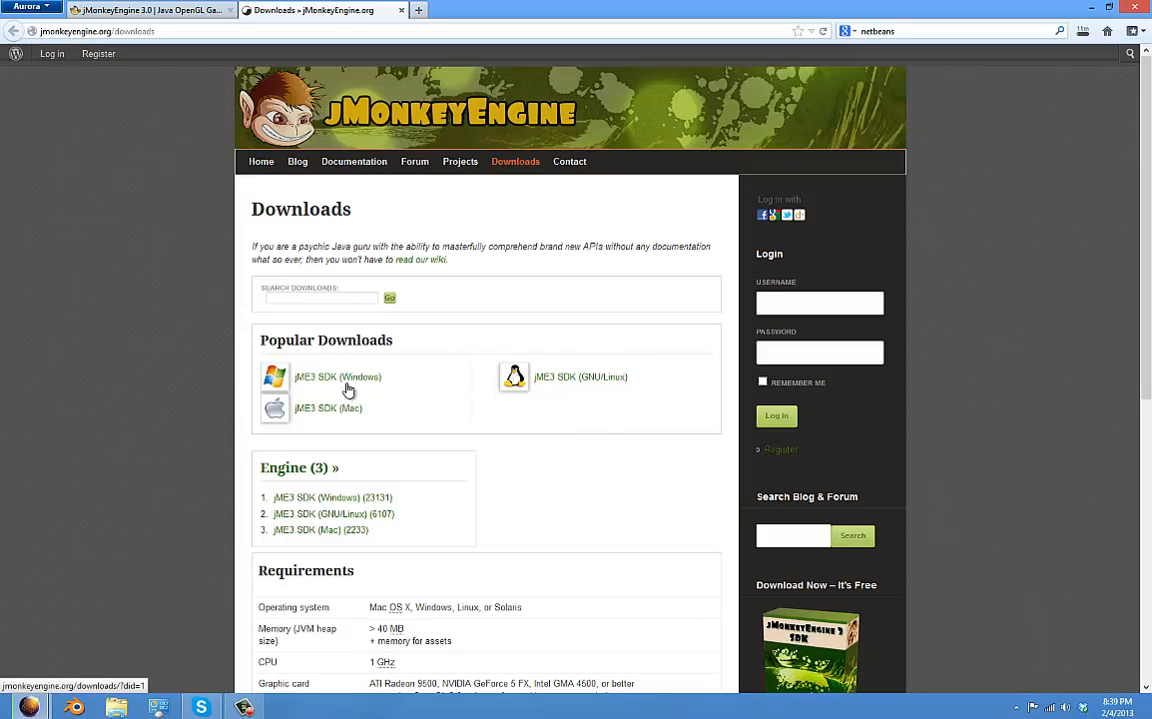
- Save the 134 MB jME3 SDK (Windows) installer to disk with Save File
left_click(337, 376)
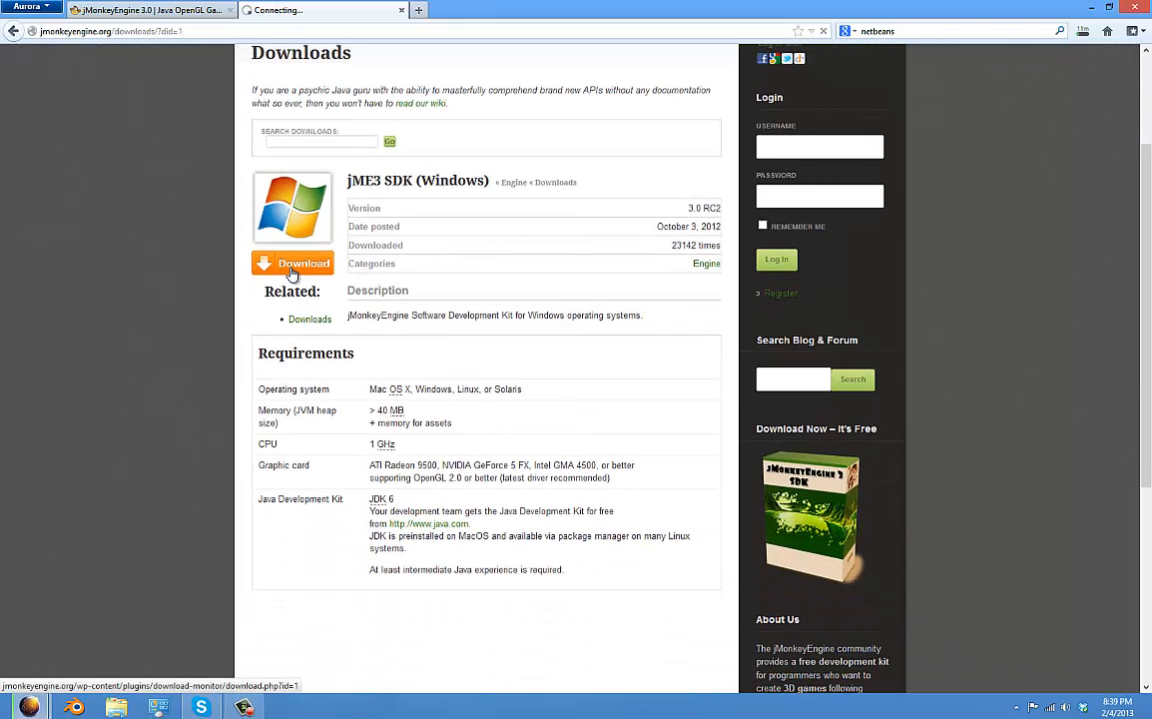
left_click(292, 262)
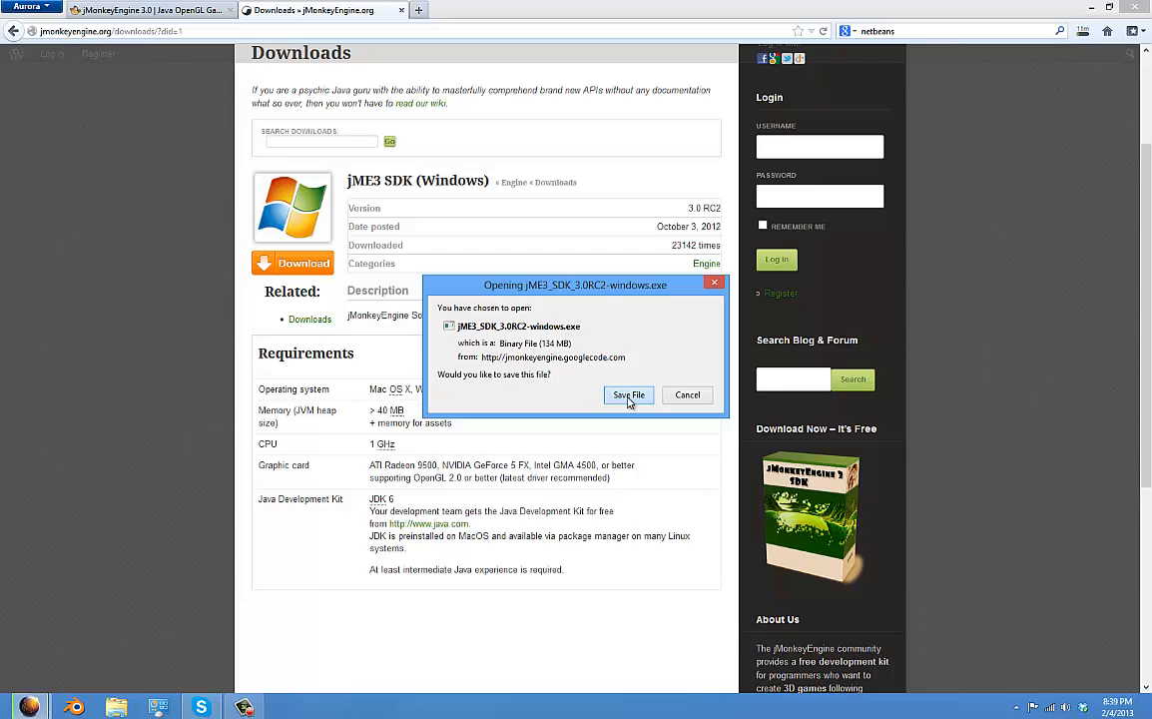
left_click(627, 394)
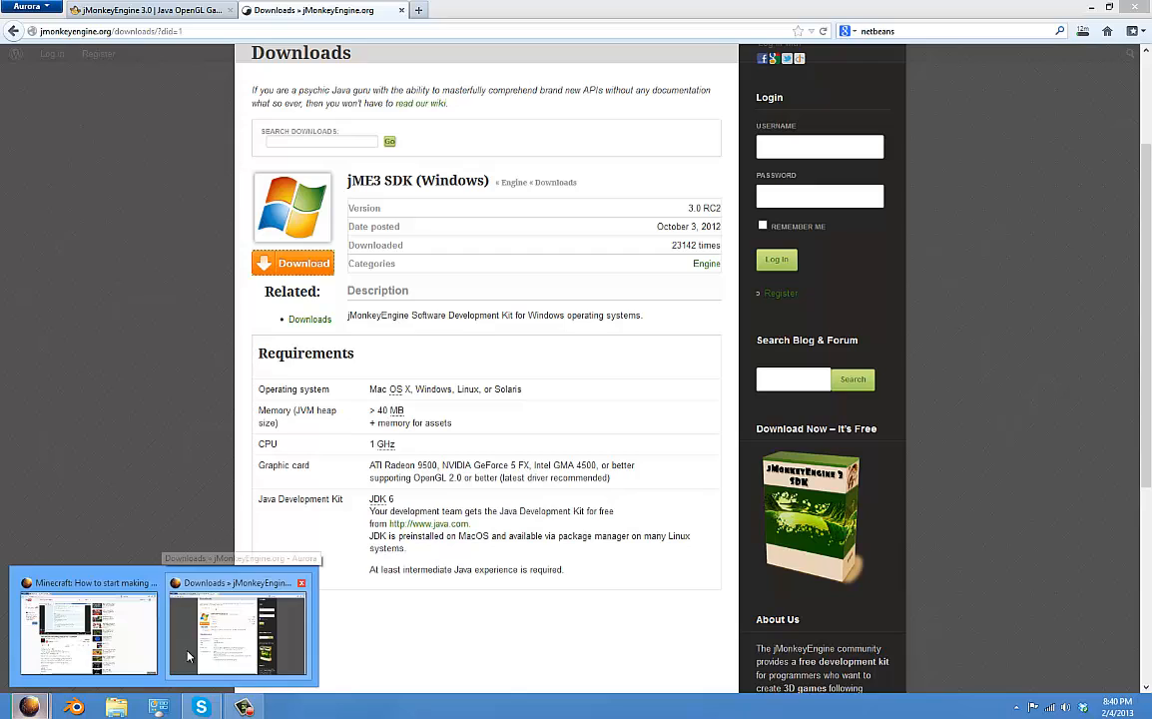
left_click(1083, 31)
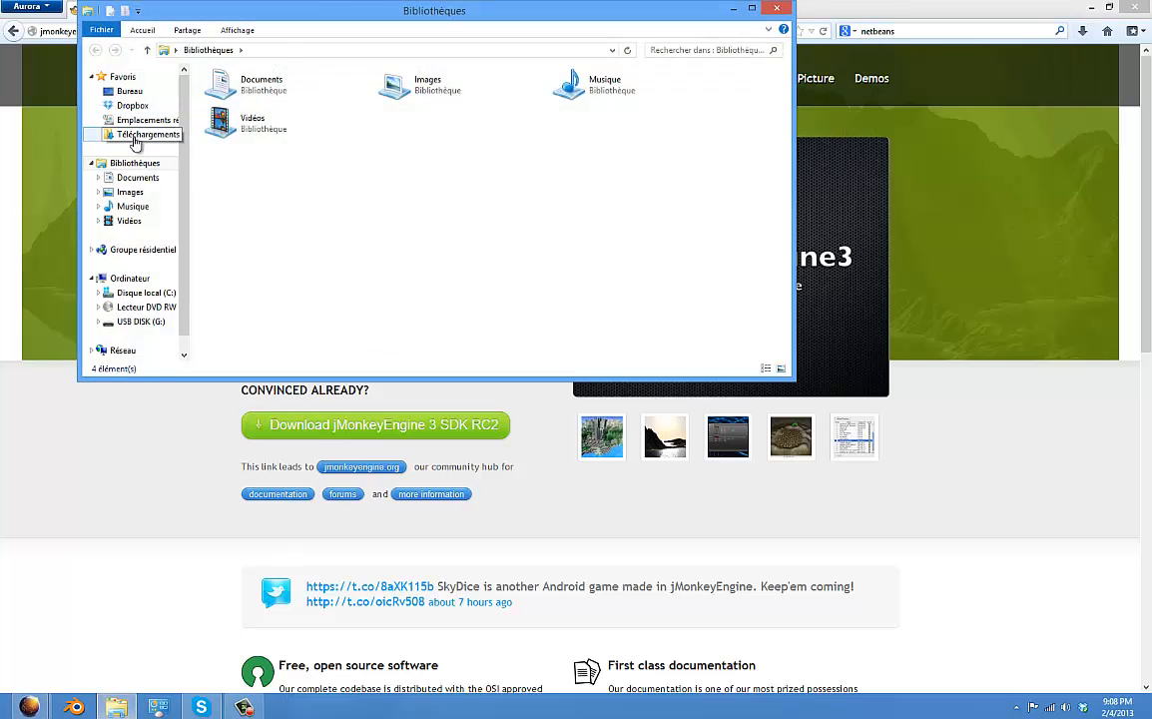
- Open the Téléchargements folder and minimise Firefox to see its contents
left_click(148, 135)
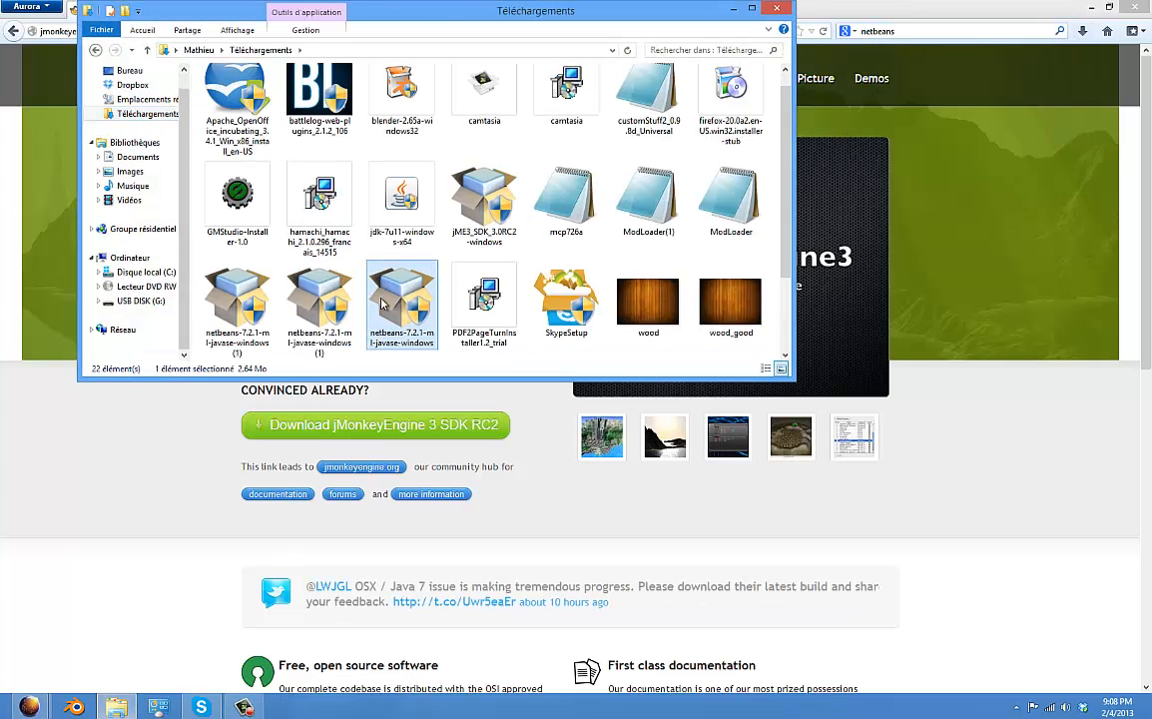
scroll("down", 3)
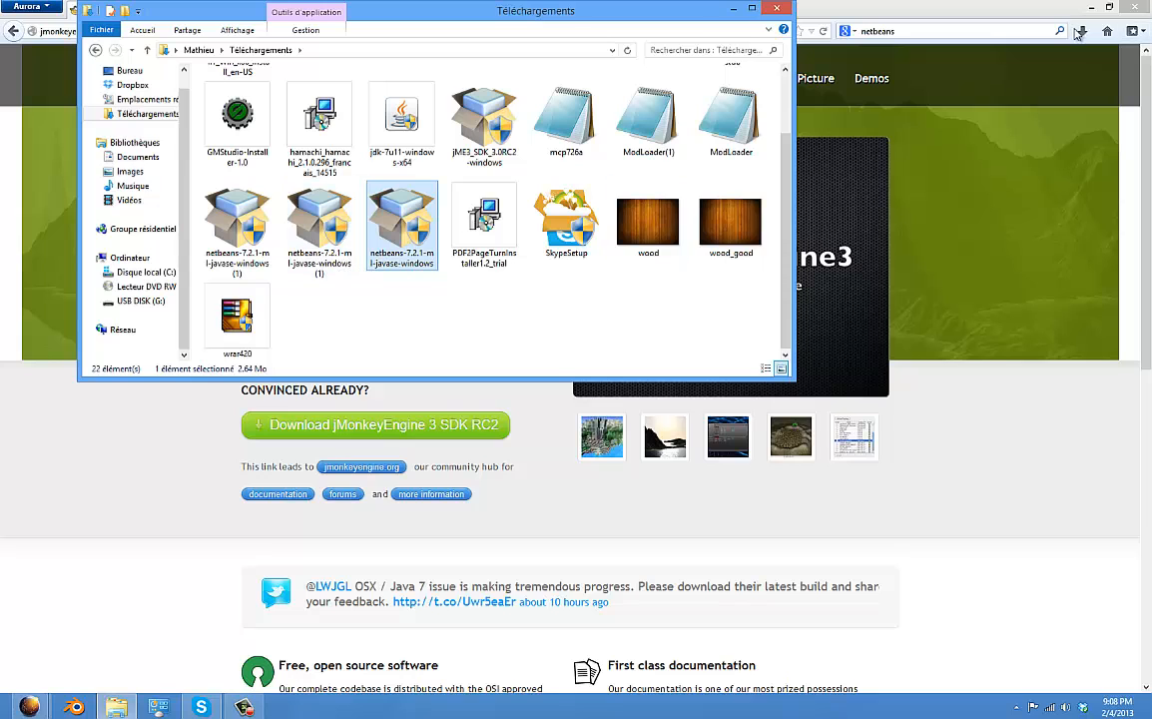
left_click(776, 9)
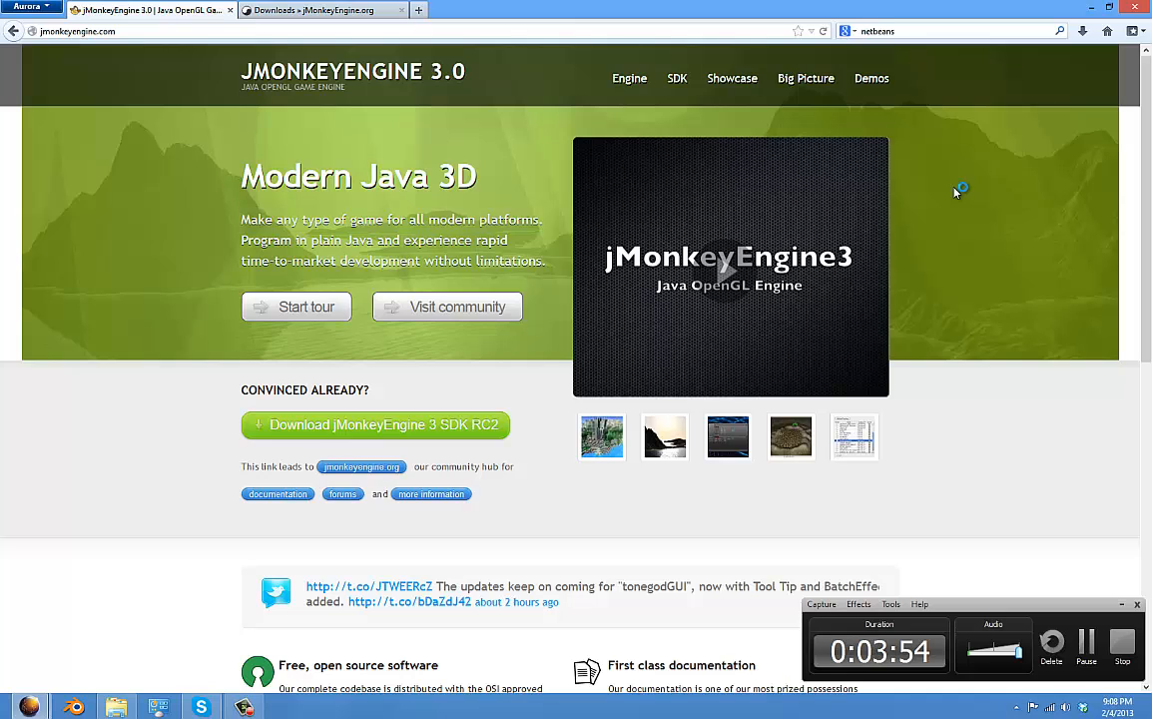
left_click(1082, 31)
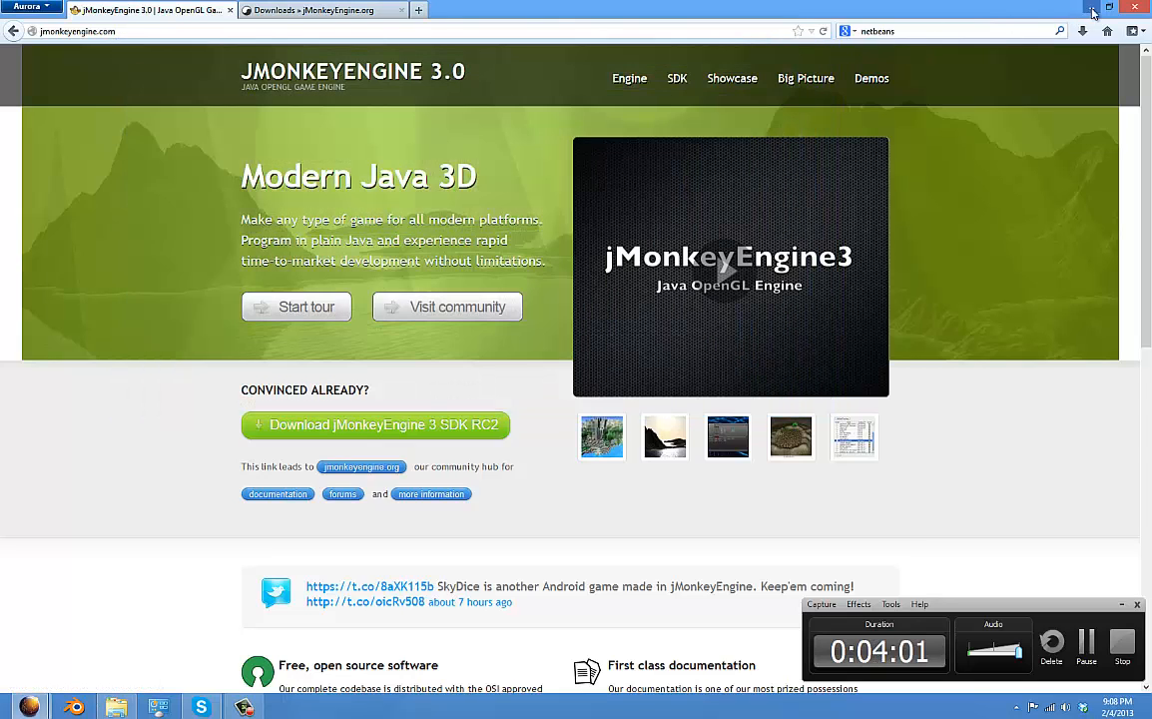
left_click(1108, 8)
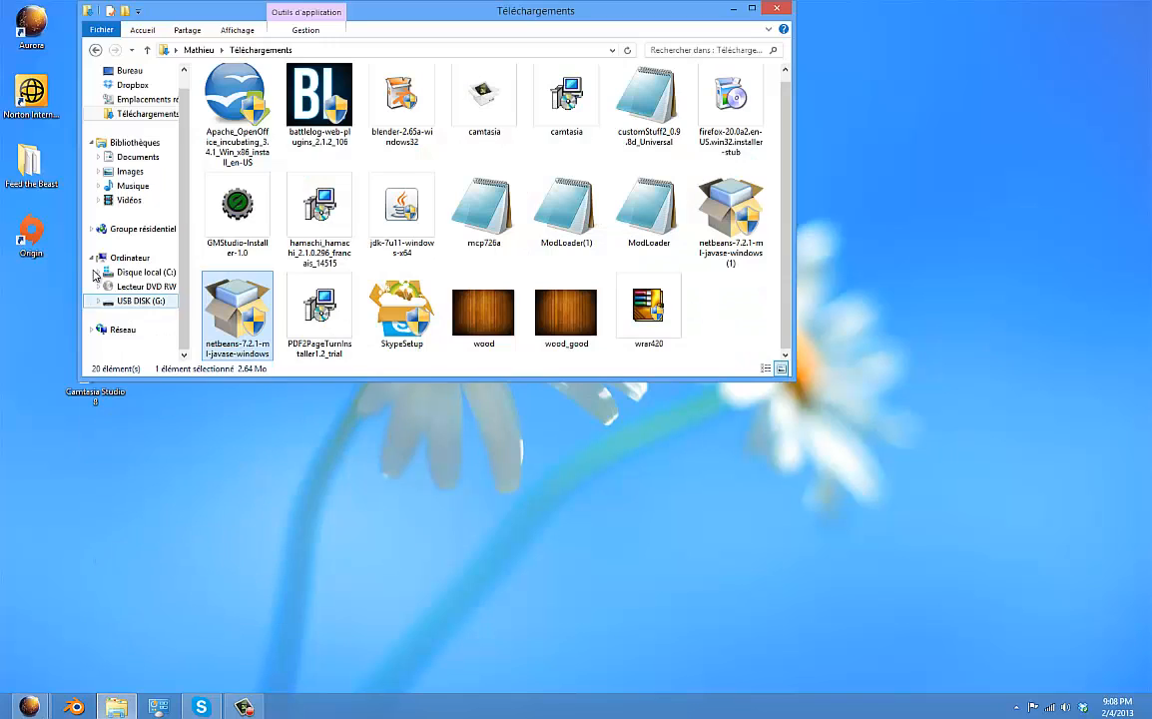
- Check the jdk1.7.0_11 and jre7 folders under C:\Program Files\Java, then close the window
left_click(147, 271)
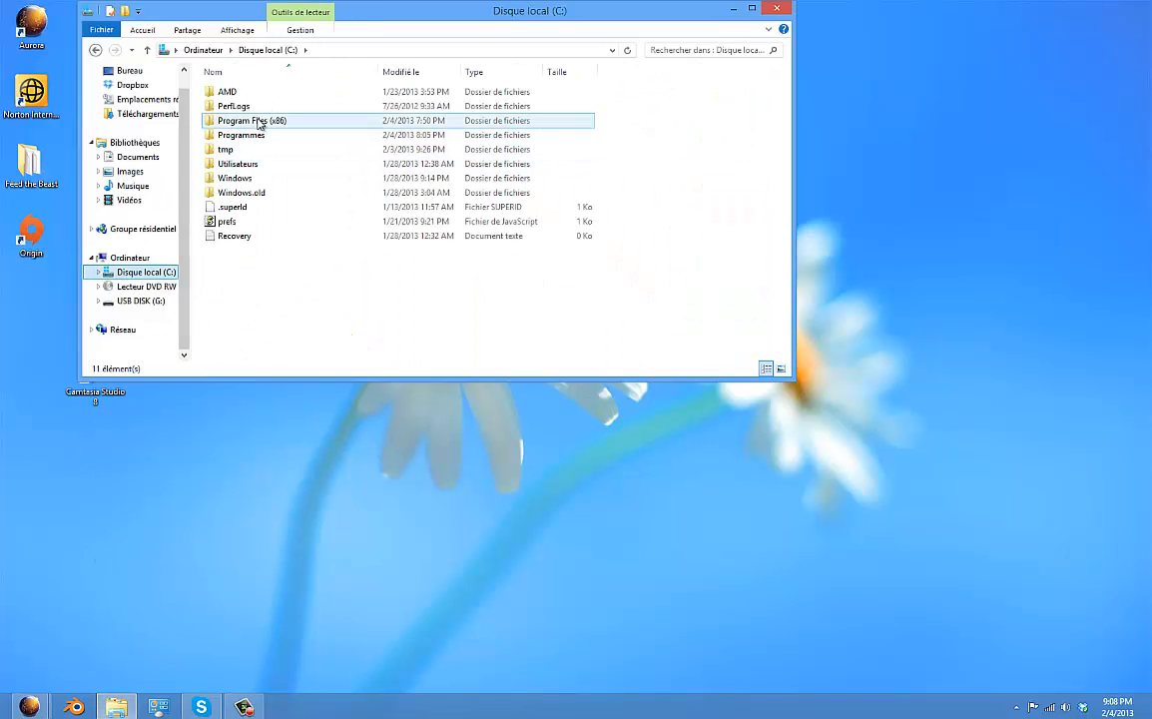
double_click(252, 120)
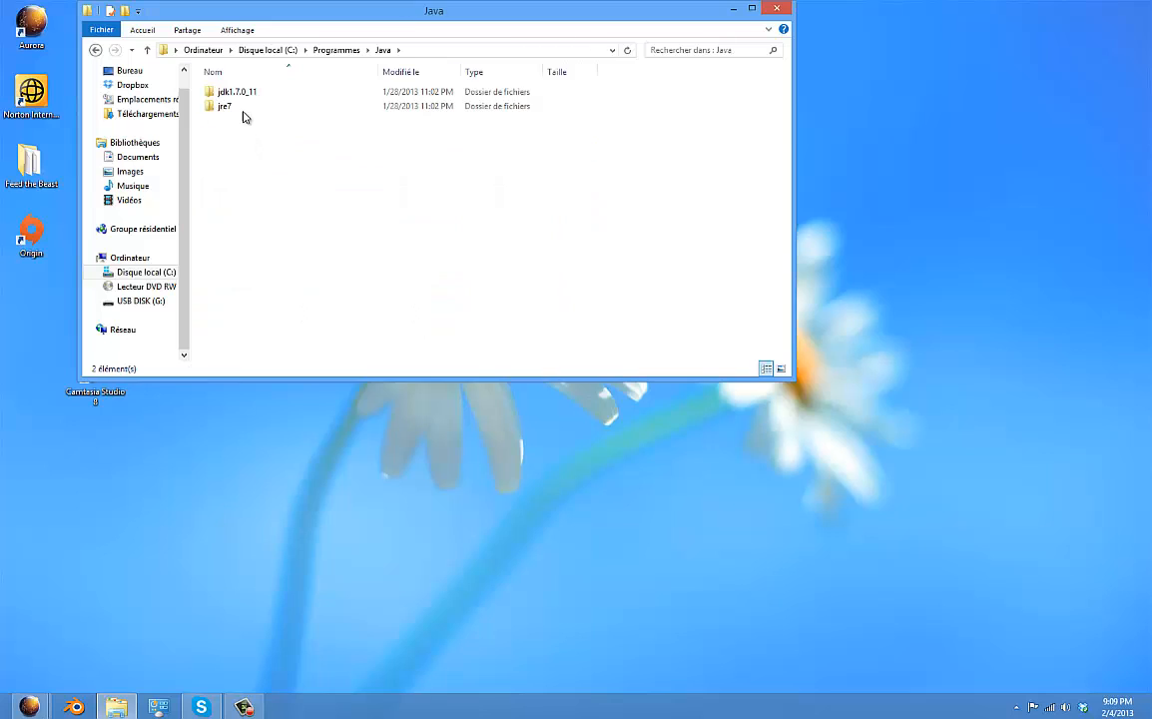
left_click(238, 90)
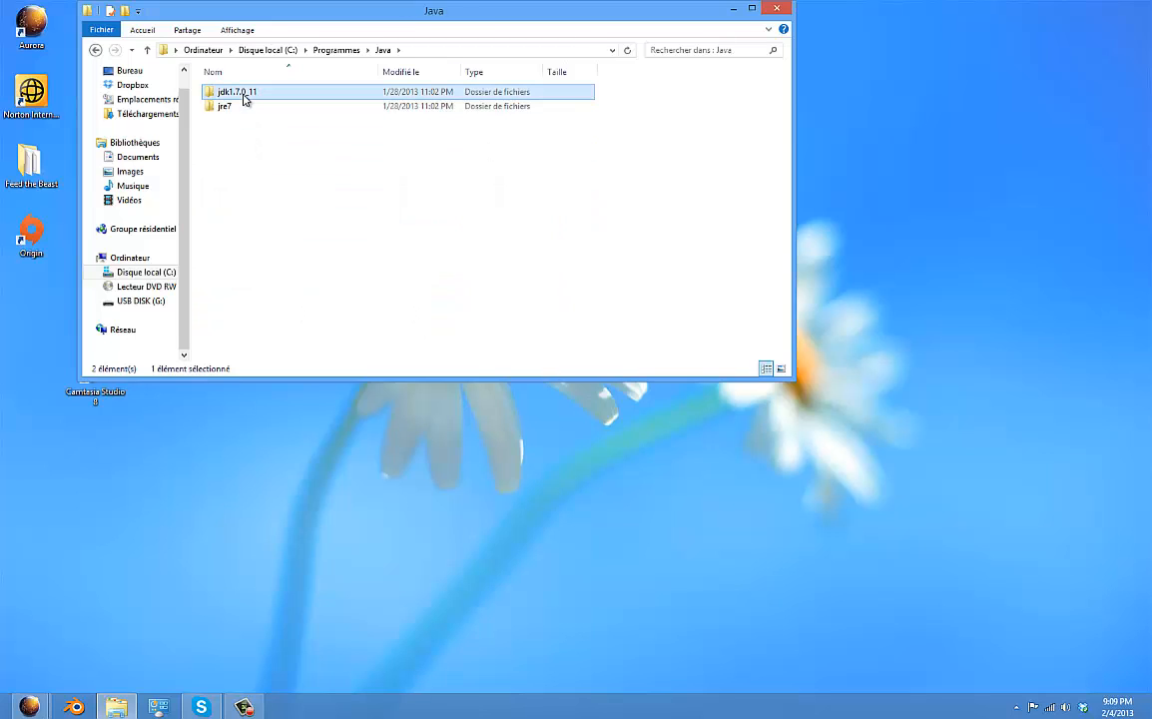
double_click(237, 91)
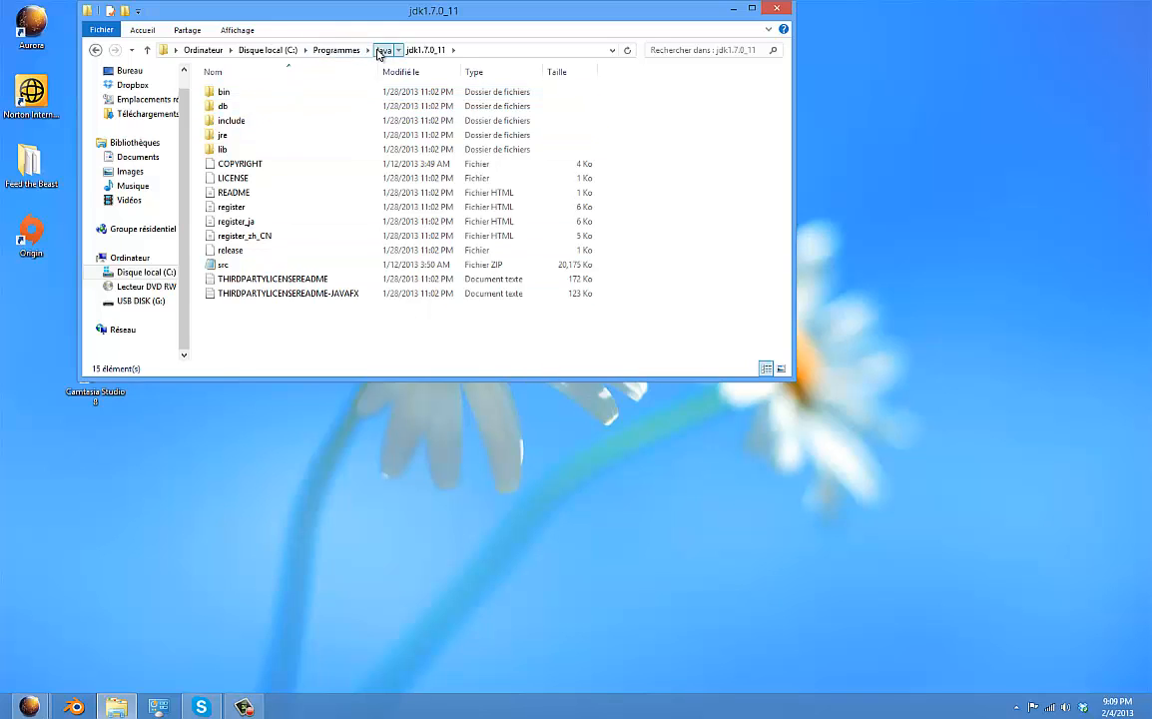
left_click(383, 50)
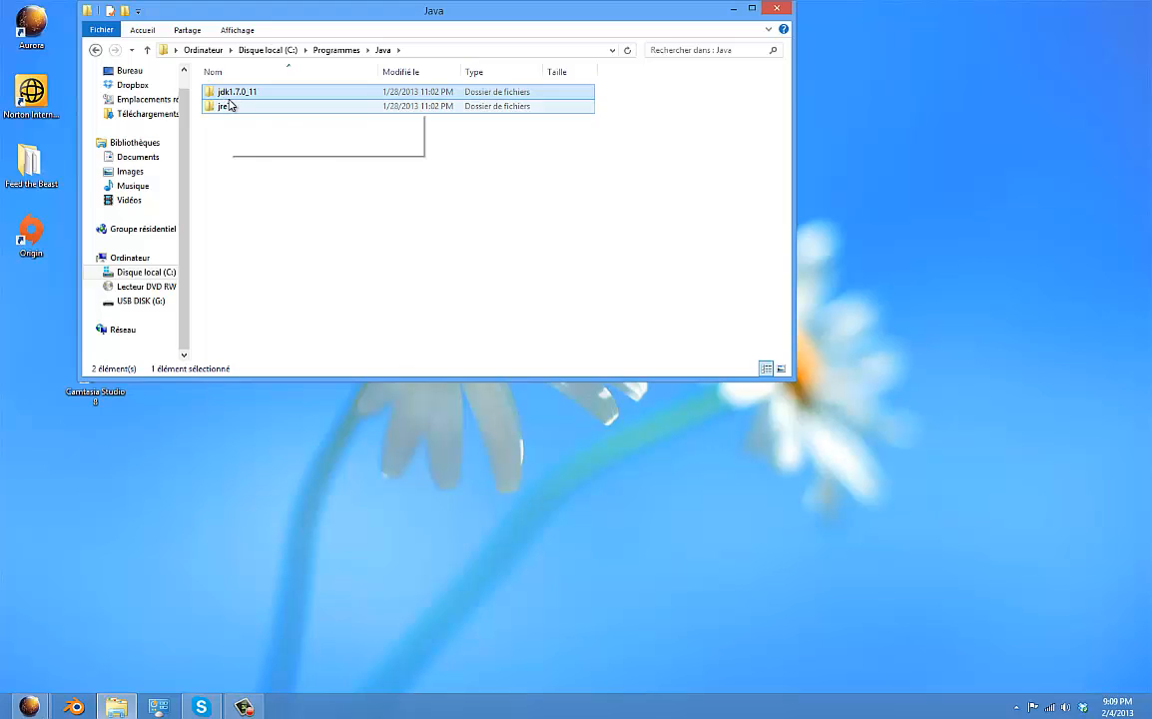
mouse_move(237, 91)
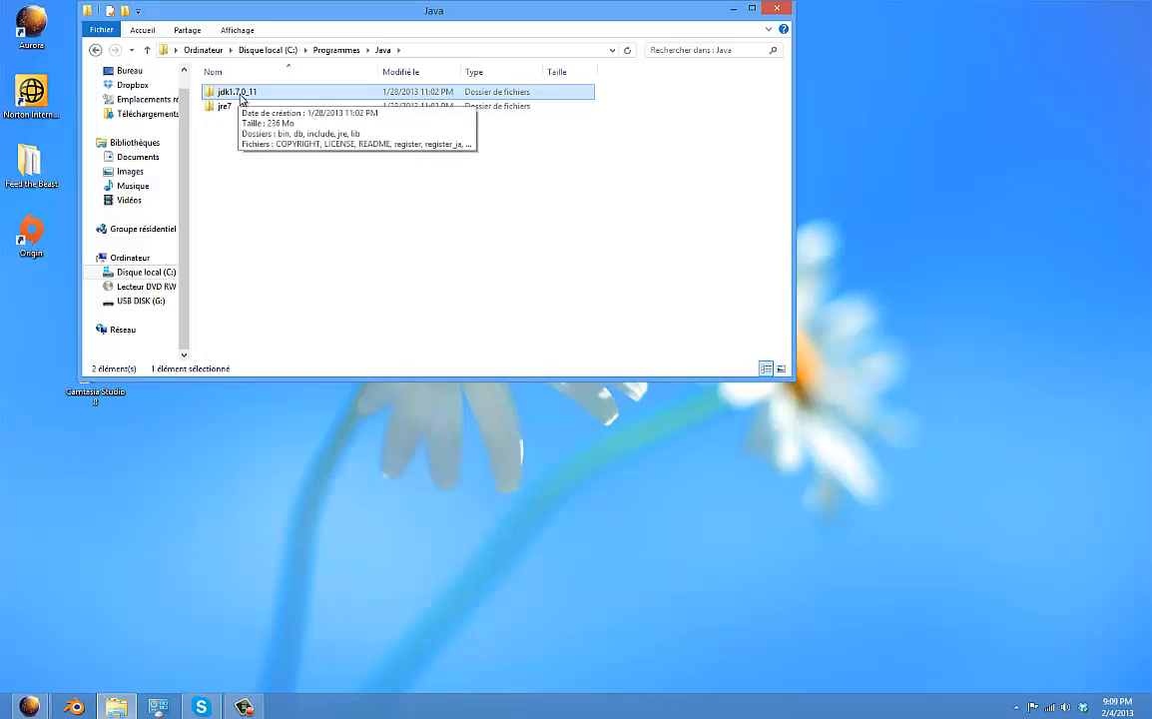
double_click(223, 106)
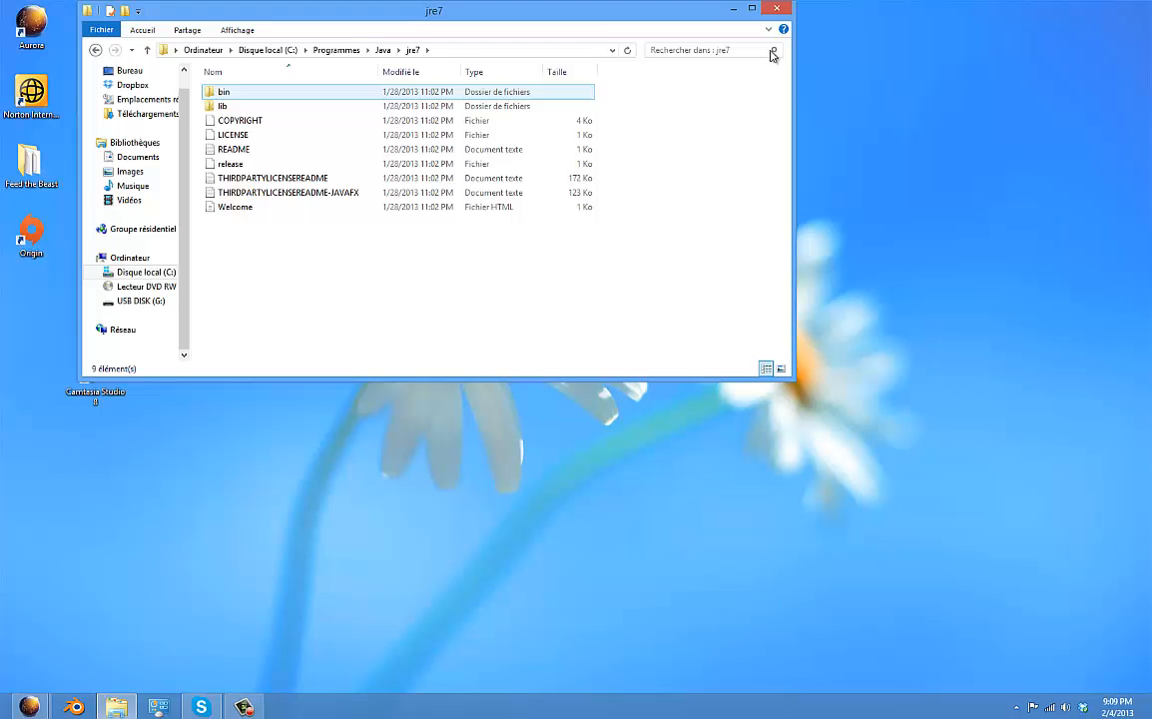
left_click(777, 9)
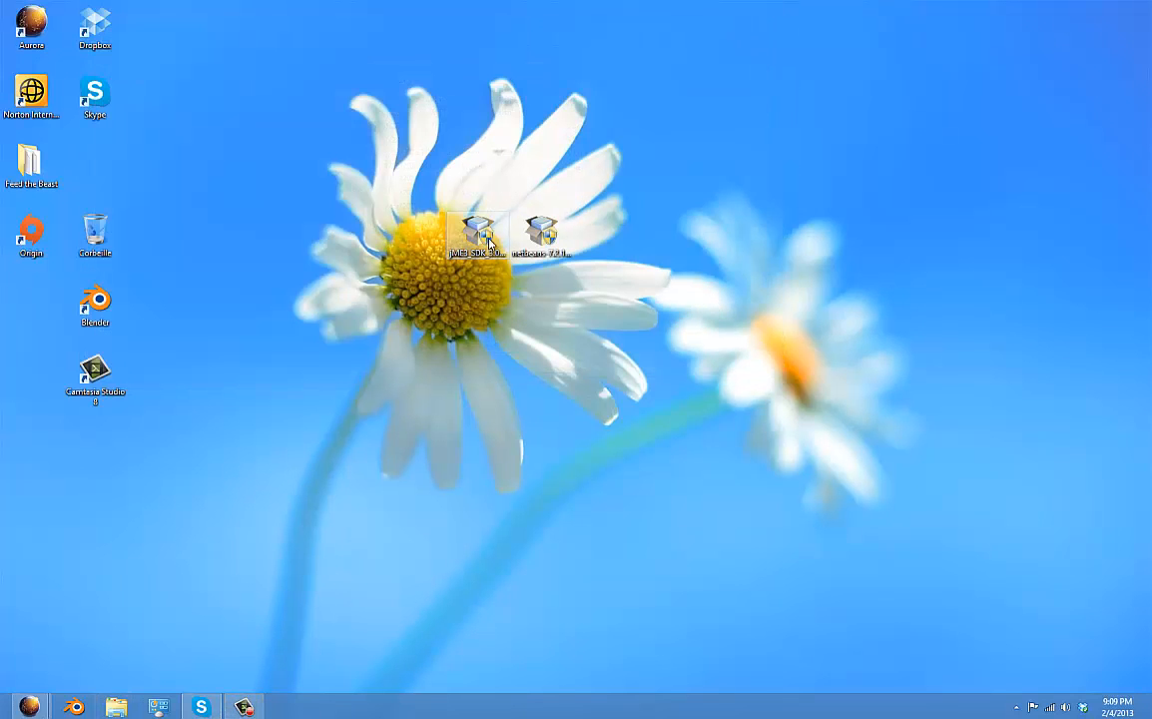
- Launch the NetBeans 7.2.1 installer, skip JUnit, and accept Program Files\NetBeans 7.2.1 with JDK 1.7.0_11
left_click(517, 378)
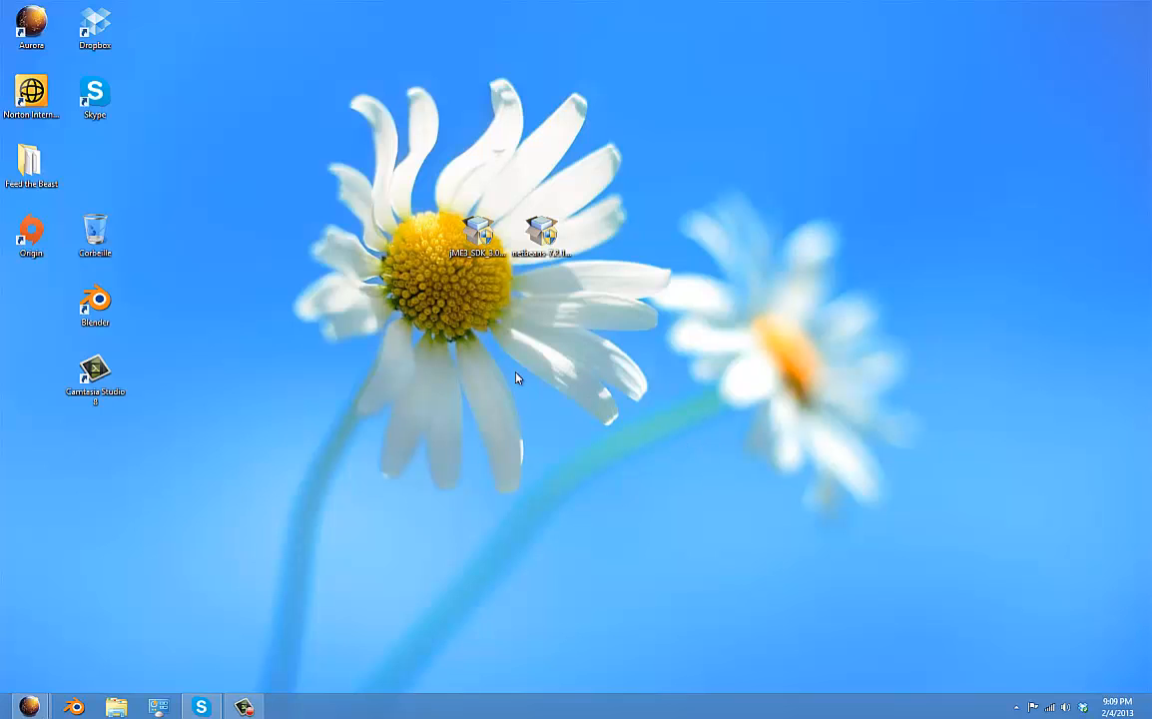
left_click(543, 237)
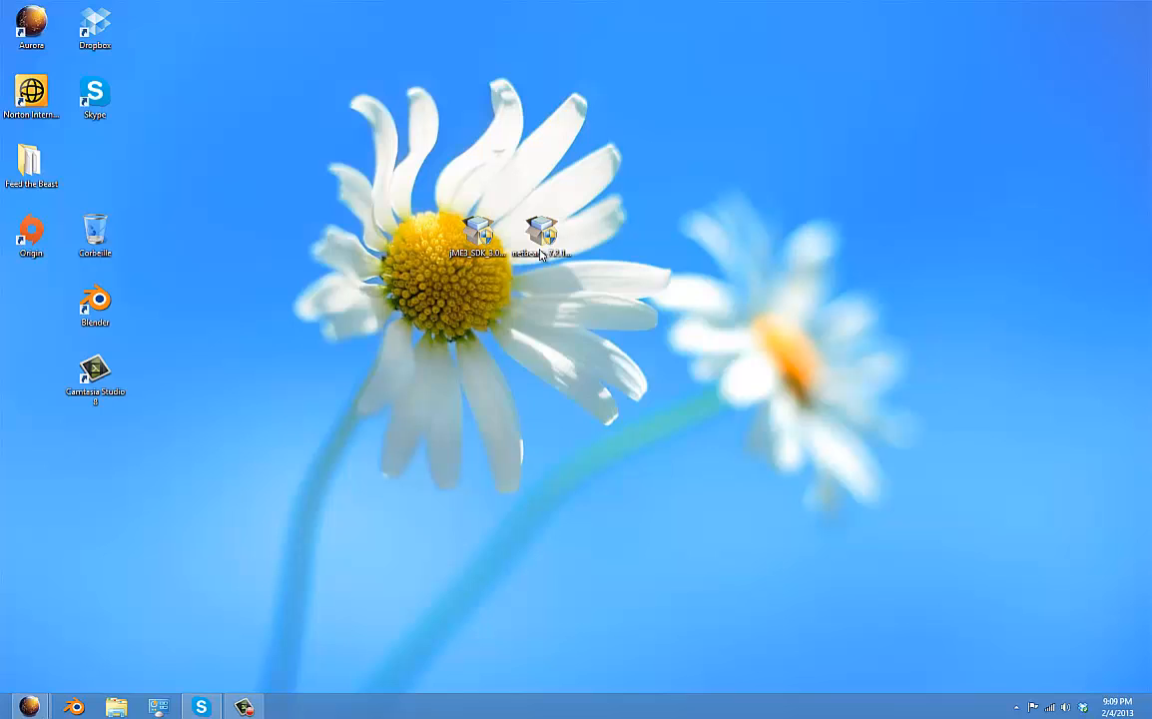
double_click(542, 232)
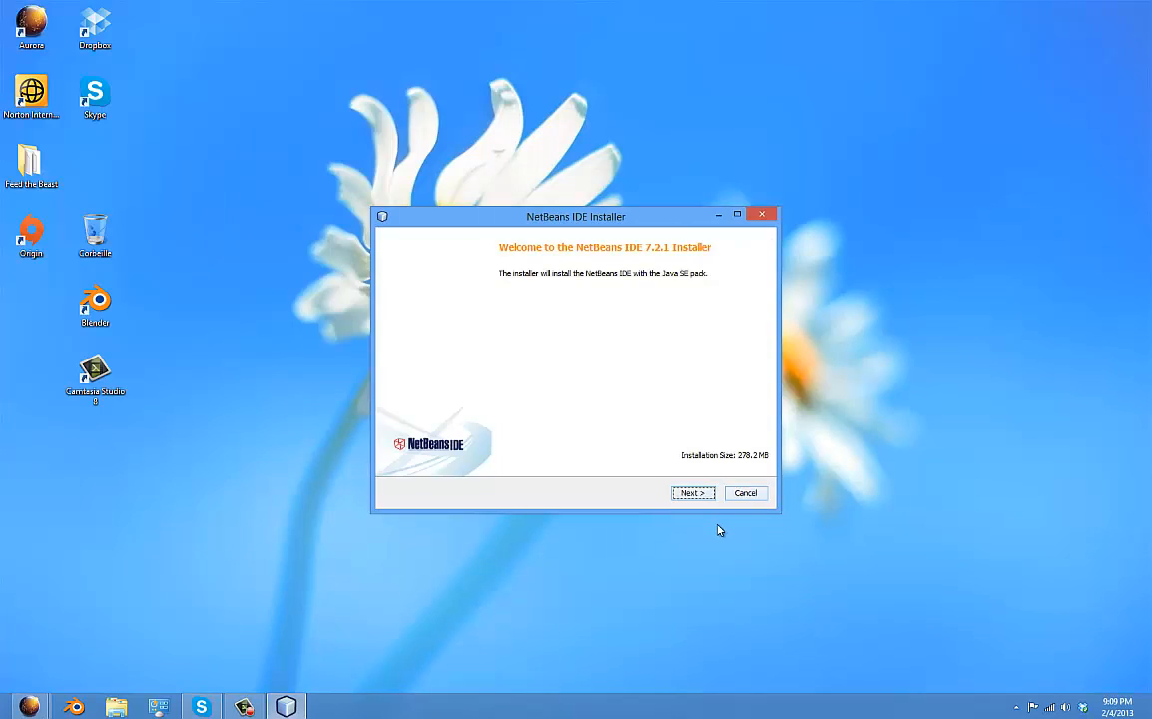
left_click(692, 492)
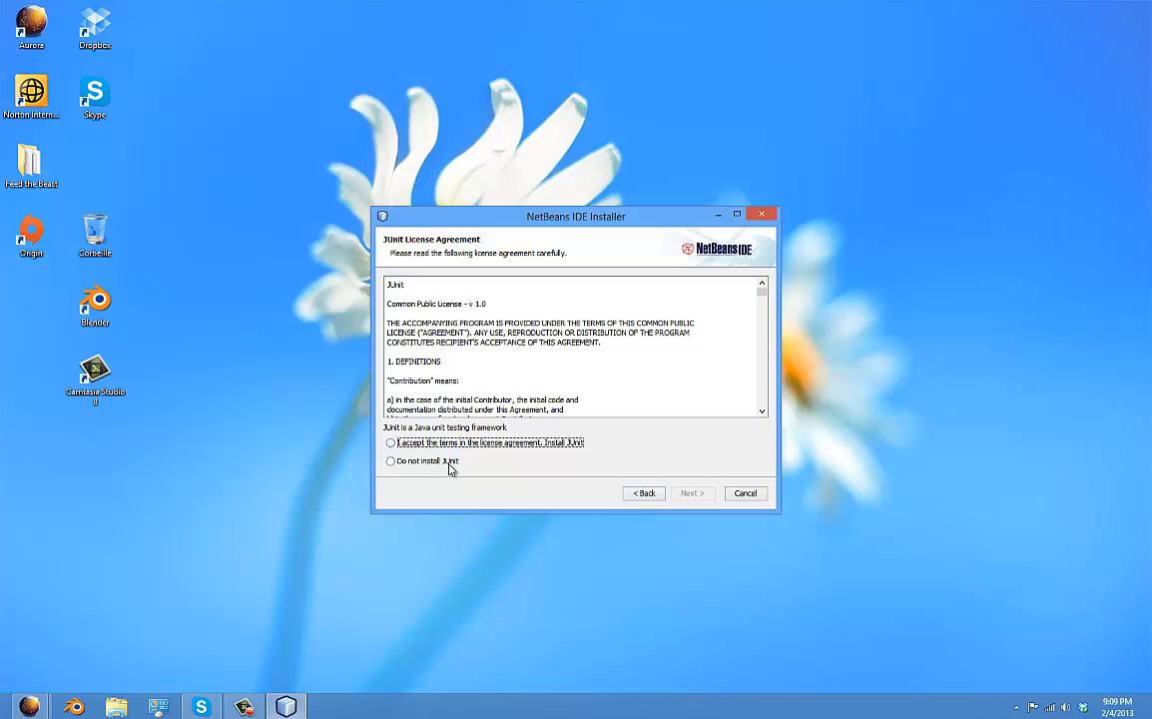
left_click(692, 493)
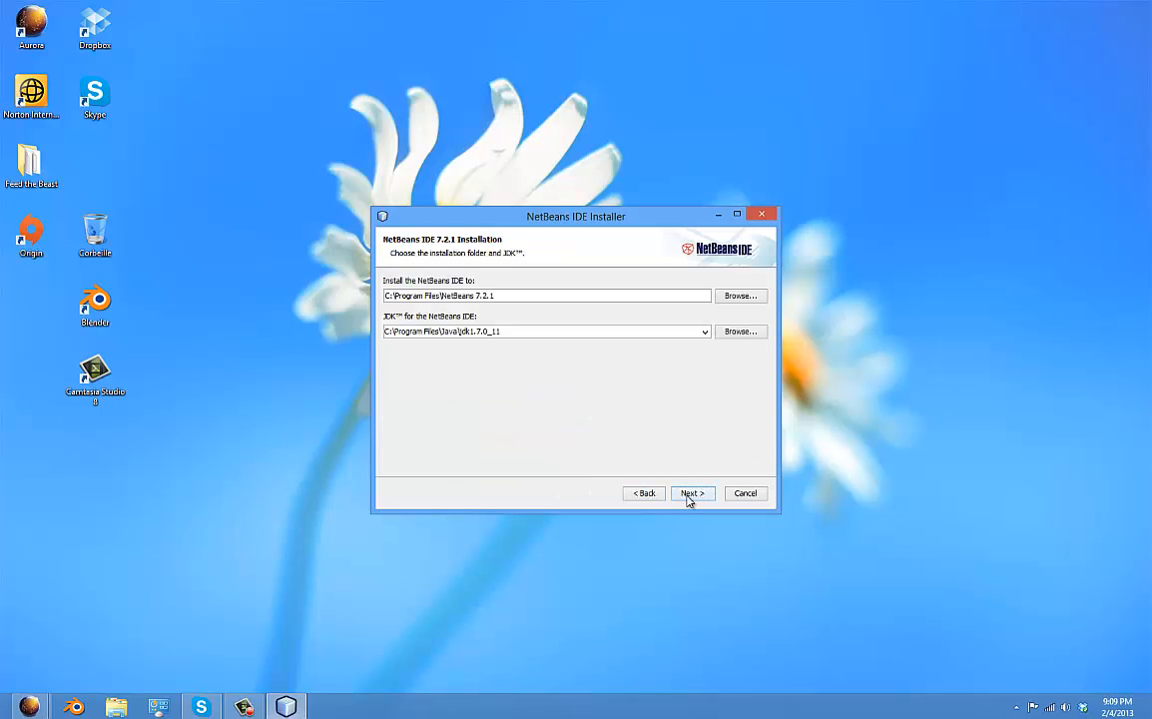
left_click(693, 493)
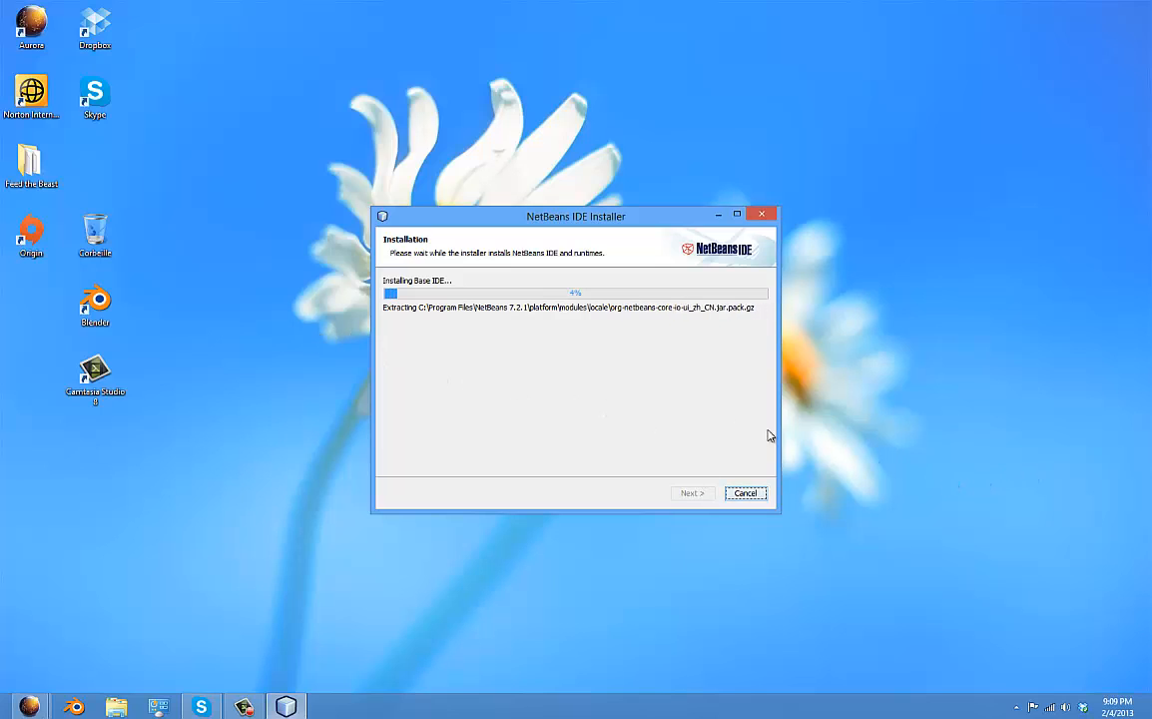
mouse_move(975, 376)
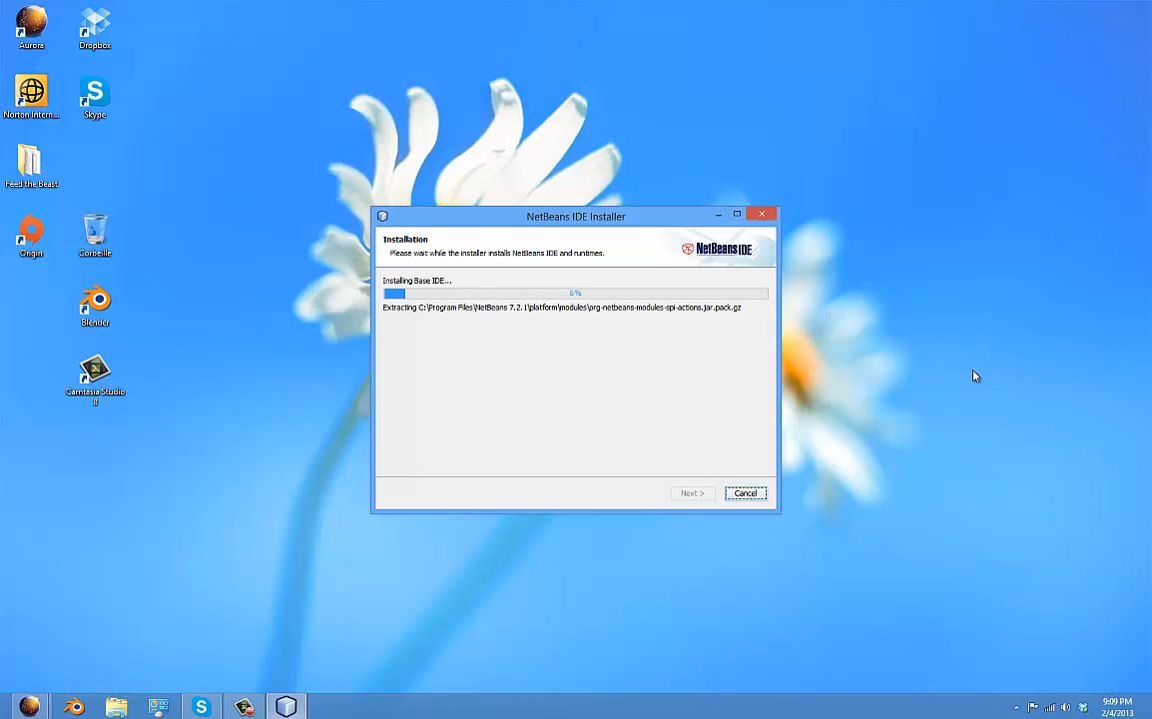
mouse_move(774, 374)
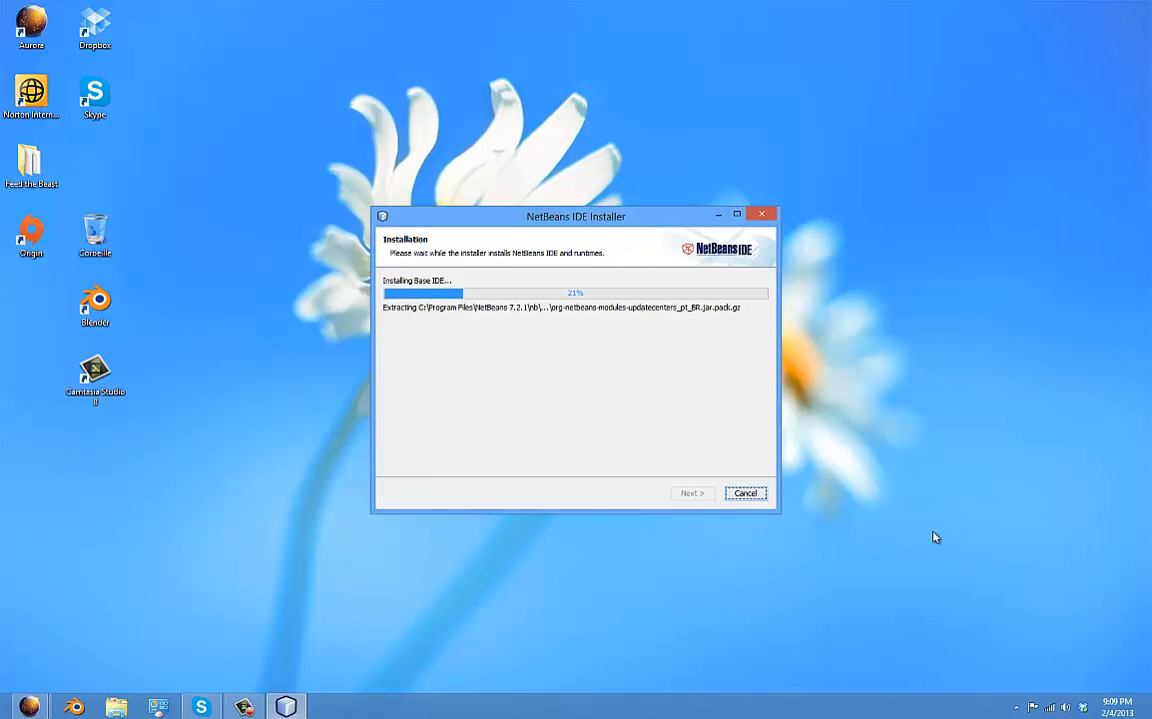
mouse_move(709, 526)
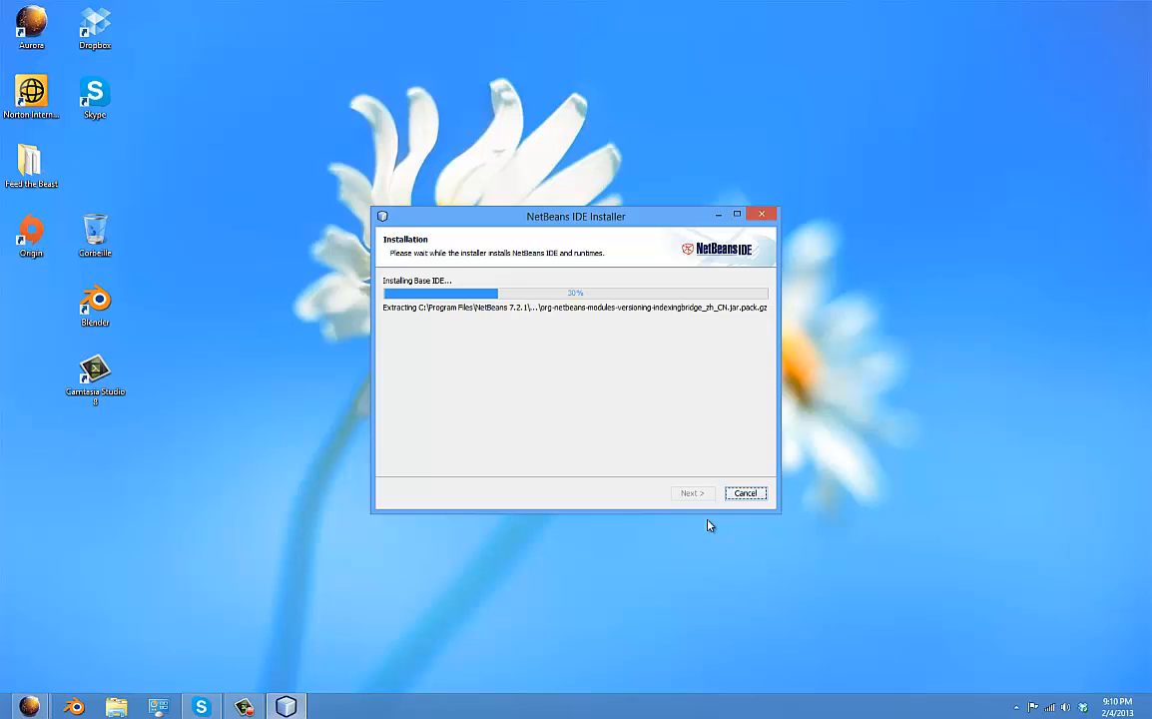
mouse_move(952, 552)
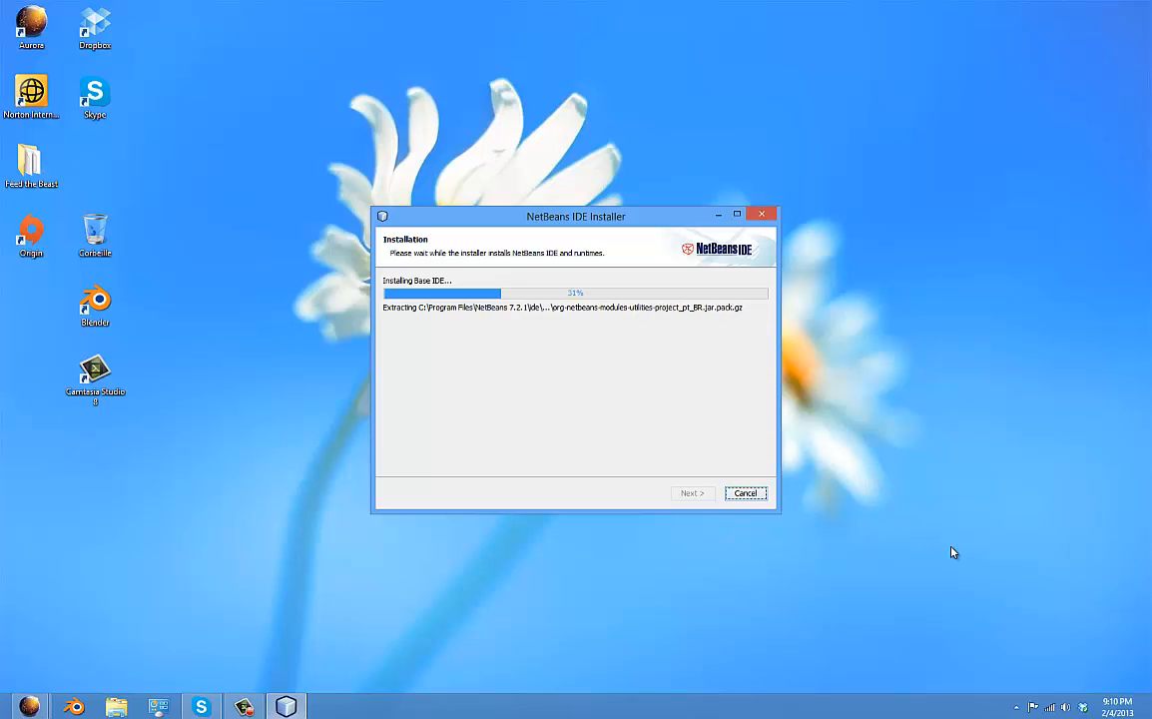
mouse_move(935, 554)
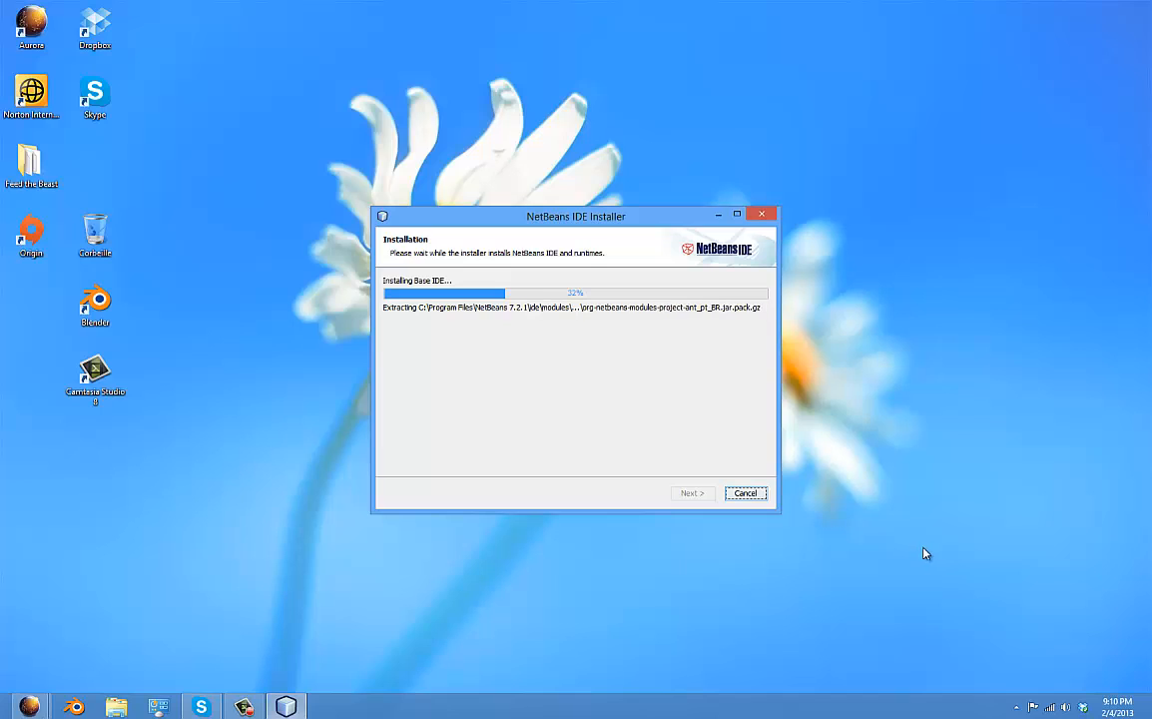
mouse_move(602, 628)
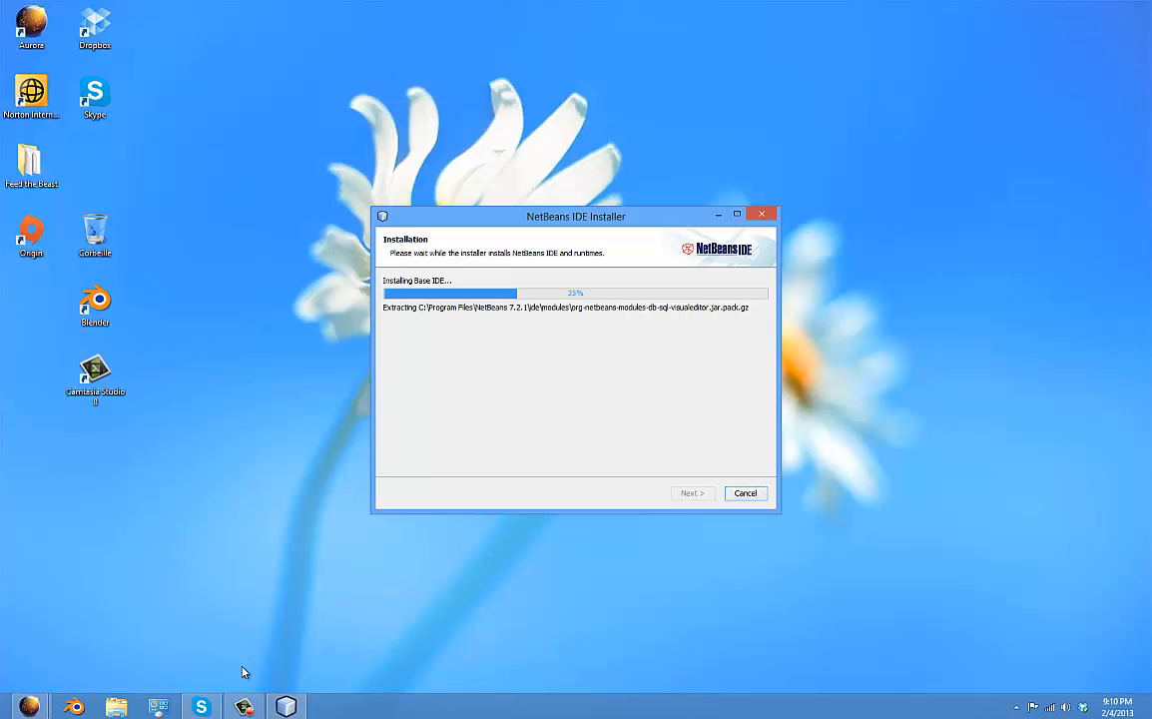
- Wait while the installer extracts the Base IDE files and the progress bar advances
left_click(245, 706)
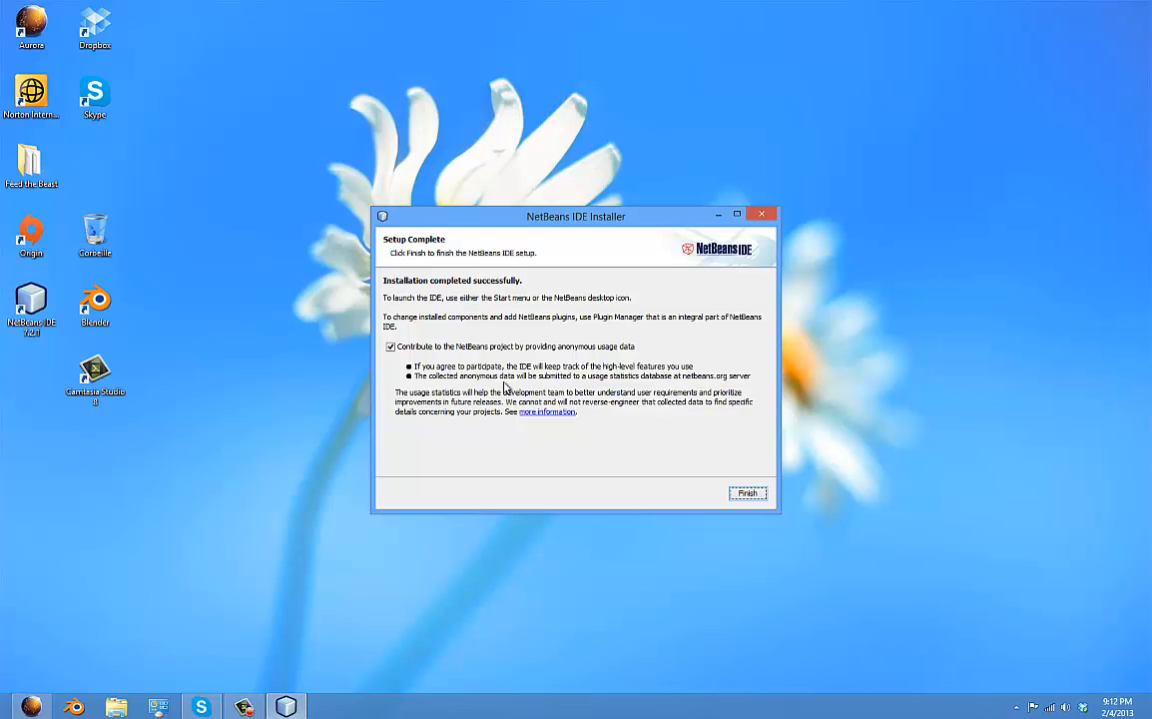
mouse_move(203, 213)
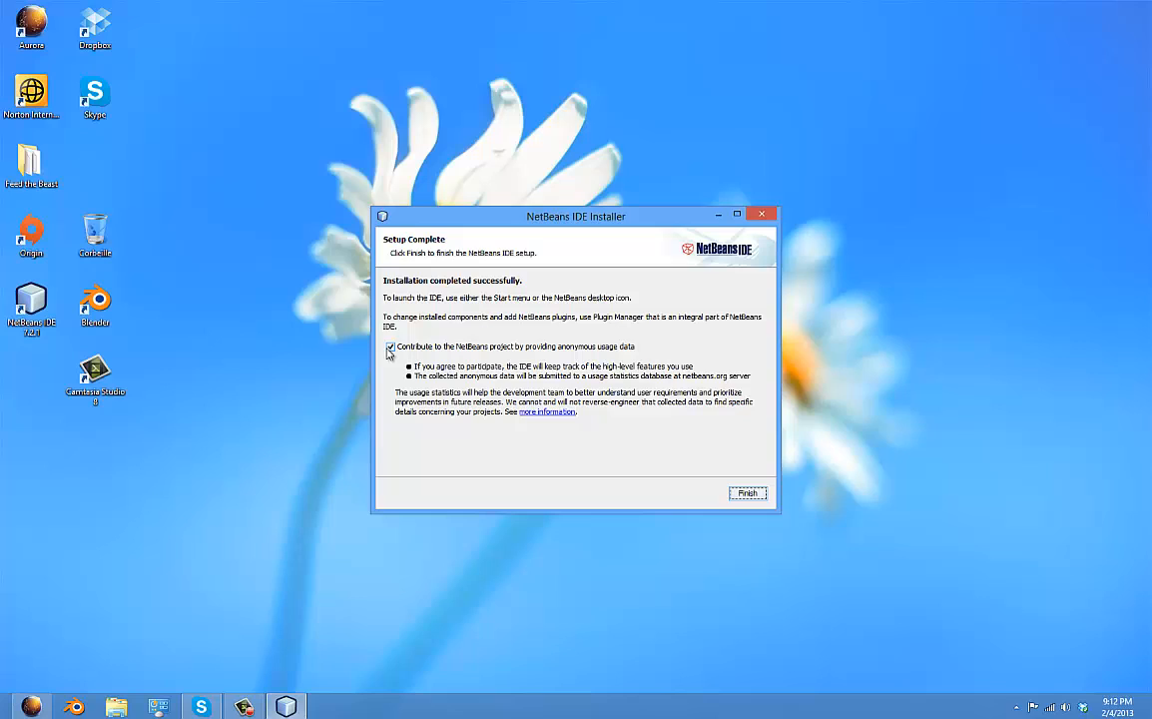
mouse_move(429, 358)
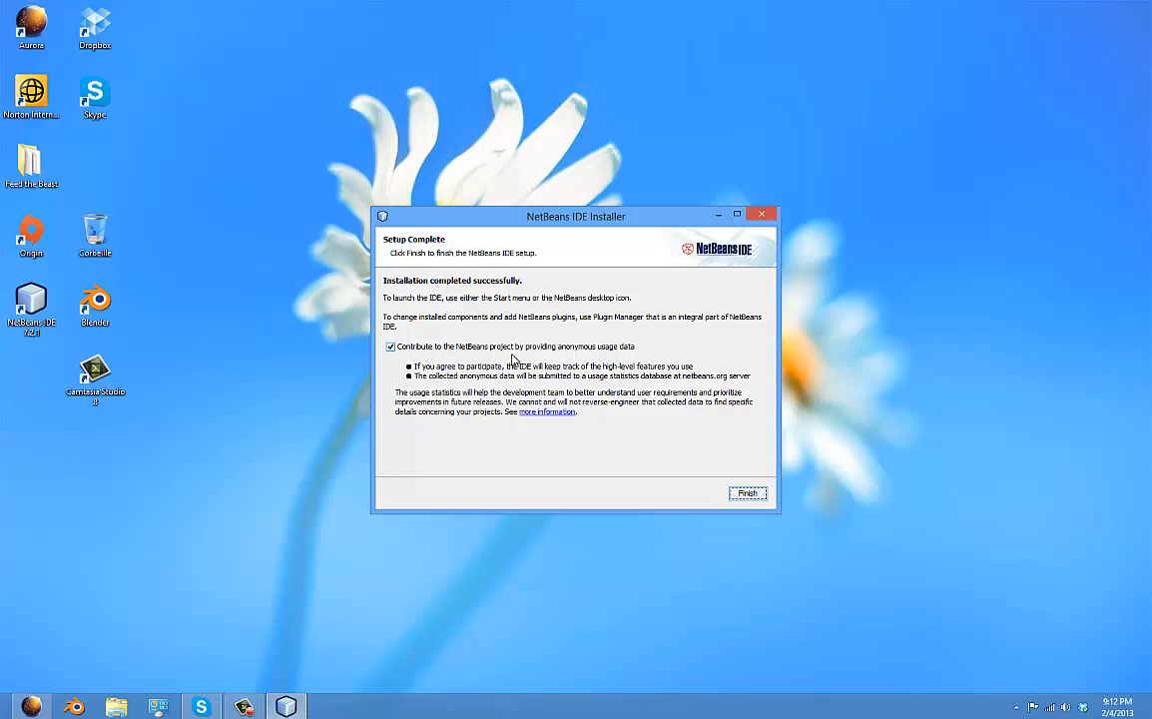
mouse_move(462, 431)
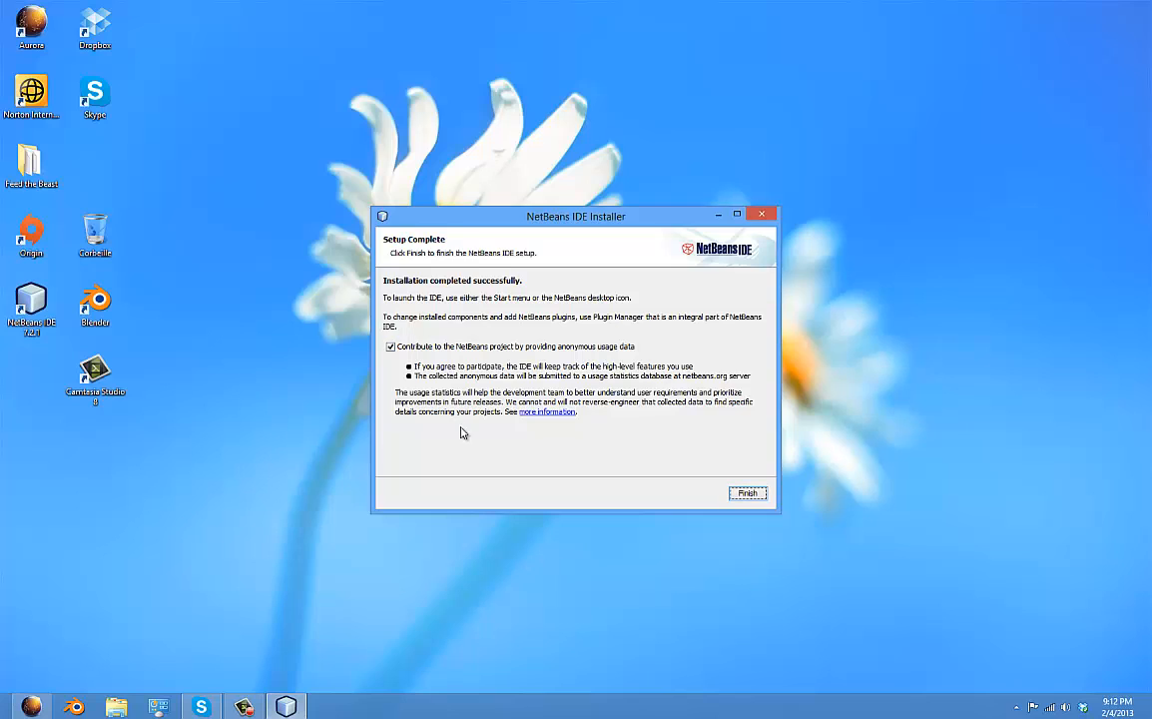
mouse_move(765, 513)
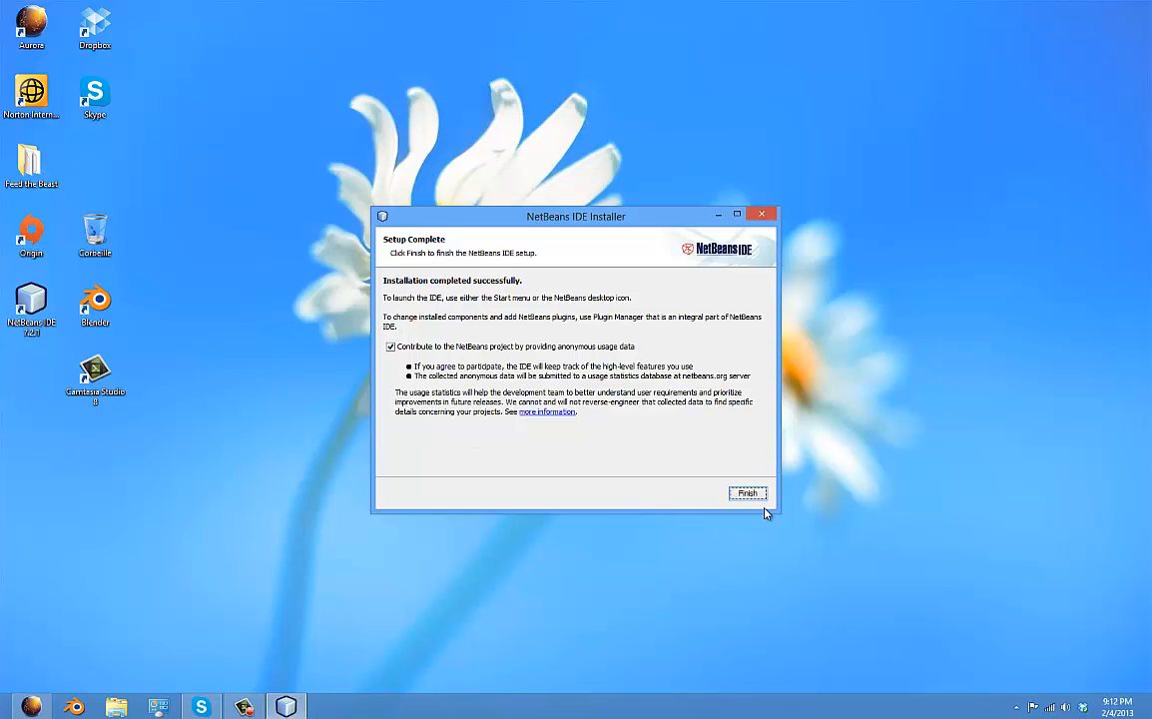
- Finish the NetBeans 7.2.1 setup with the usage-data checkbox left ticked
left_click(748, 493)
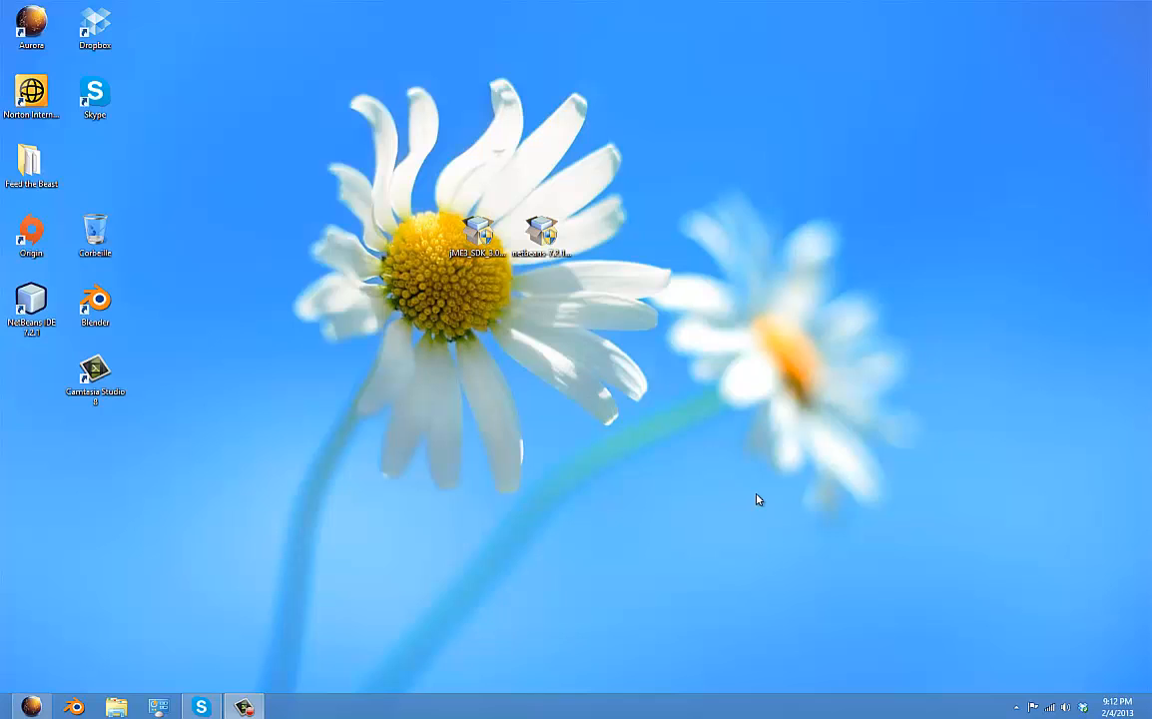
mouse_move(507, 327)
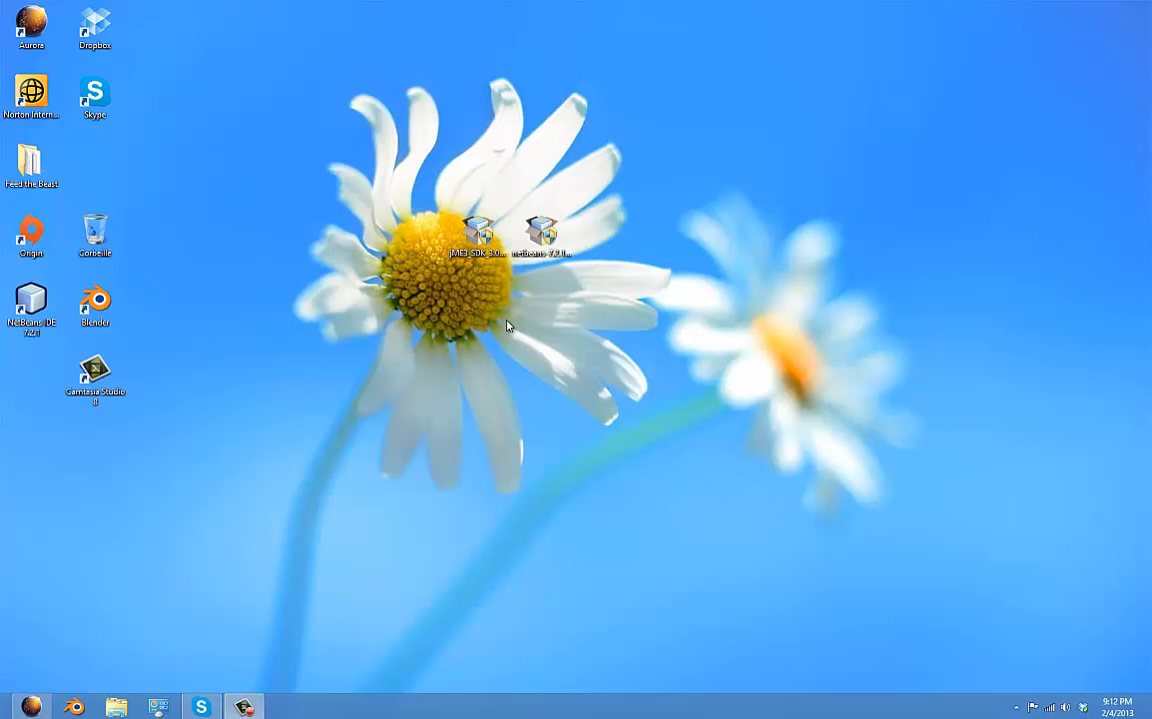
mouse_move(304, 251)
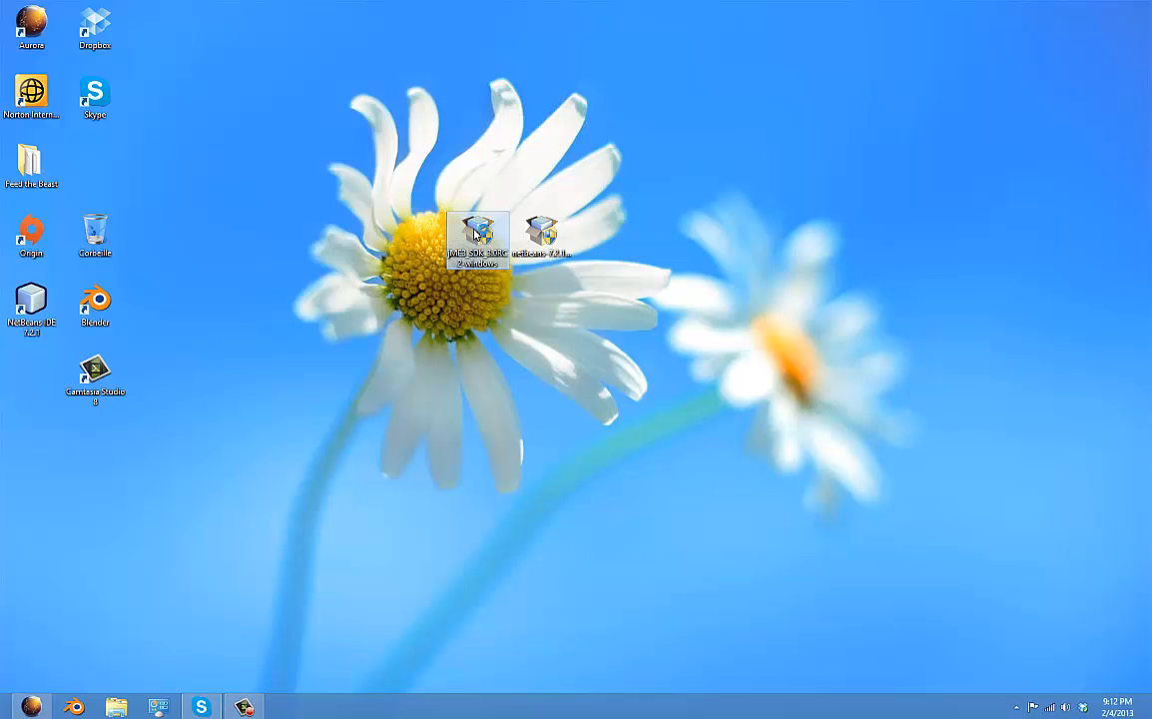
mouse_move(602, 337)
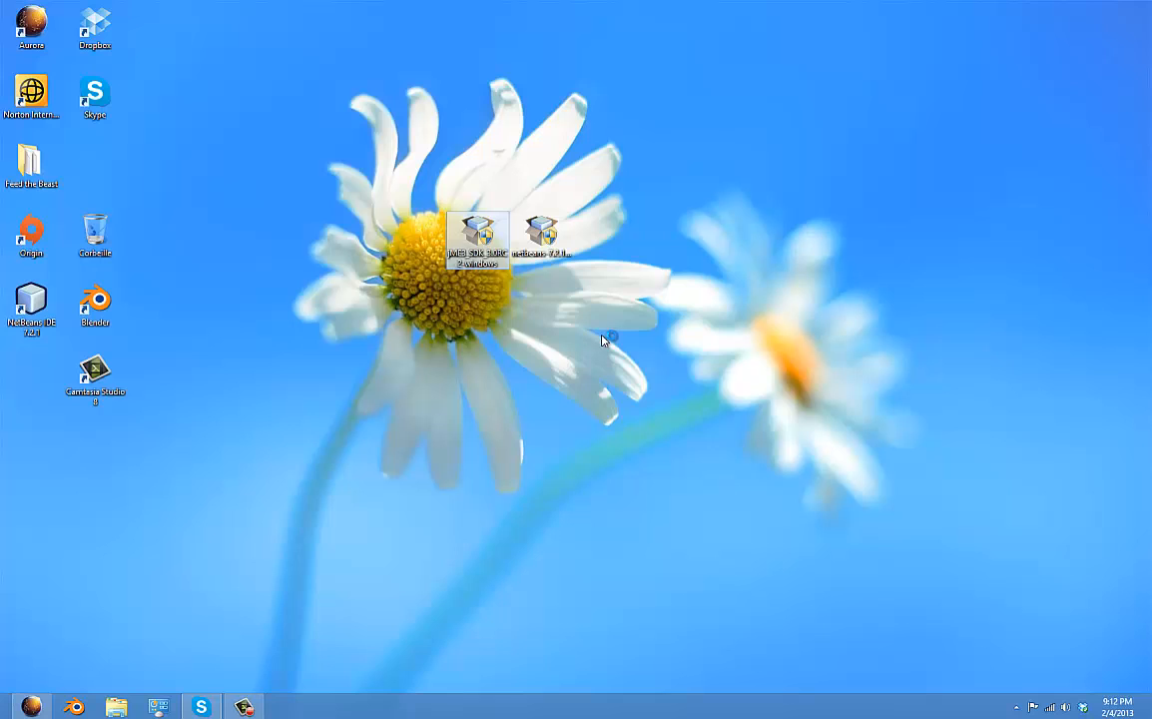
- Launch the jME3 SDK installer and accept Program Files\jmonkeyplatform with desktop and Start menu shortcuts
double_click(476, 237)
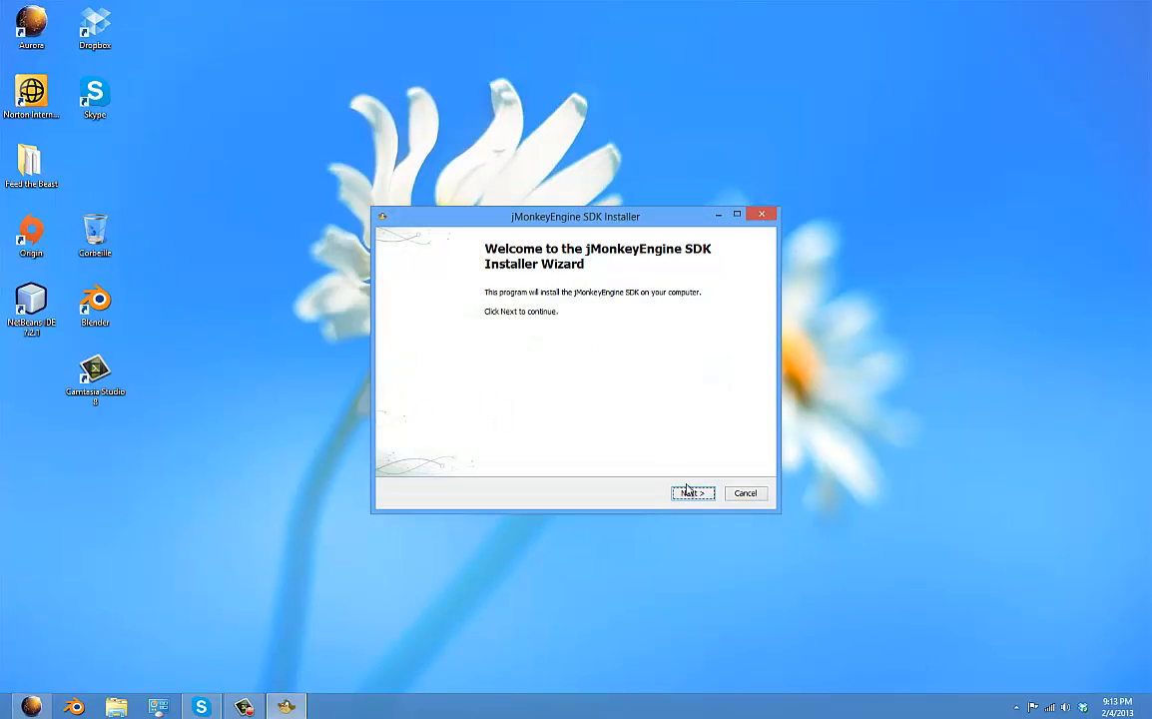
left_click_drag(575, 215, 619, 245)
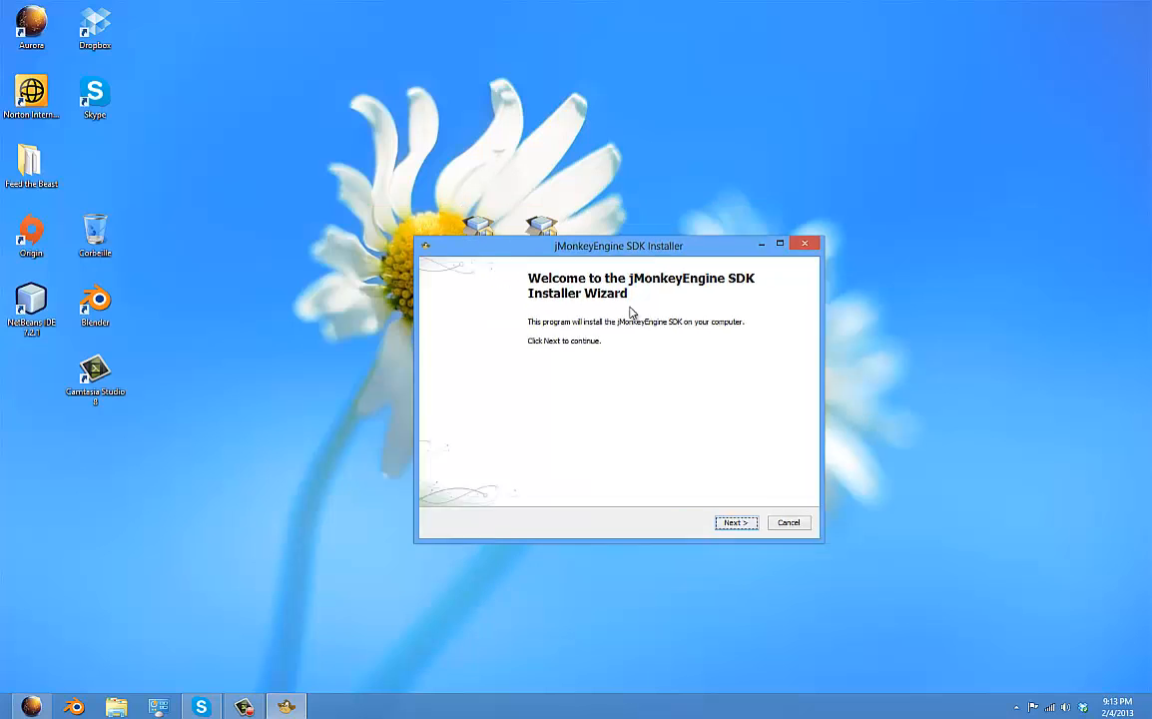
left_click_drag(619, 245, 947, 387)
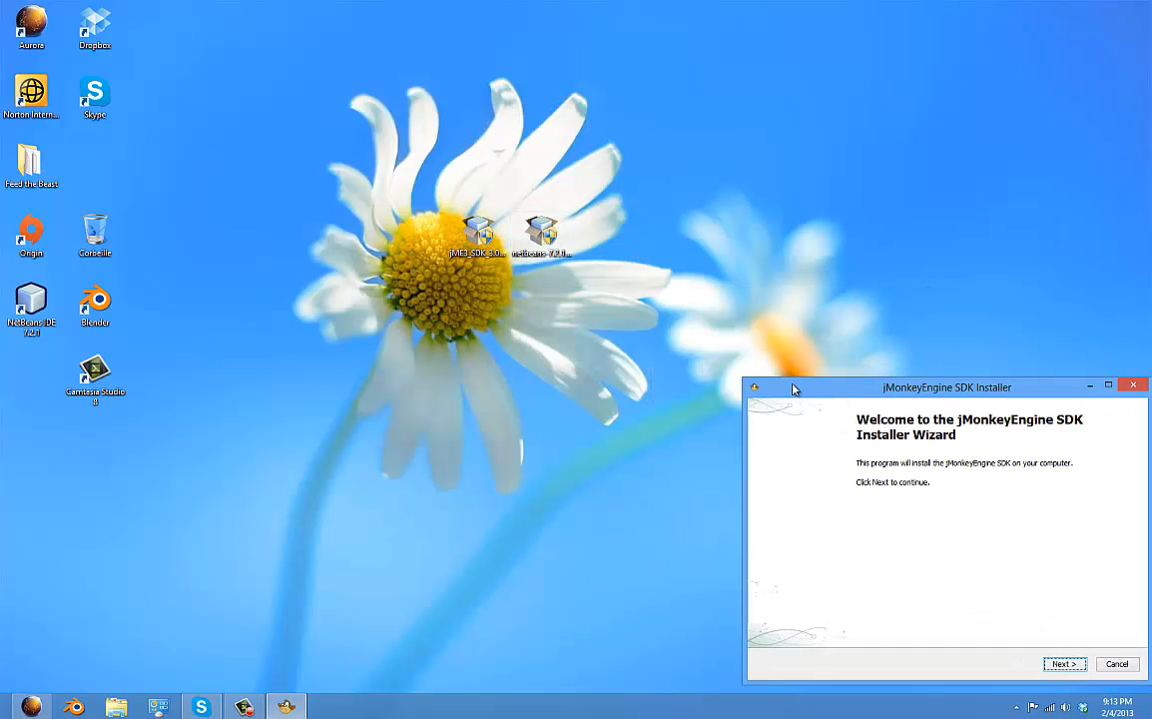
left_click_drag(946, 388, 809, 196)
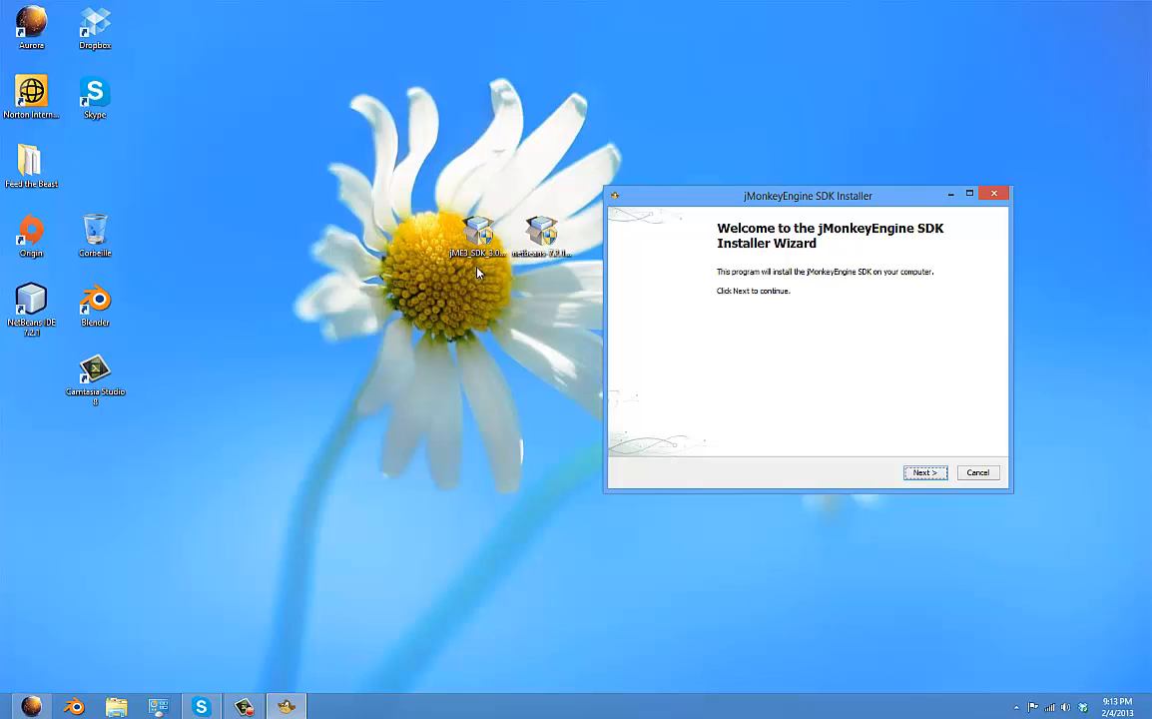
left_click(923, 472)
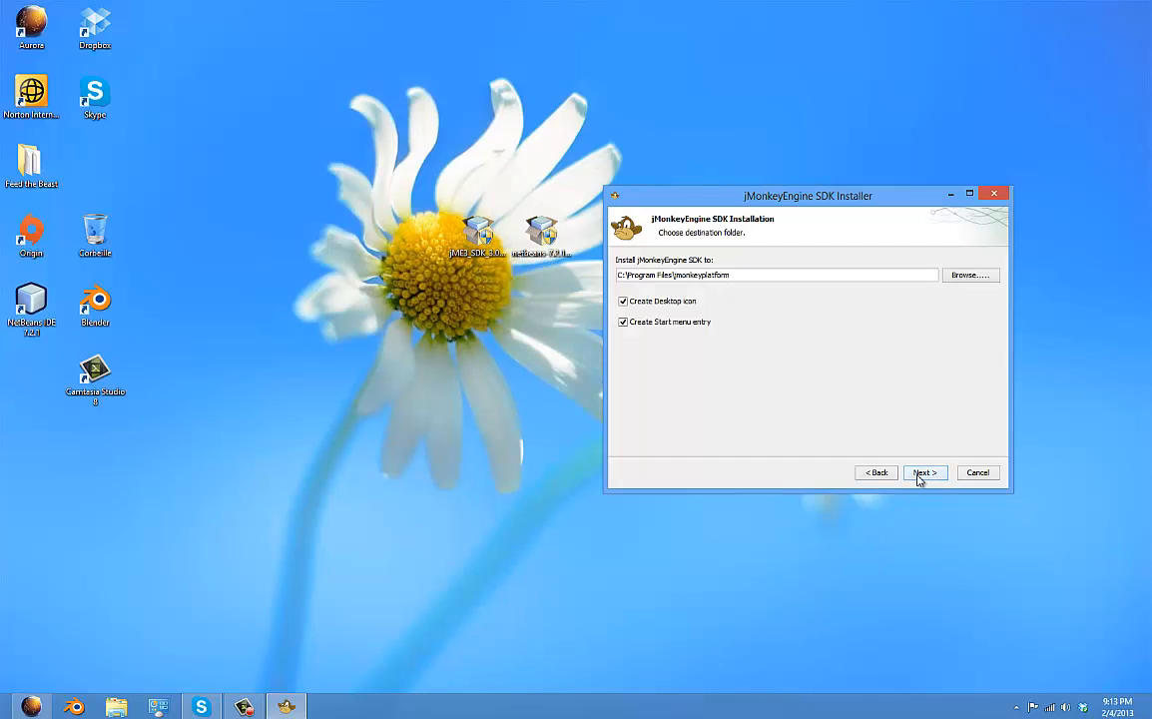
left_click(922, 472)
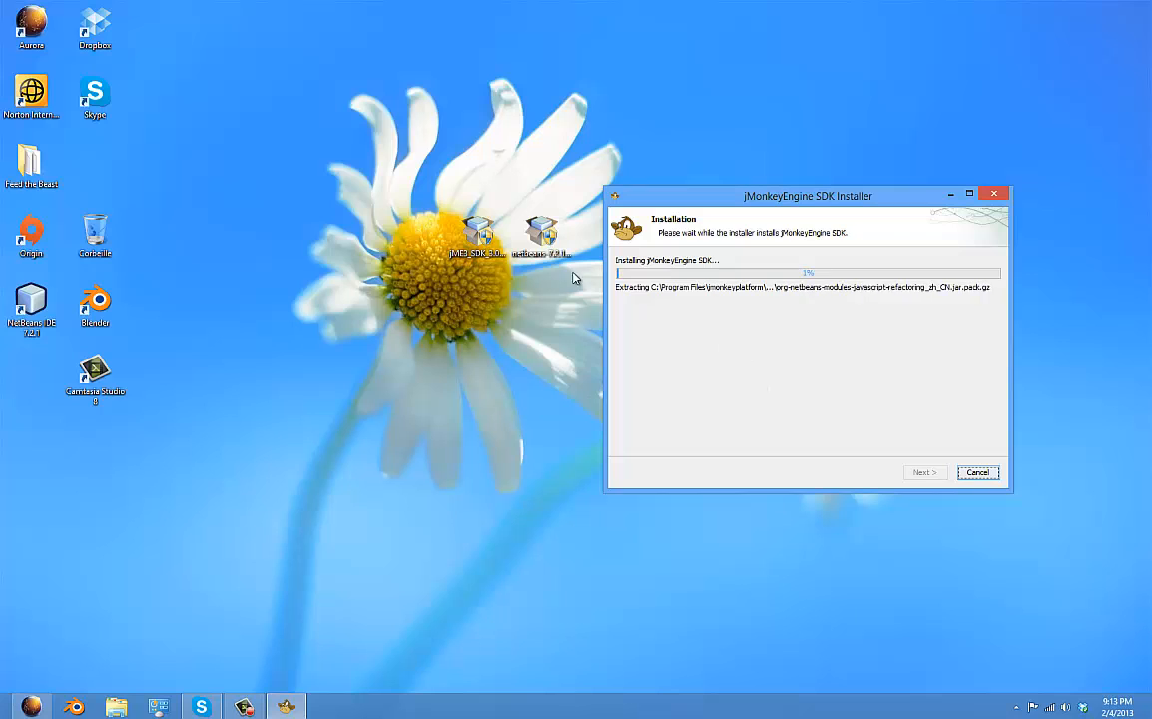
mouse_move(938, 314)
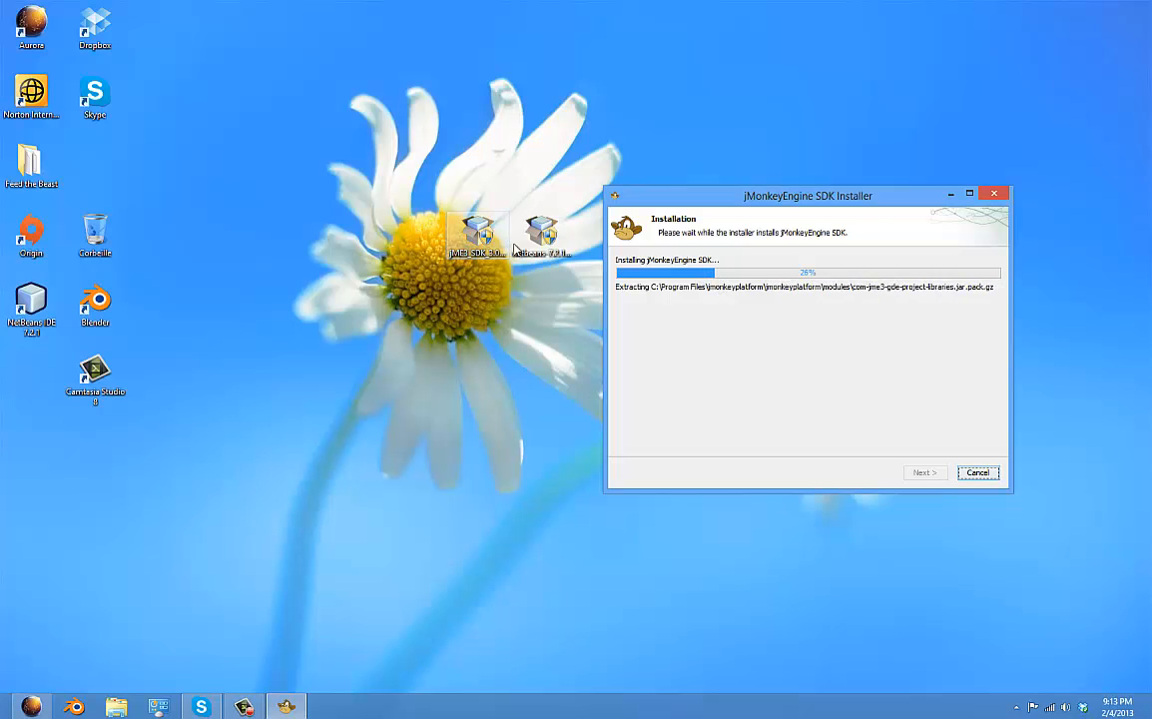
mouse_move(723, 321)
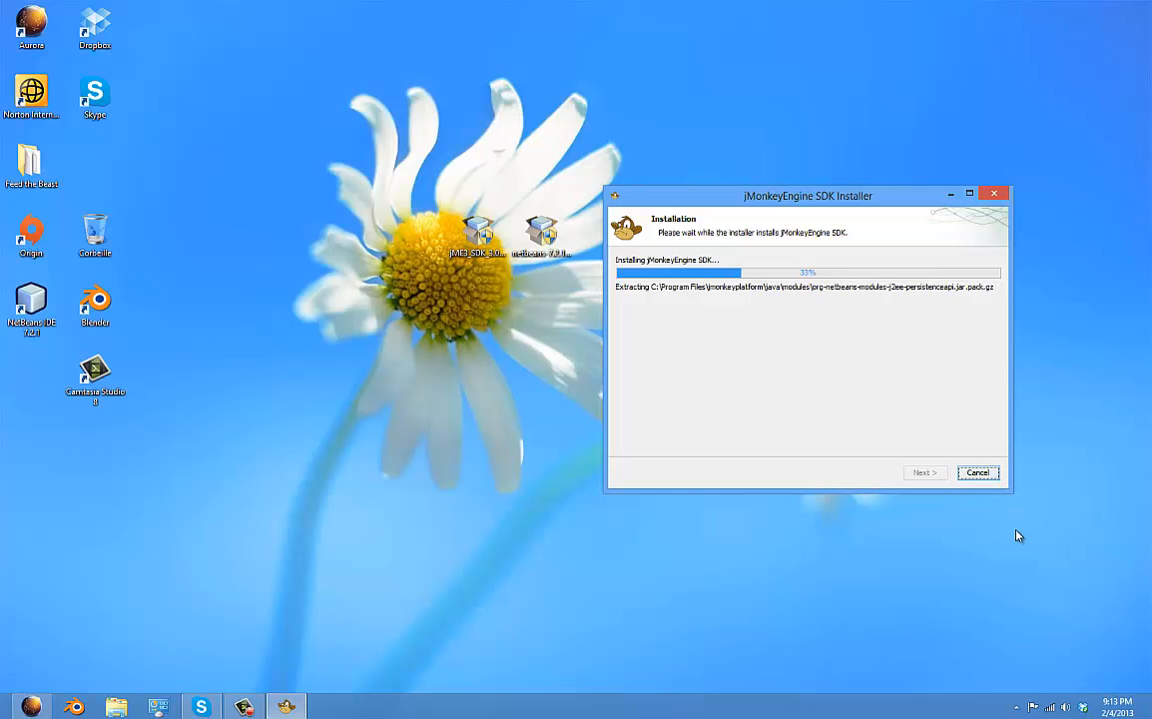
mouse_move(1000, 532)
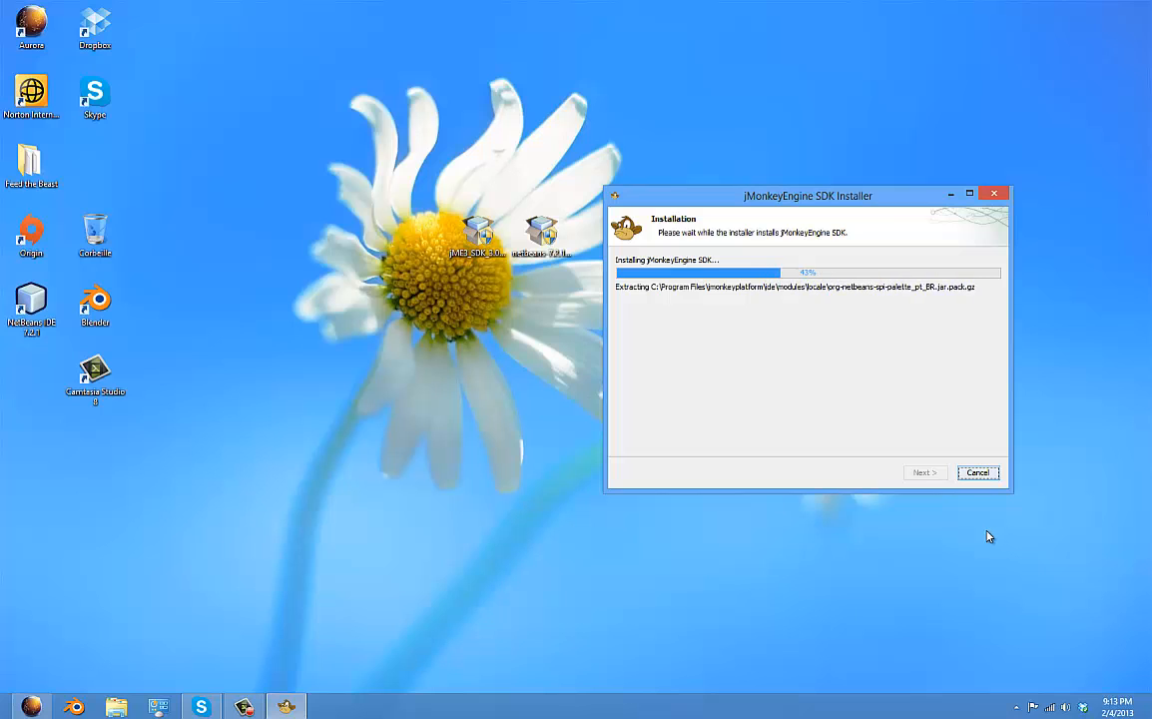
mouse_move(256, 438)
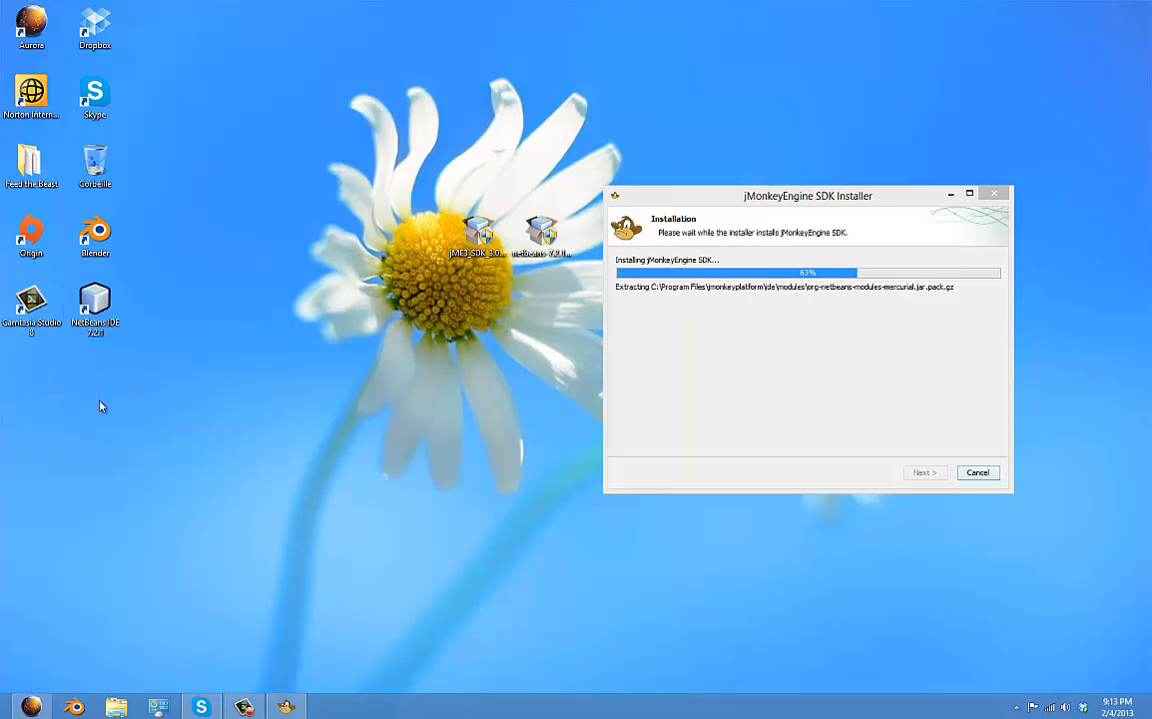
mouse_move(43, 130)
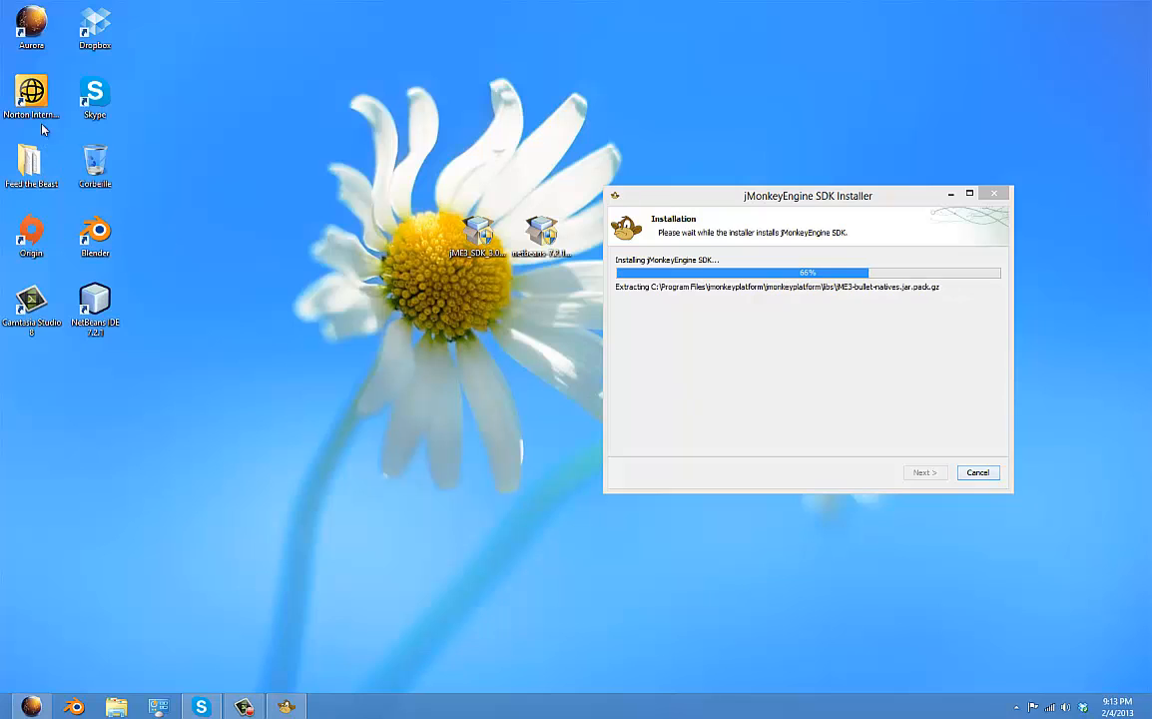
mouse_move(457, 165)
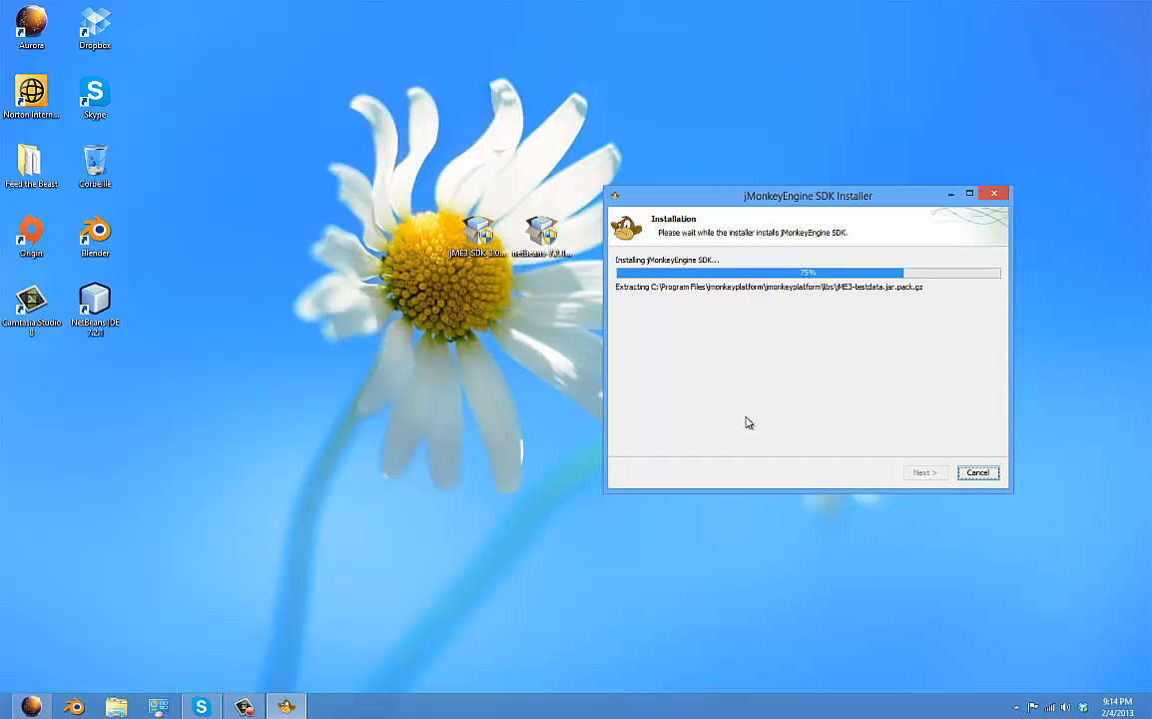
mouse_move(841, 297)
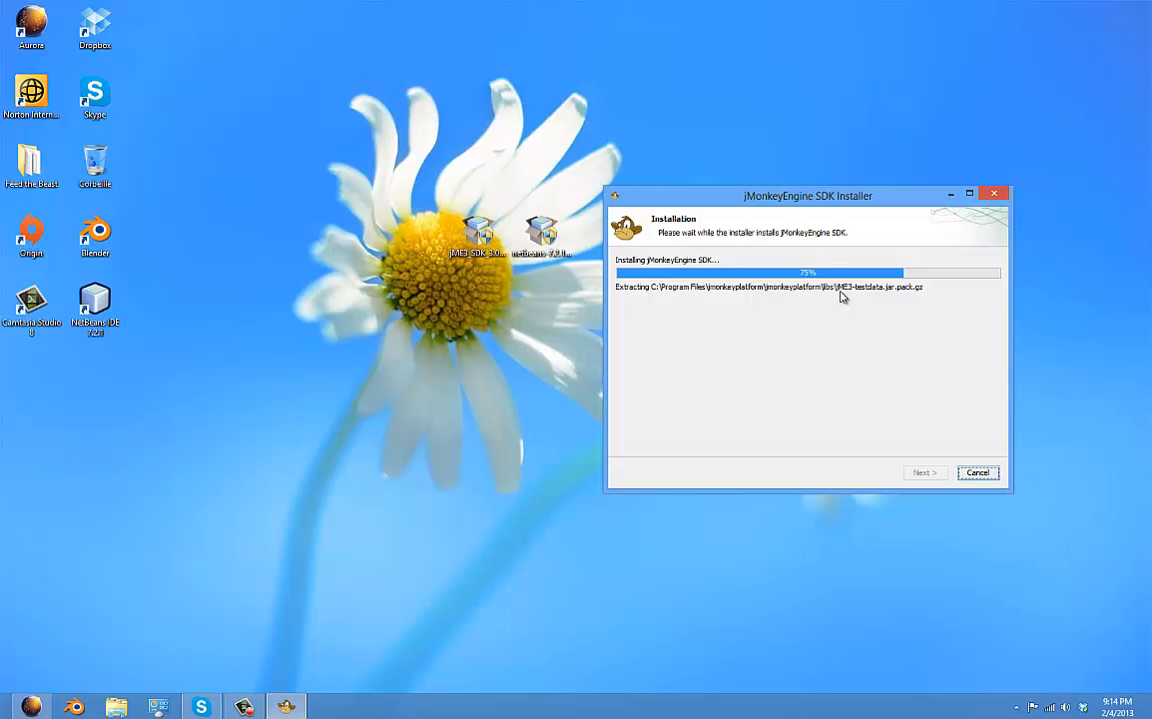
mouse_move(873, 299)
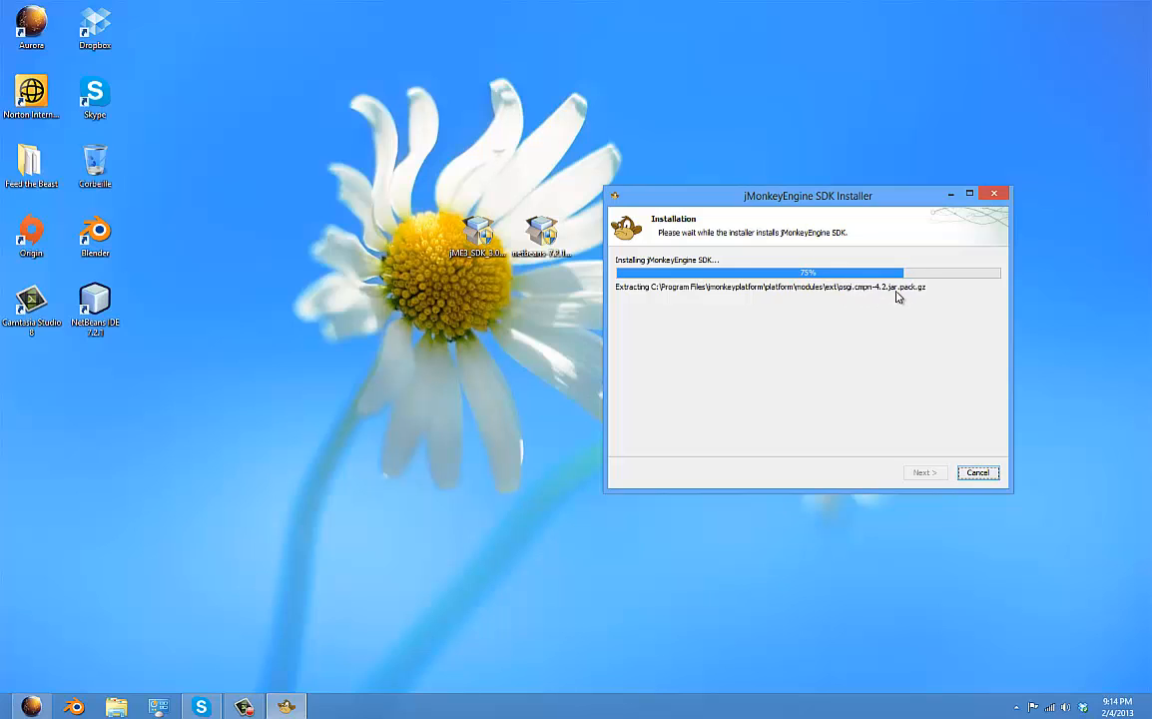
mouse_move(989, 413)
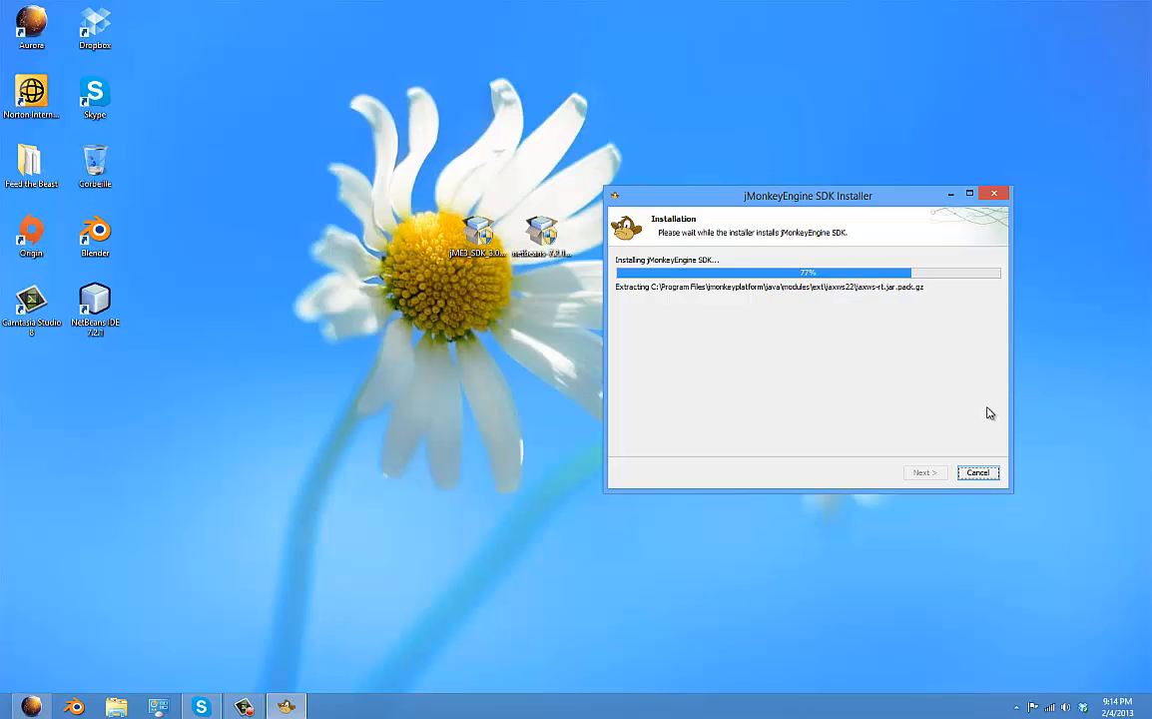
mouse_move(783, 388)
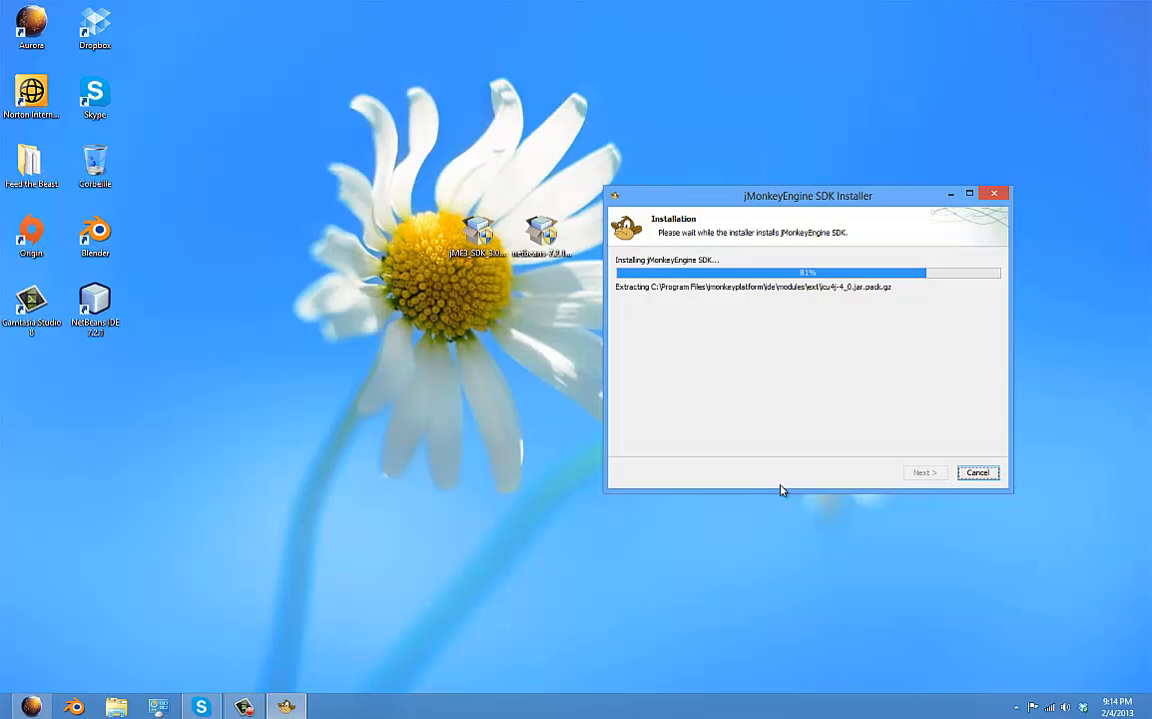
mouse_move(642, 501)
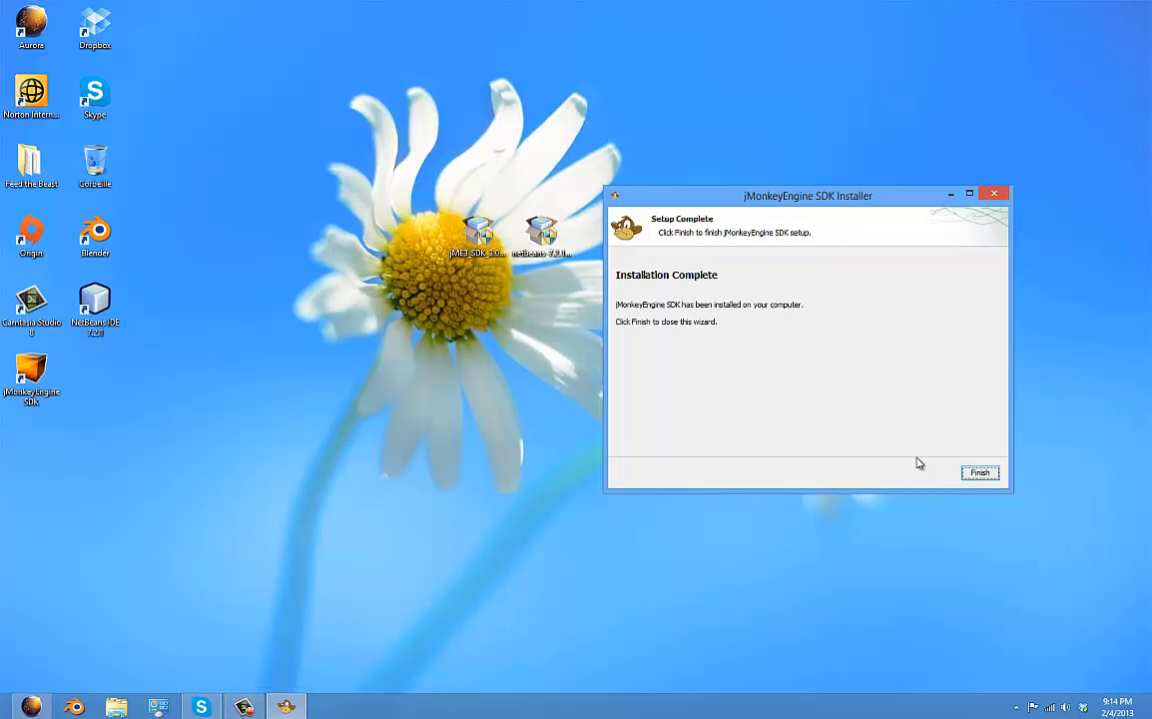
- Close the finished installer and select the new jMonkeyEngine SDK desktop shortcut
left_click(980, 472)
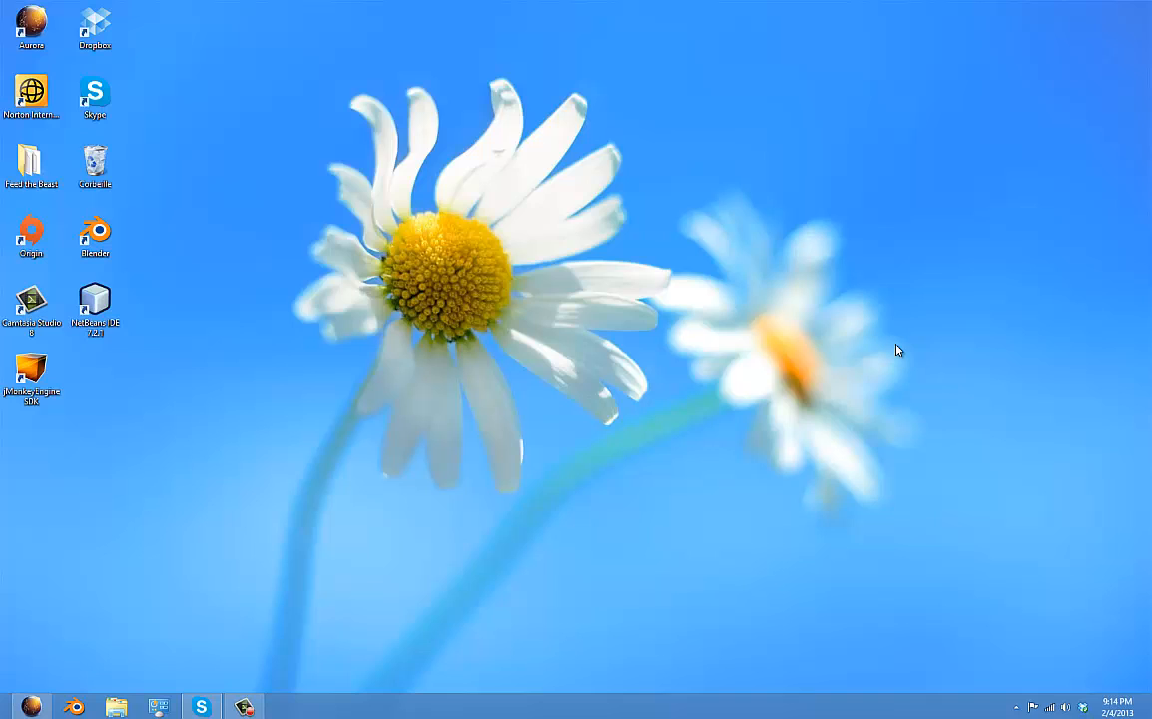
left_click(31, 374)
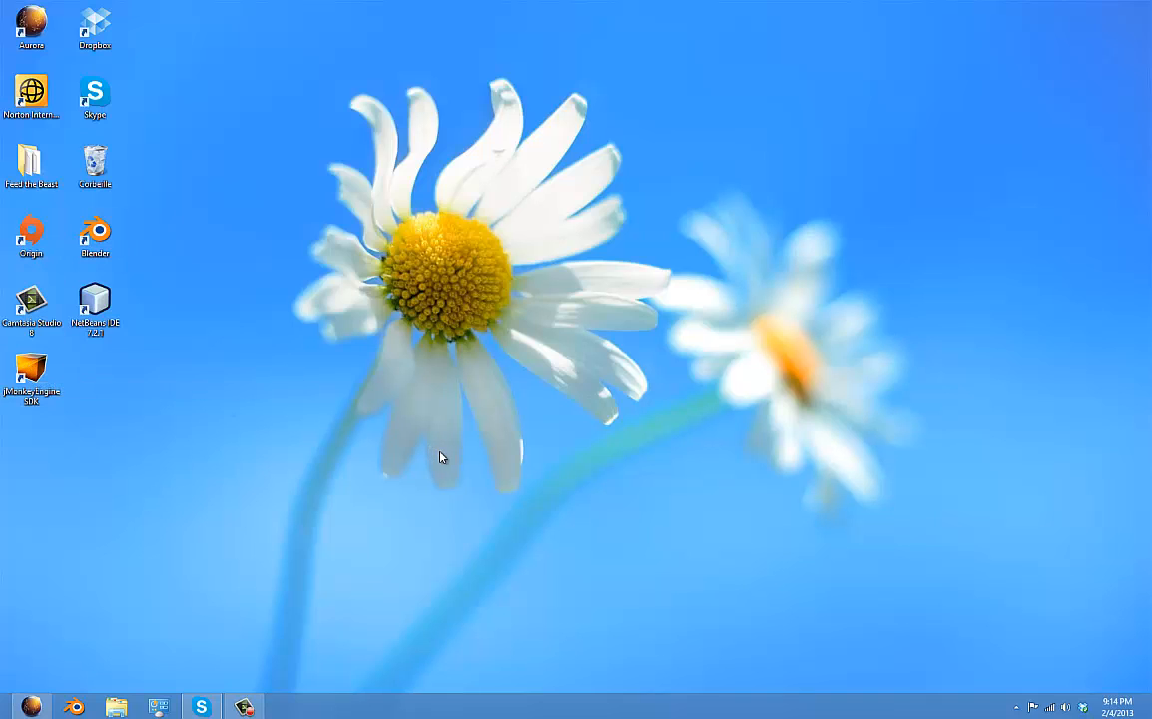
mouse_move(462, 458)
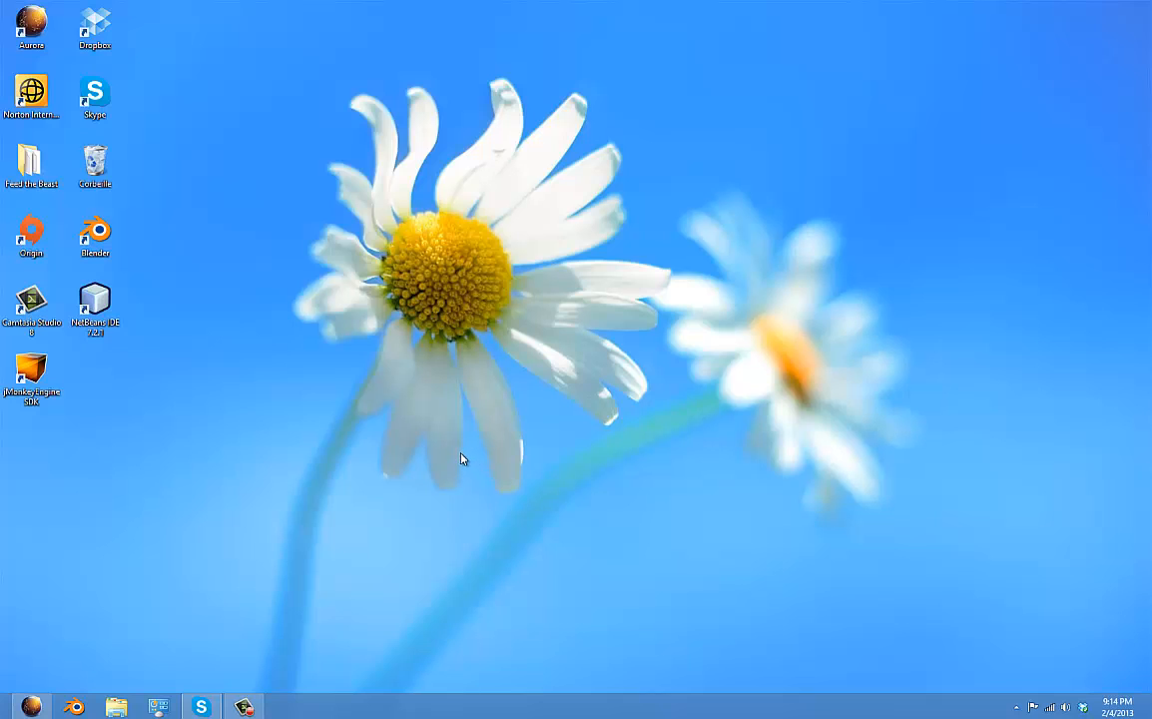
left_click(32, 369)
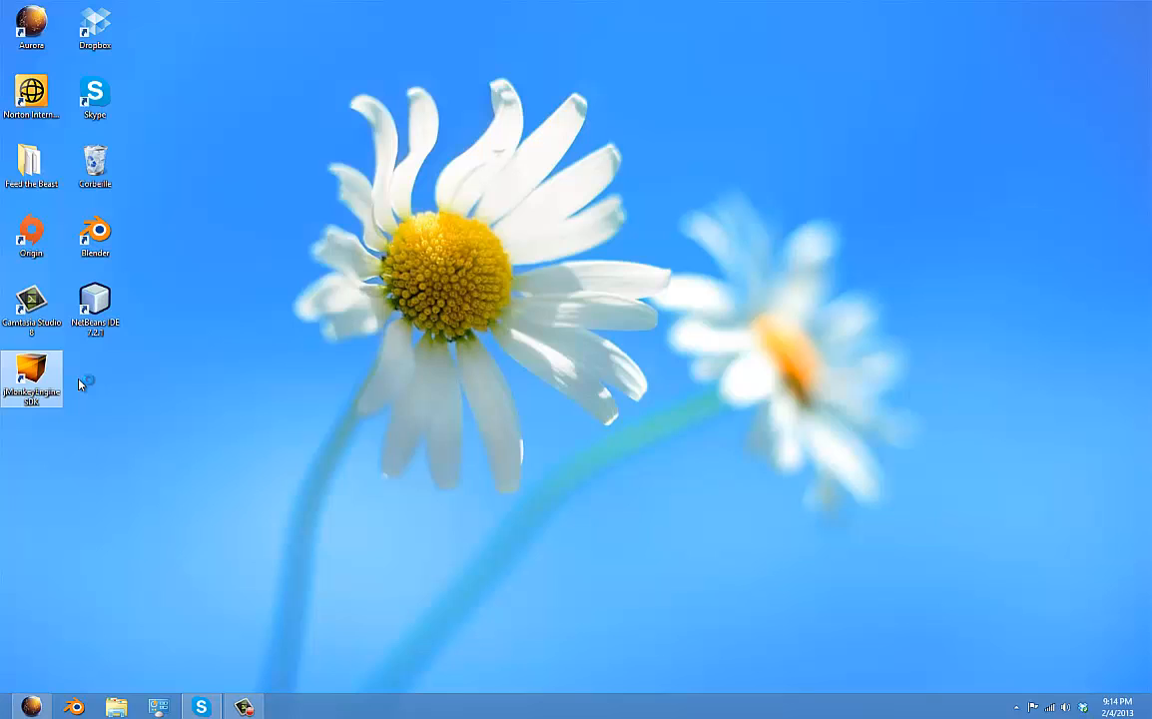
- Launch jMonkeyEngine SDK and set Documents\JME WorkSpace as the project folder
double_click(32, 377)
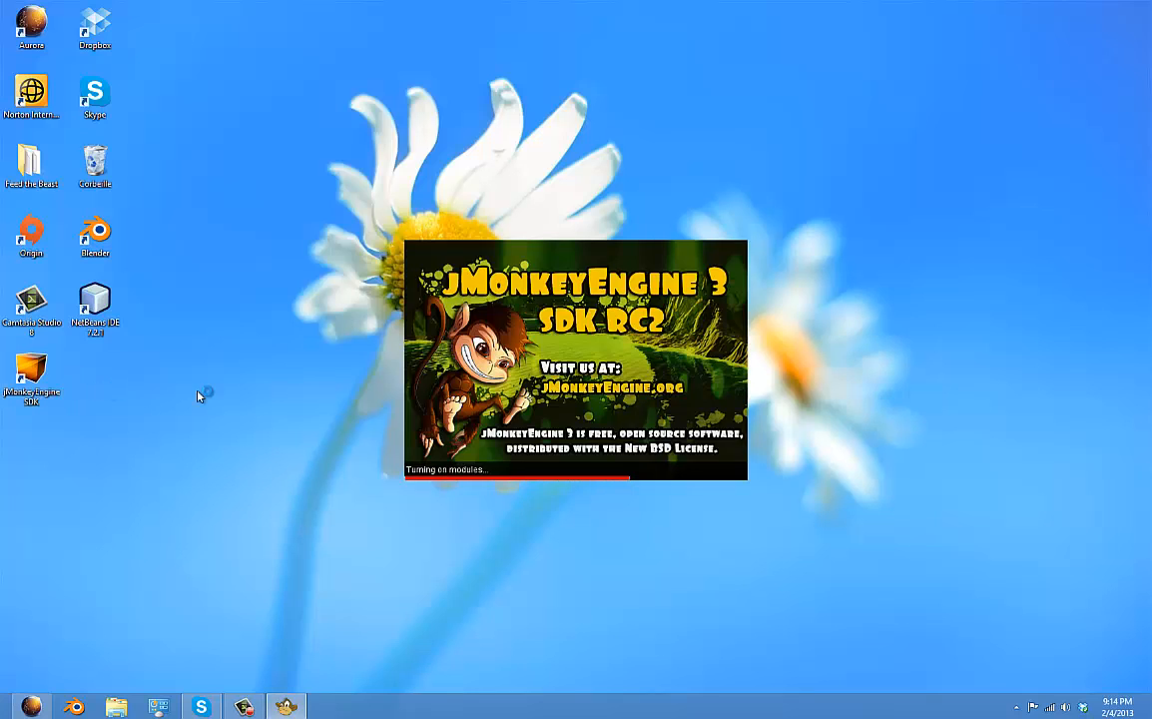
mouse_move(512, 196)
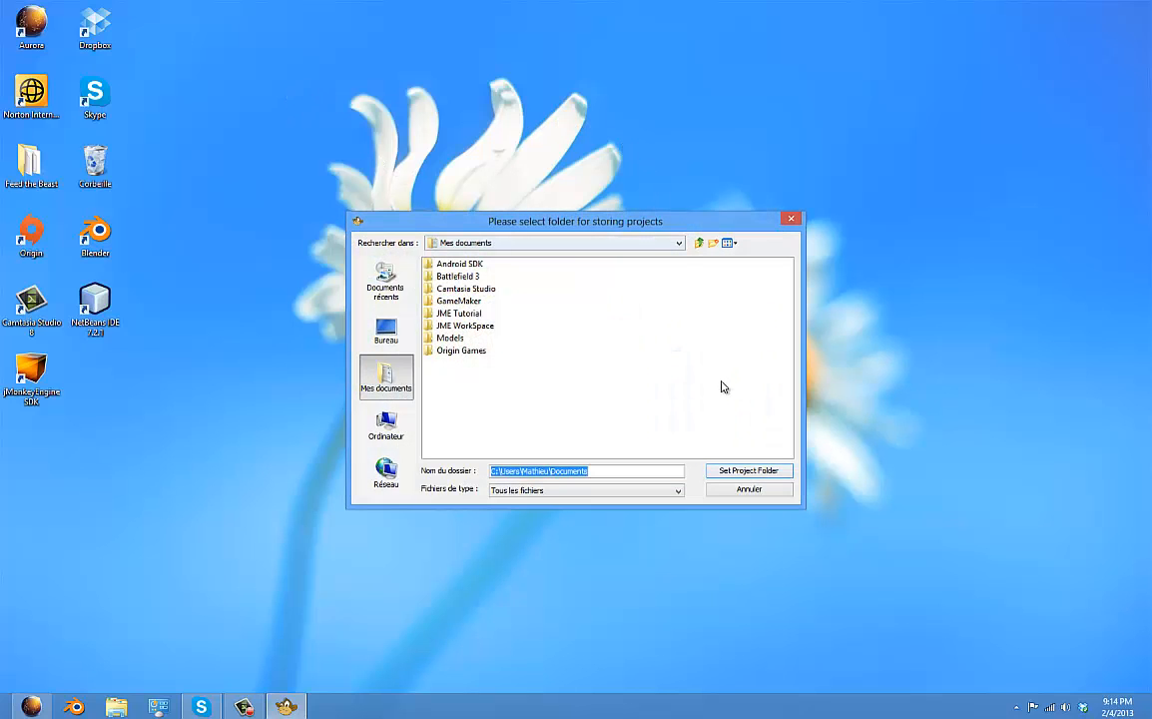
mouse_move(604, 366)
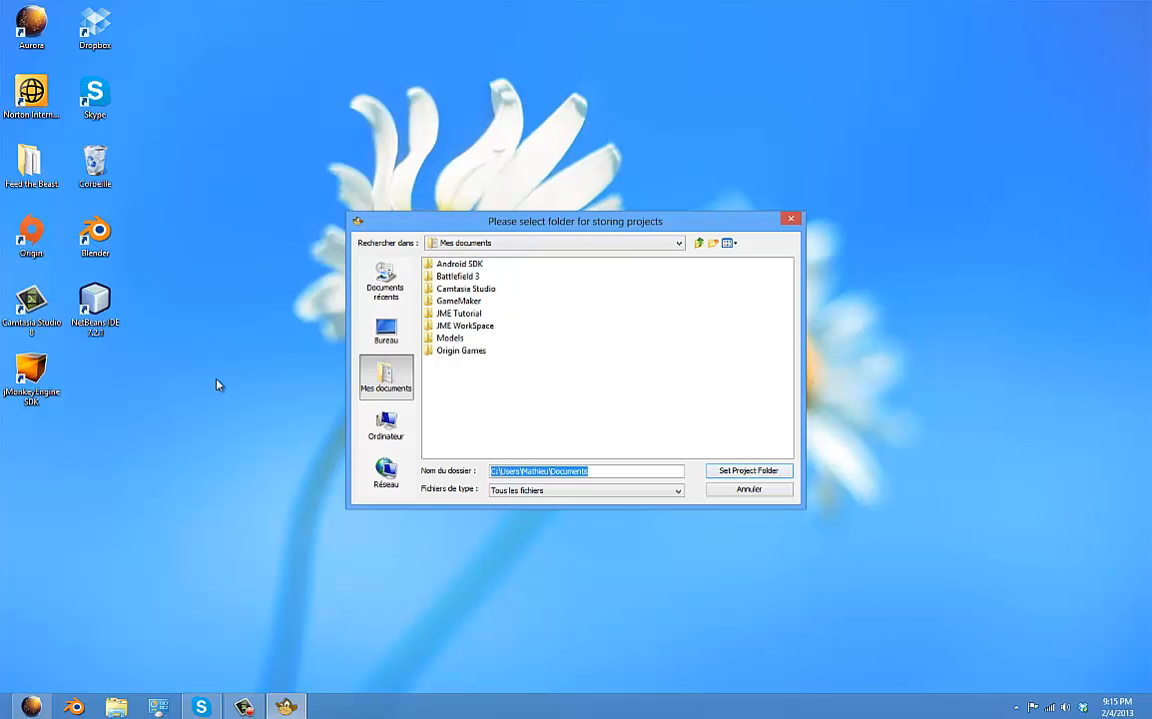
mouse_move(119, 492)
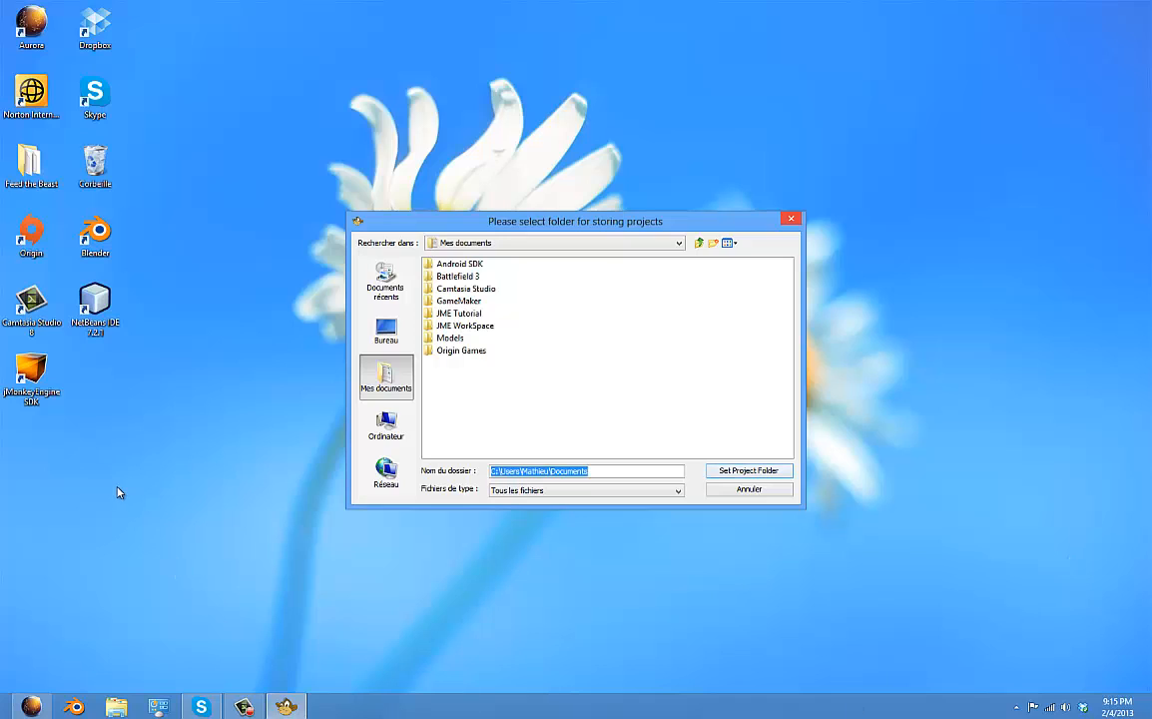
mouse_move(135, 496)
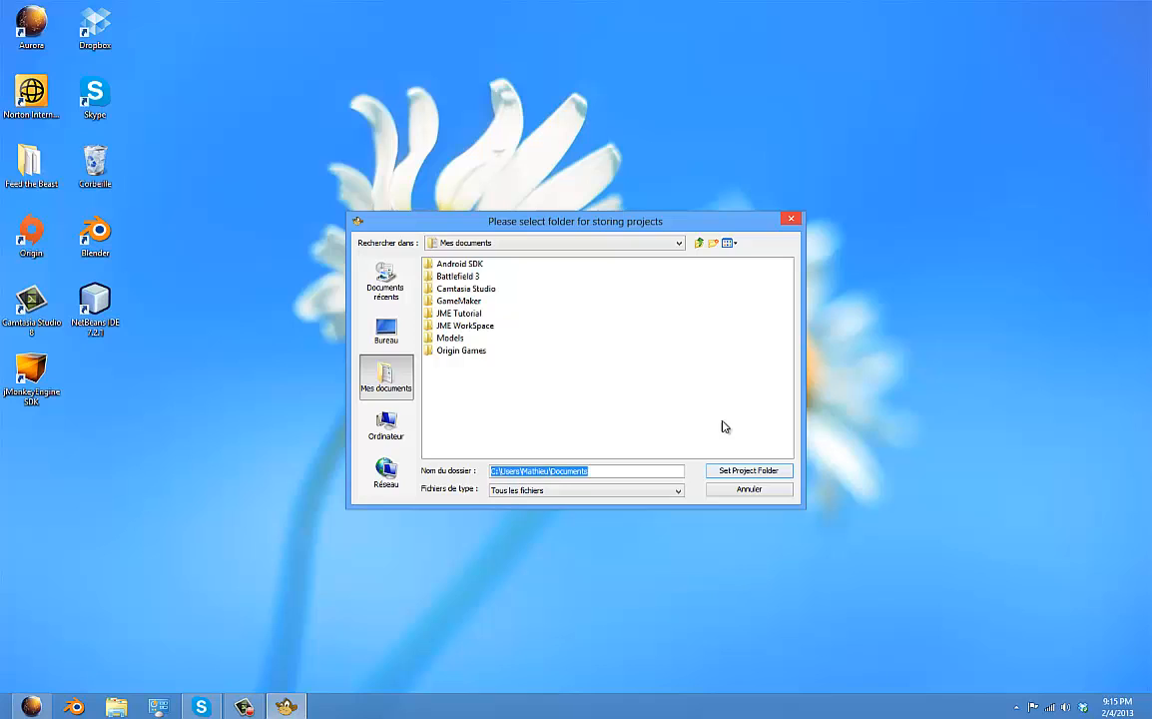
mouse_move(447, 336)
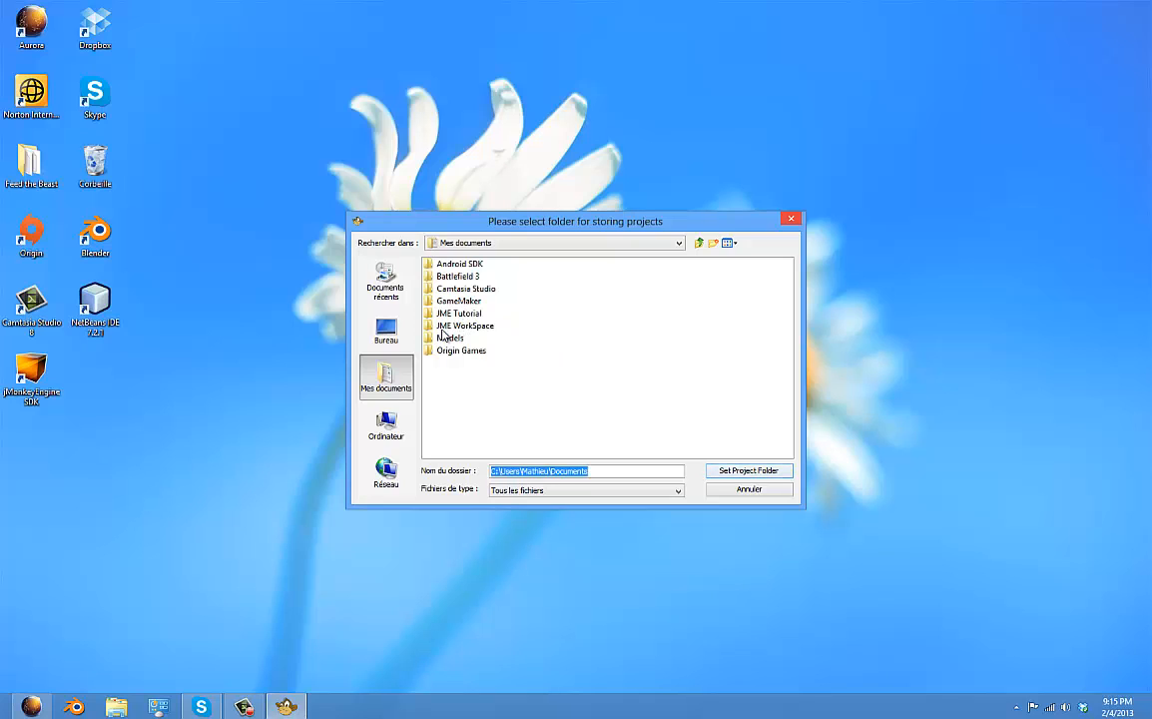
left_click(464, 325)
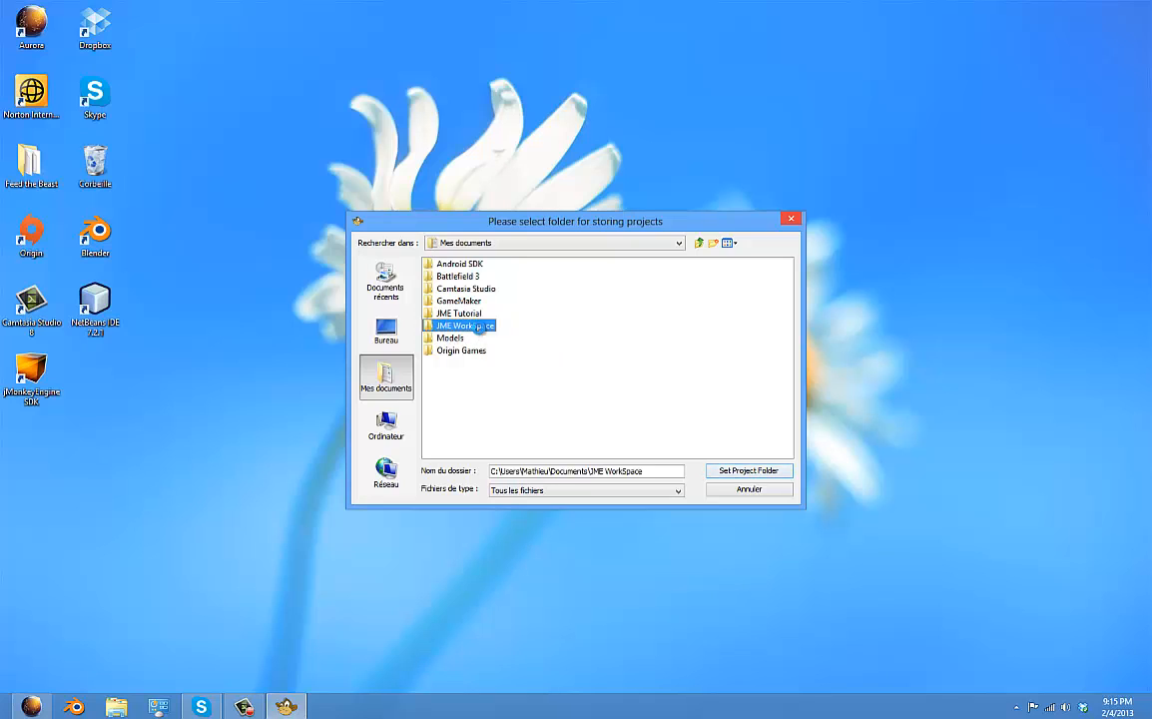
left_click(749, 470)
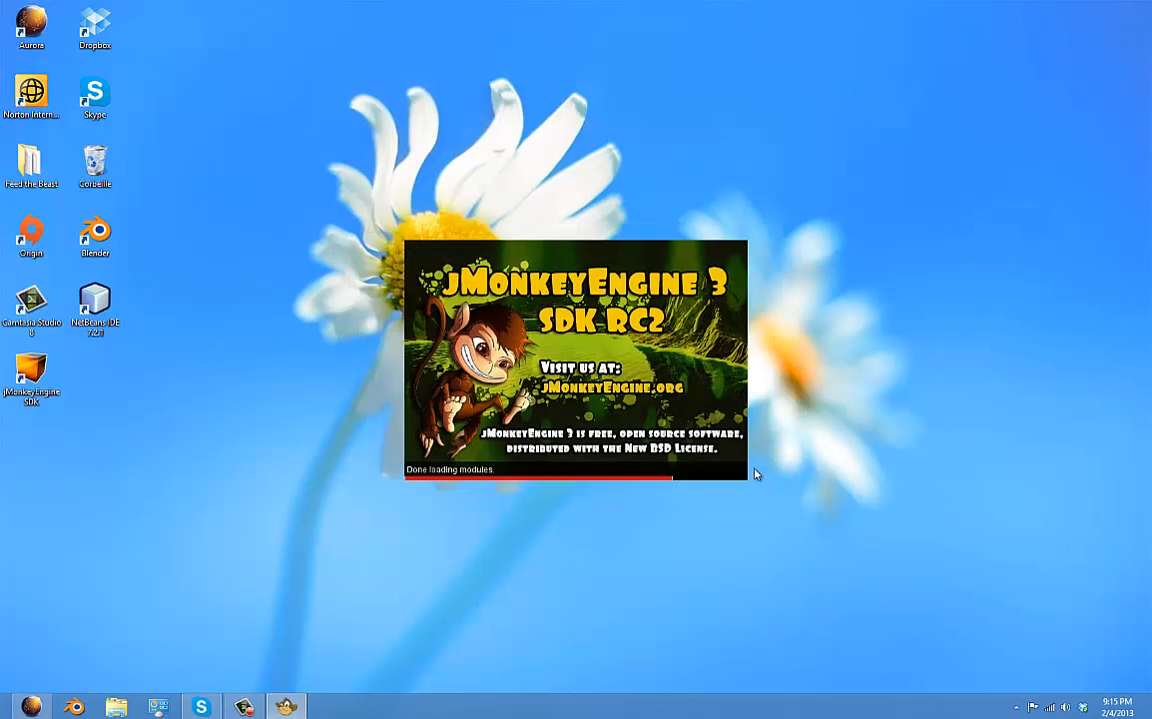
mouse_move(736, 469)
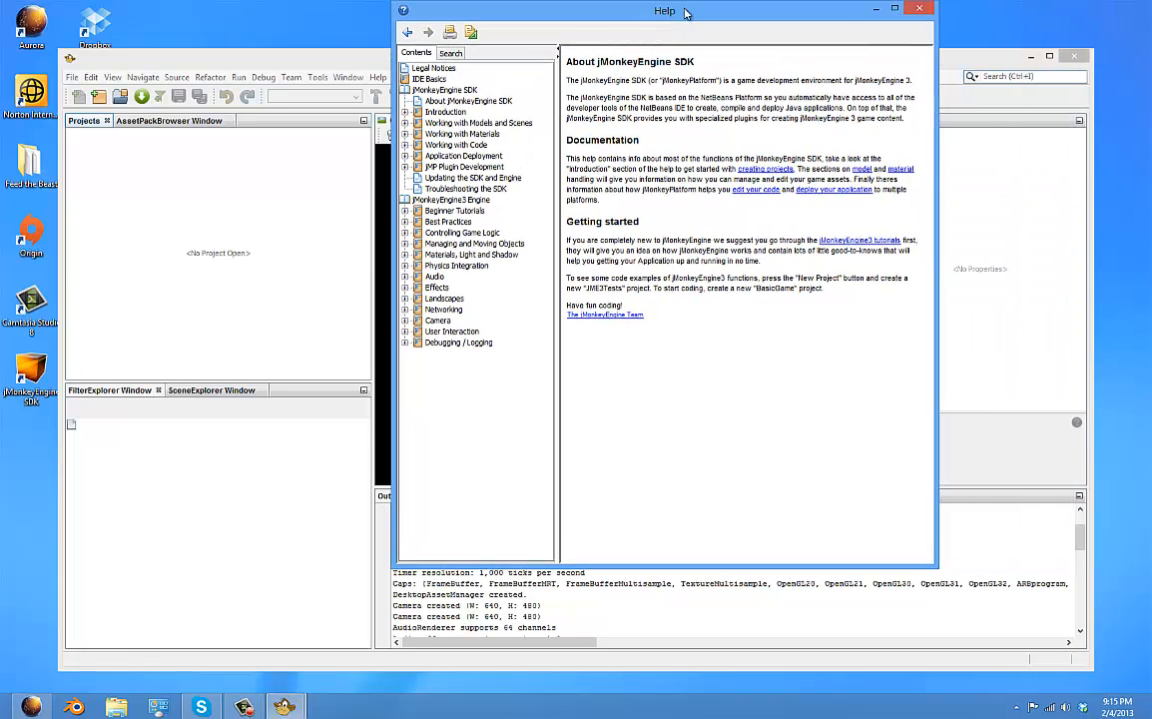
- Read The OpenGL Window topic under Introduction, then bring up the Auto Update UI 1.27.3 update
left_click(445, 112)
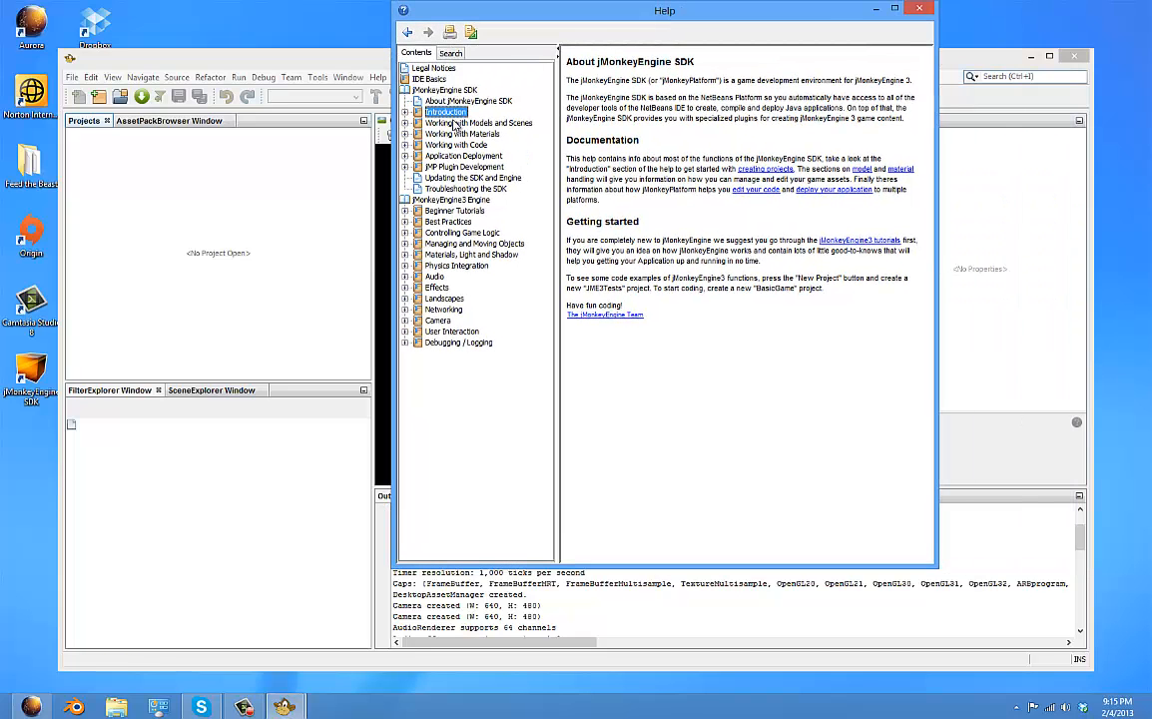
left_click(474, 133)
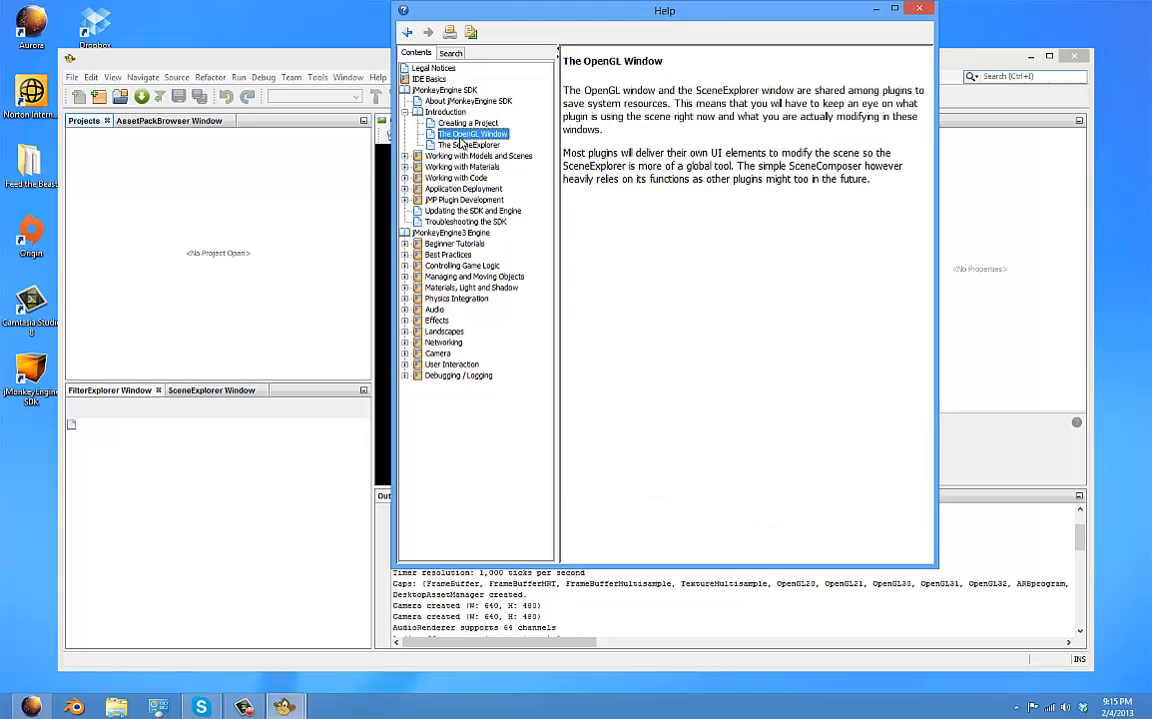
left_click(468, 144)
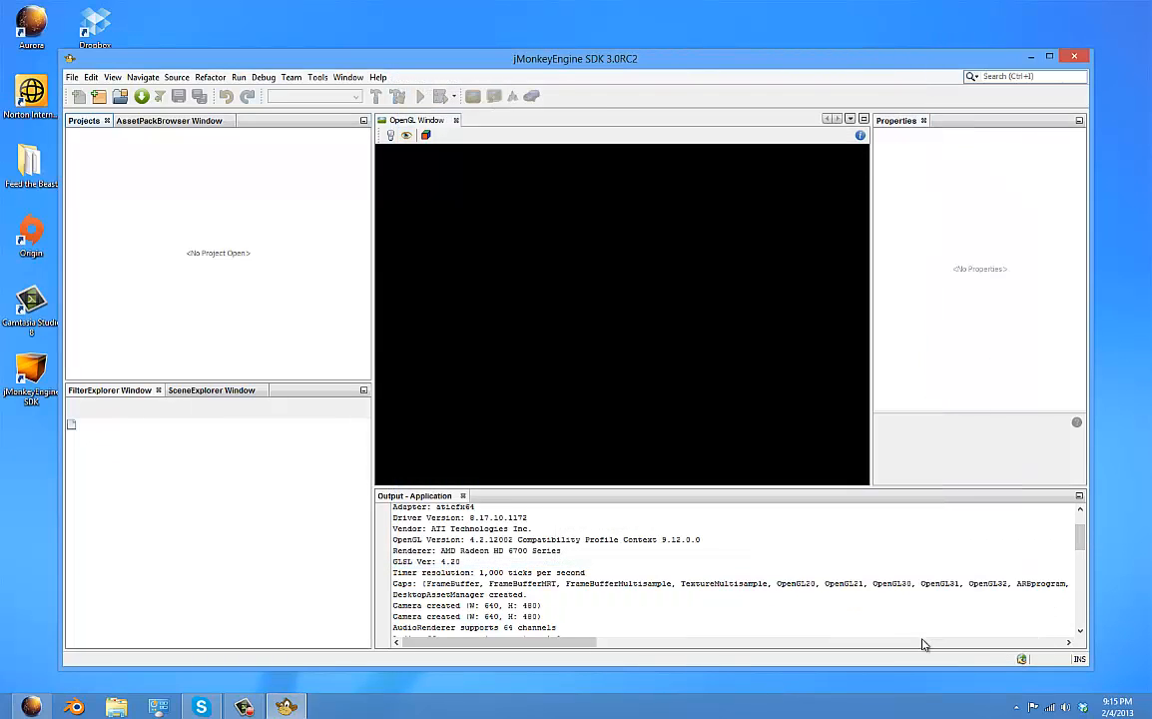
left_click(918, 636)
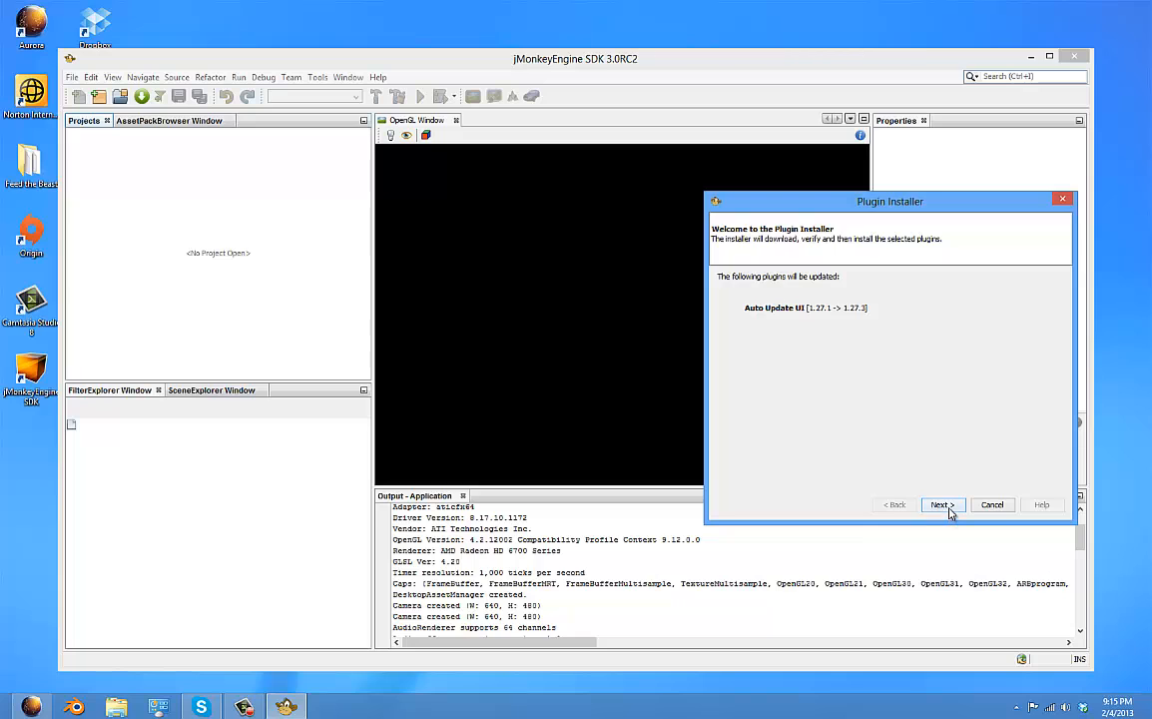
- Accept the Auto Update UI licence, trust its certificate, and dismiss the restart balloon
left_click(940, 504)
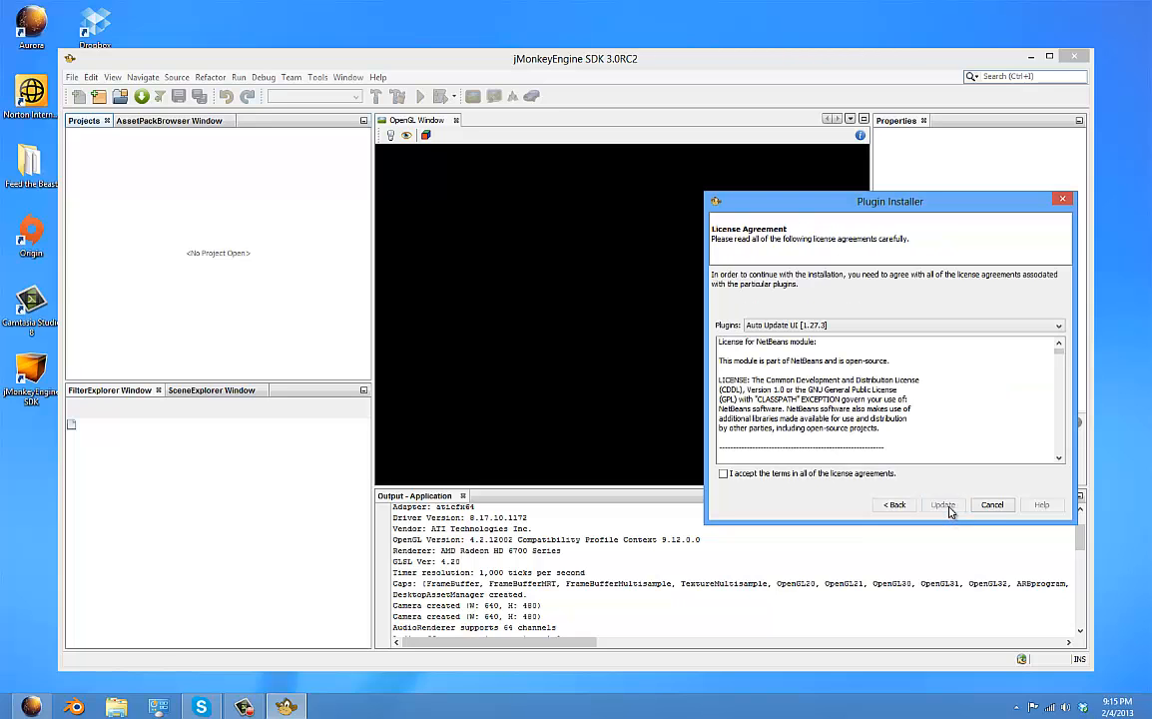
left_click(941, 504)
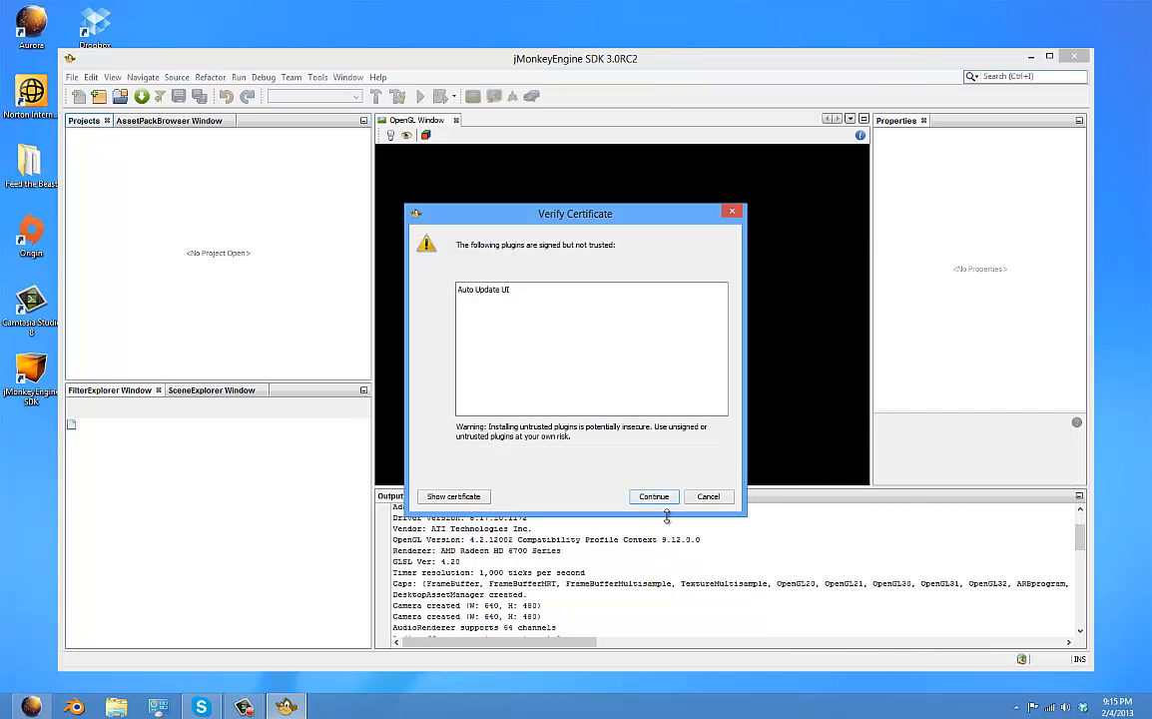
left_click(653, 496)
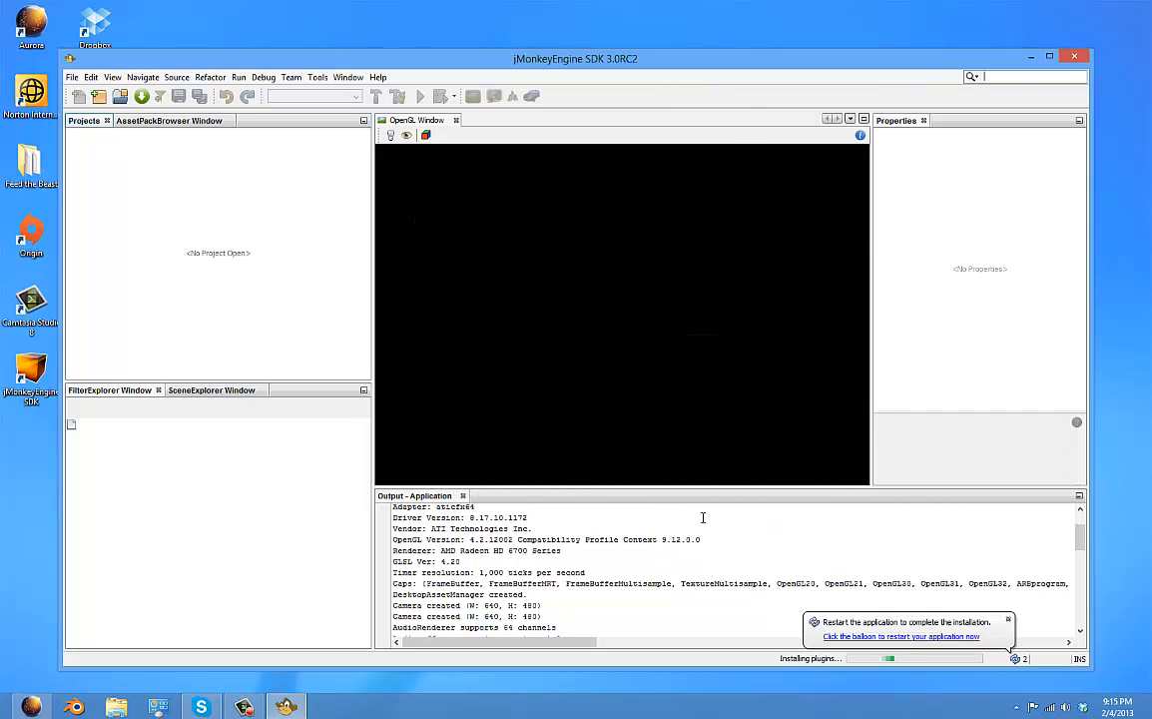
left_click(1007, 620)
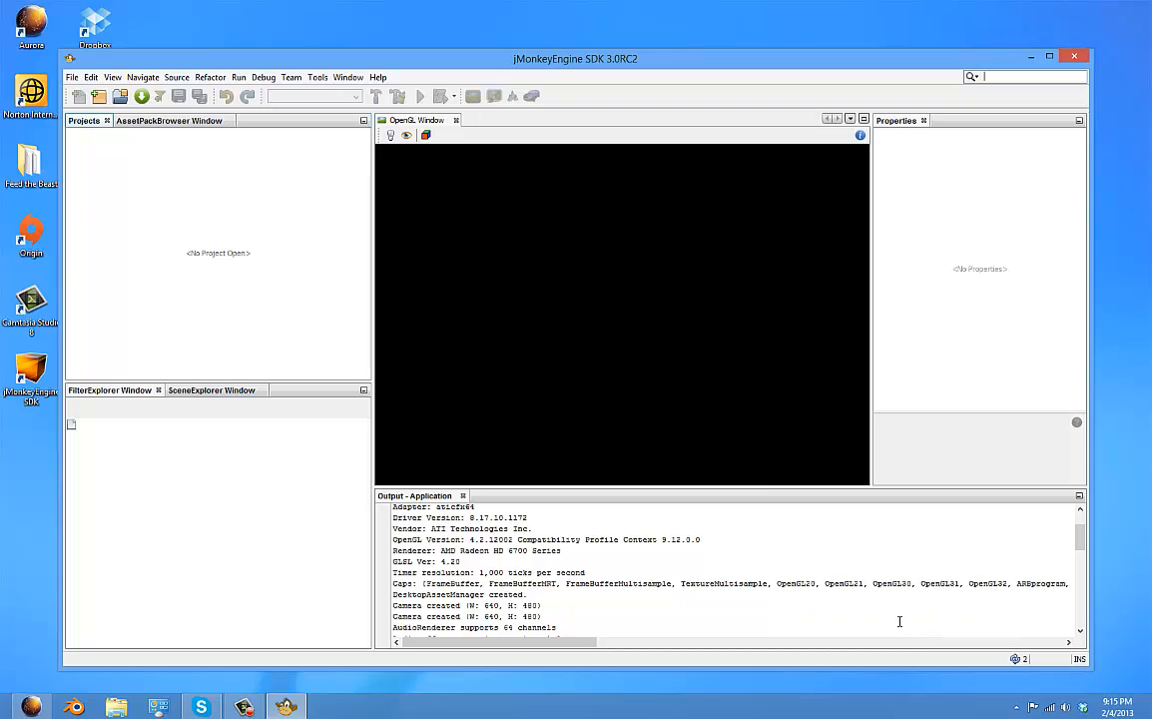
mouse_move(1018, 659)
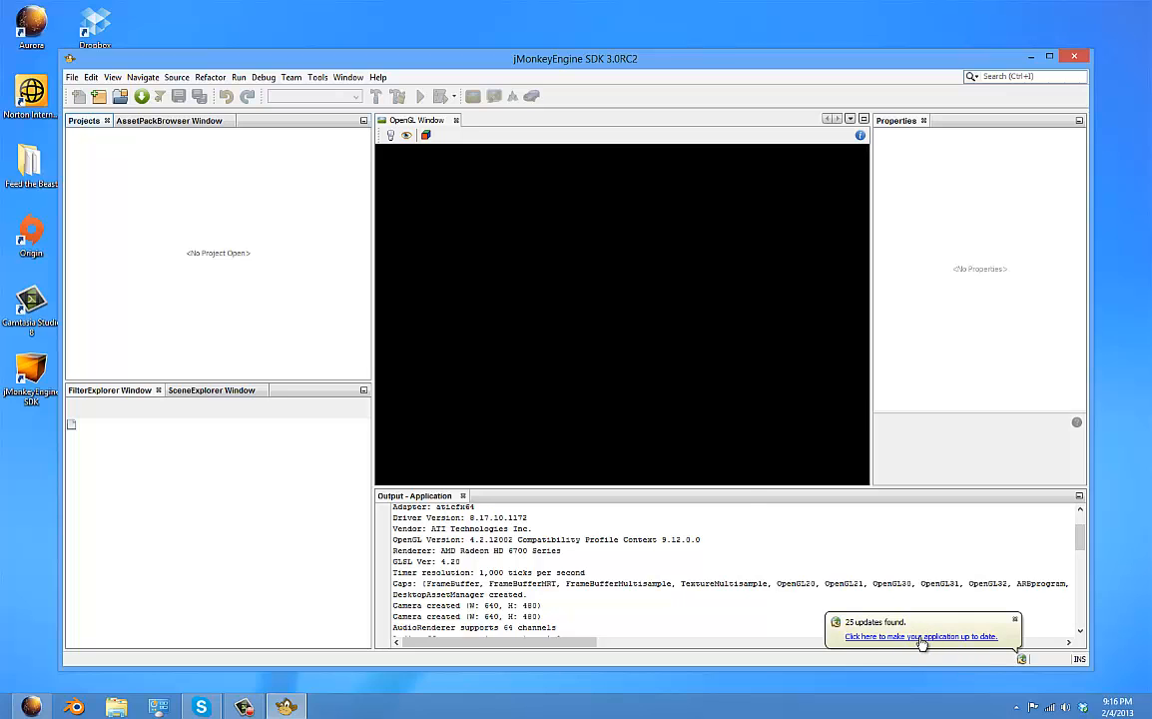
- Open the 25 found updates, accept their licence agreements, and start the download
left_click(921, 636)
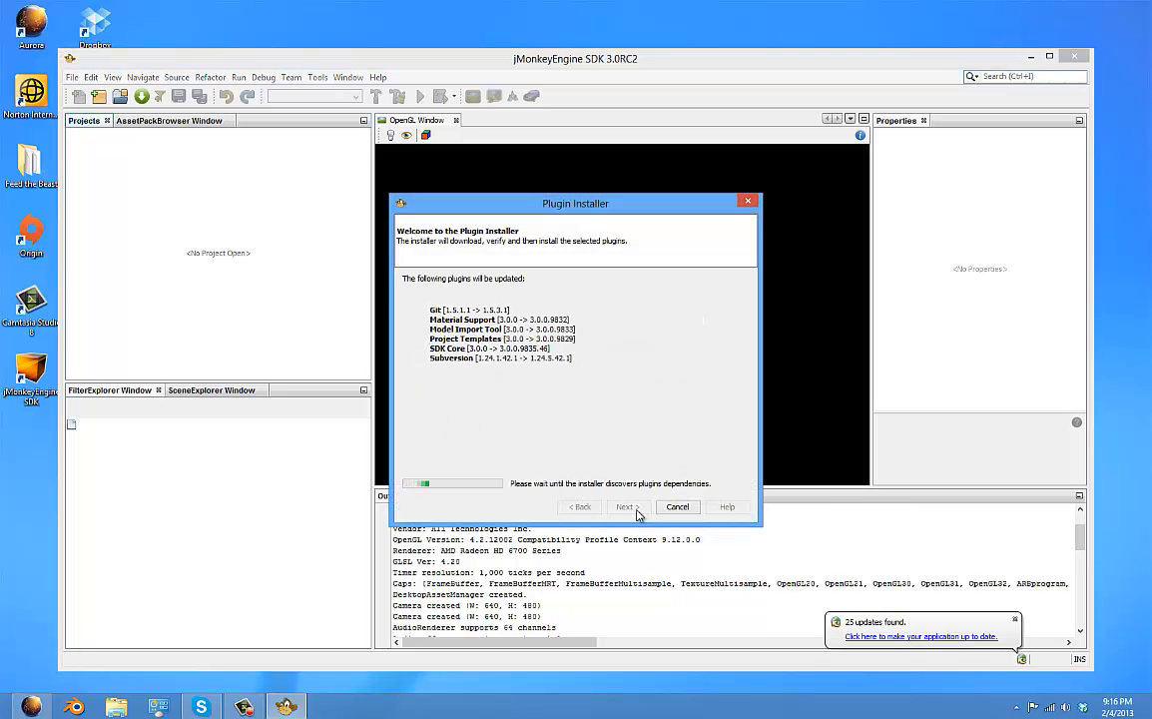
left_click(622, 506)
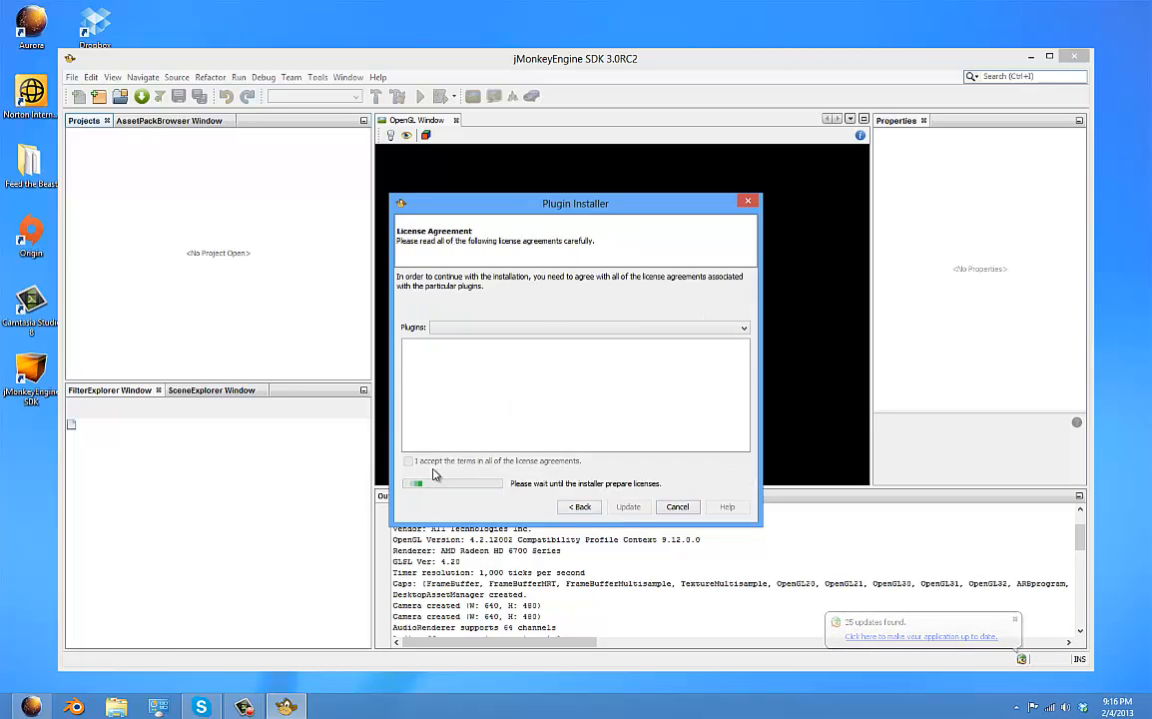
left_click(628, 506)
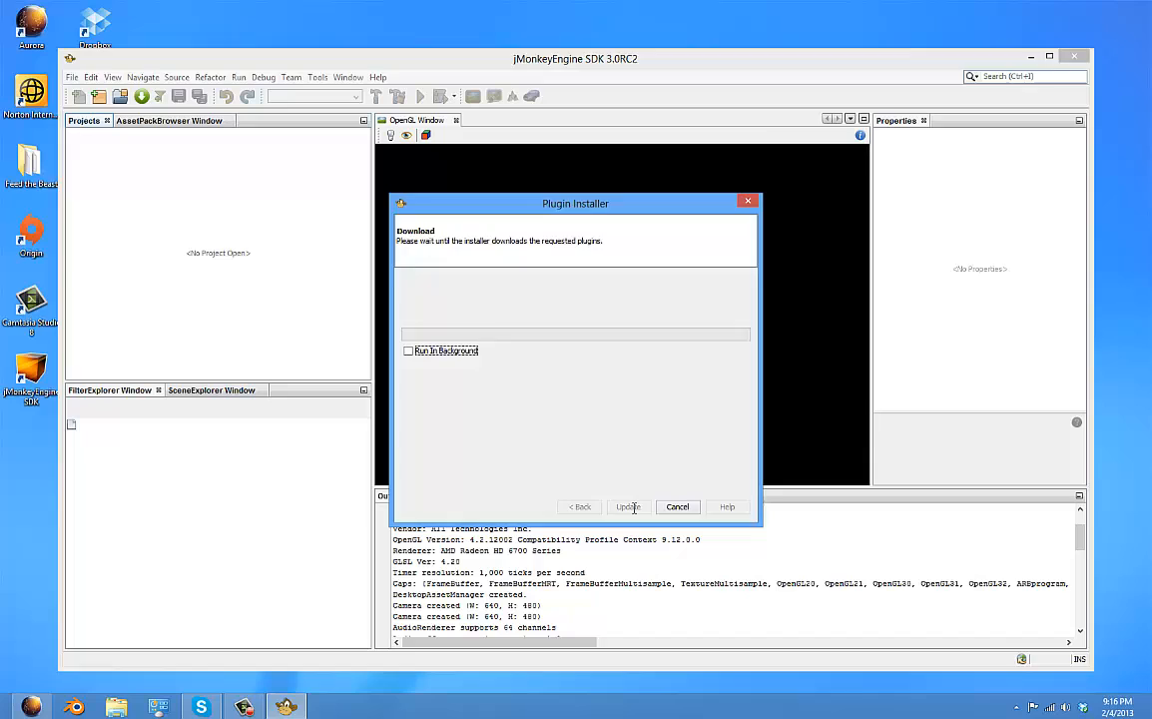
left_click(628, 507)
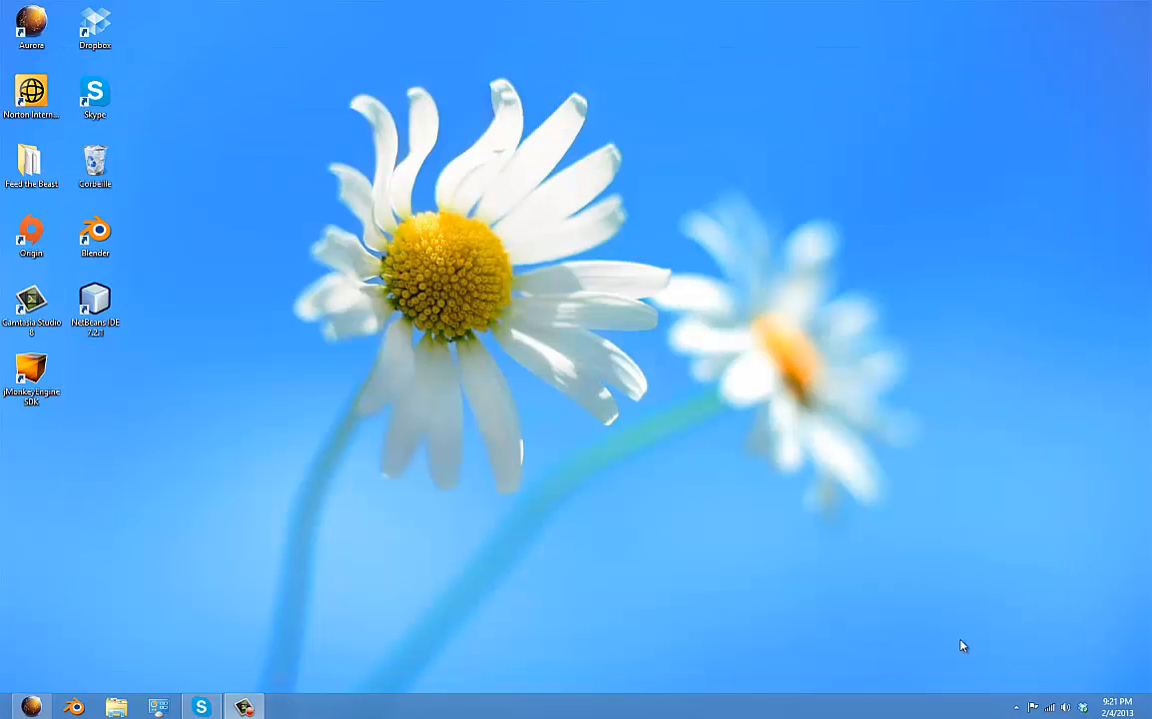
mouse_move(965, 642)
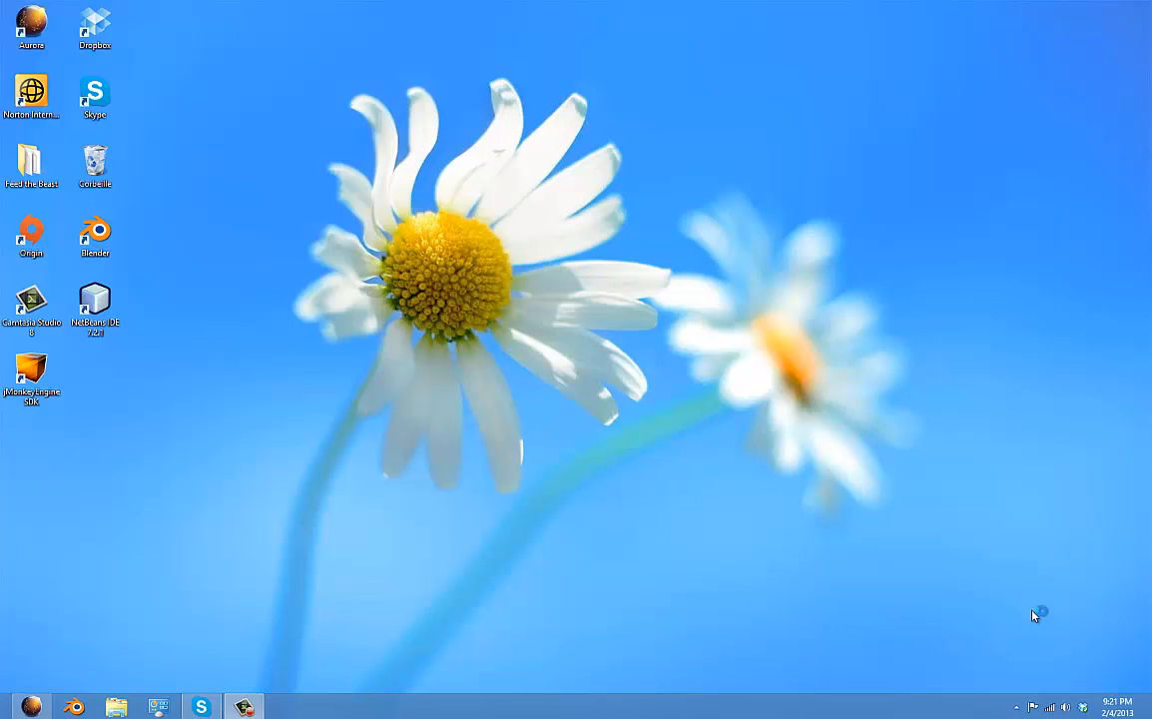
- Relaunch jMonkeyEngine SDK from its desktop shortcut and maximize the main window
double_click(30, 371)
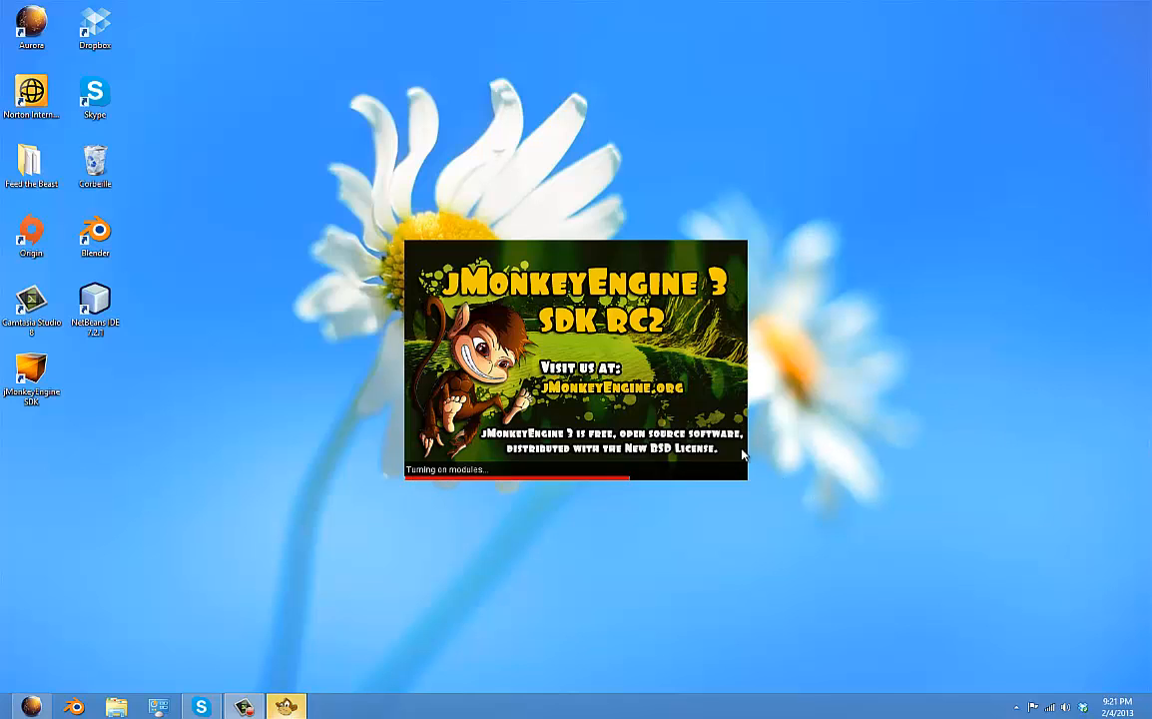
mouse_move(539, 442)
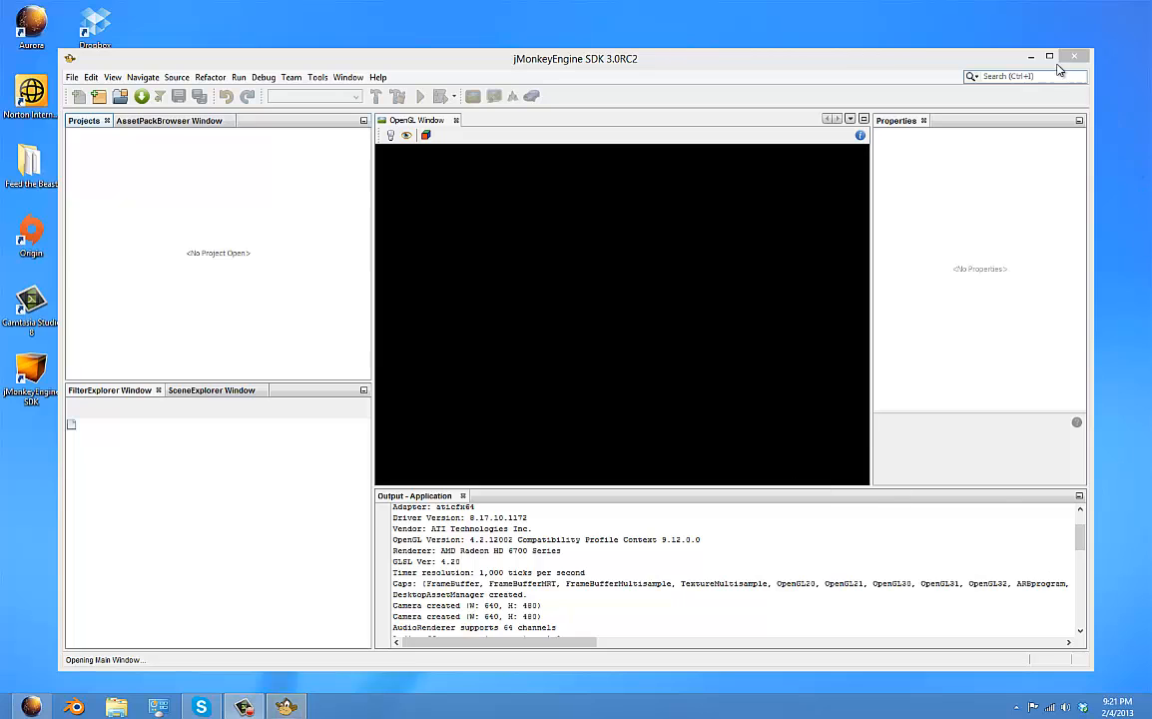
left_click(1050, 56)
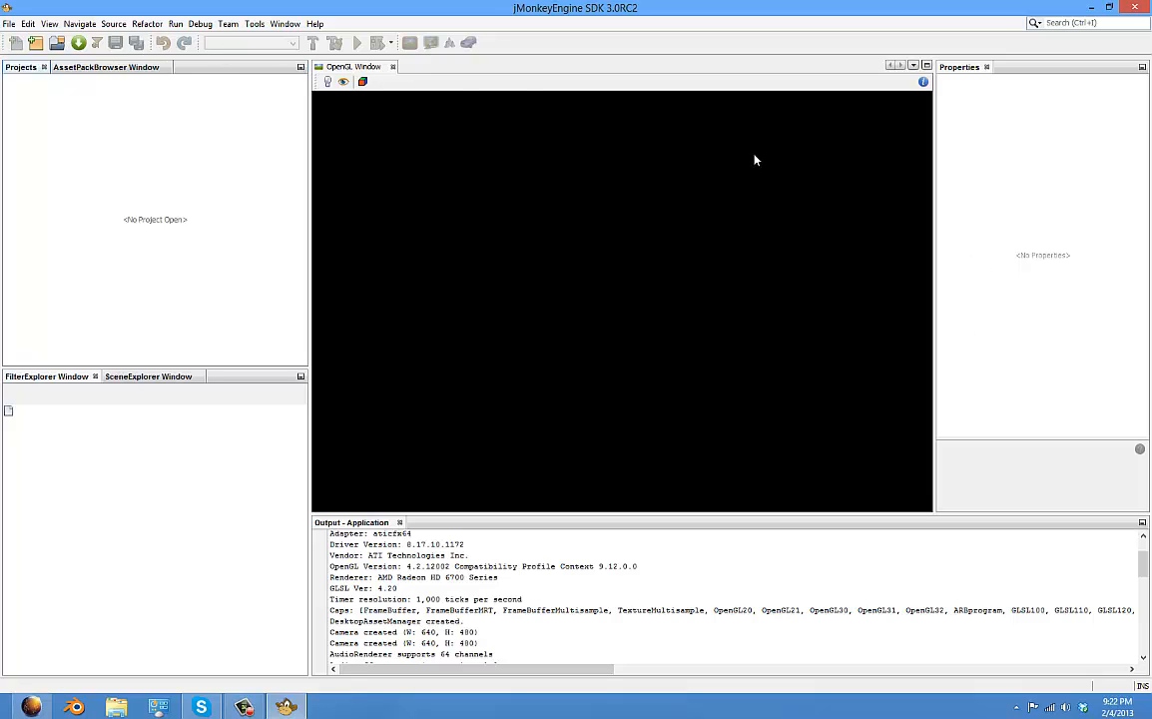
mouse_move(157, 189)
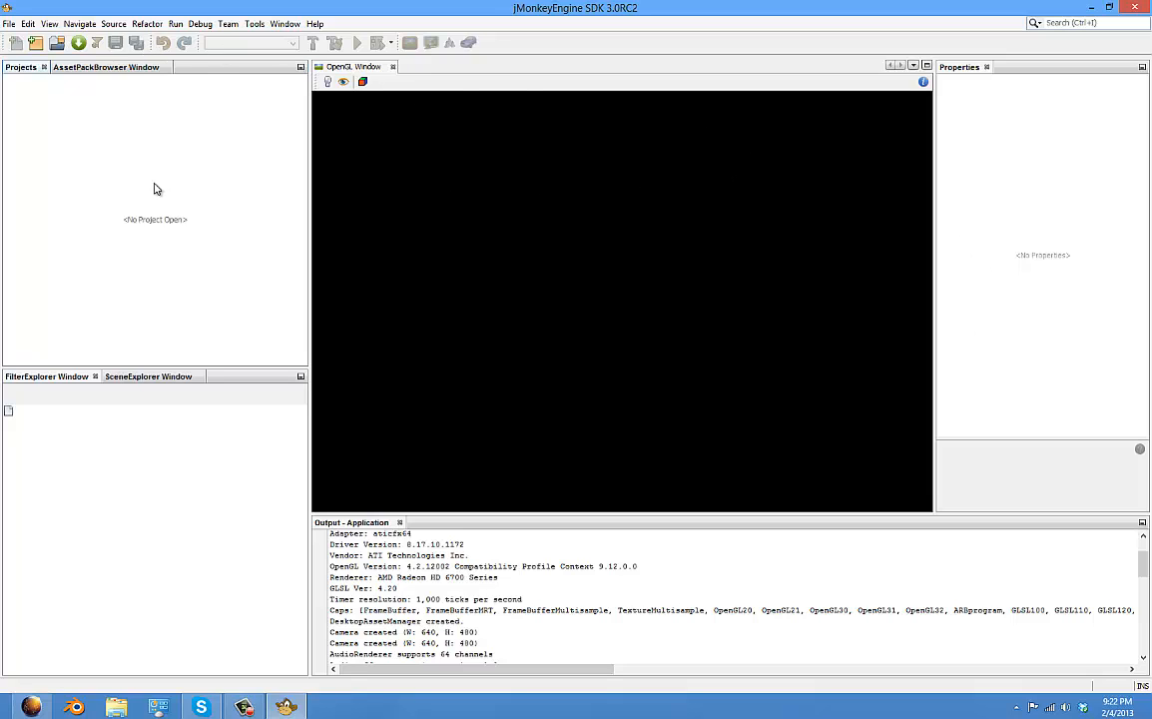
- Create a project from the JME3 BasicGame template in the JME WorkSpace folder
left_click(16, 42)
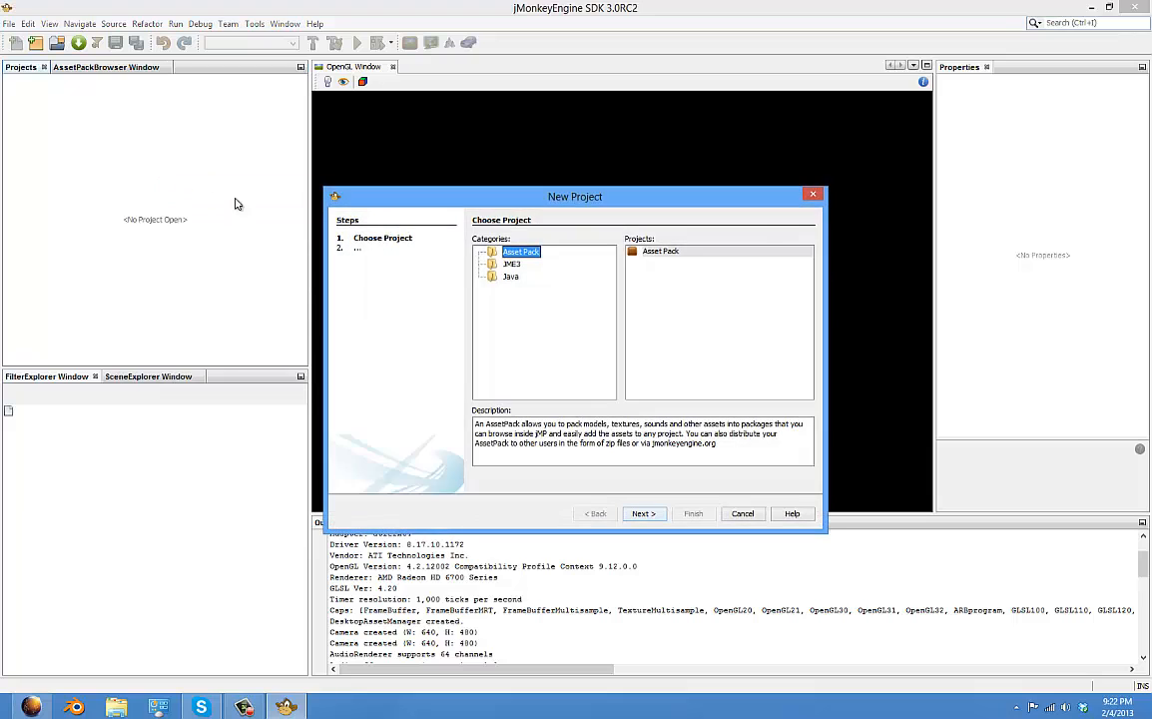
left_click(511, 263)
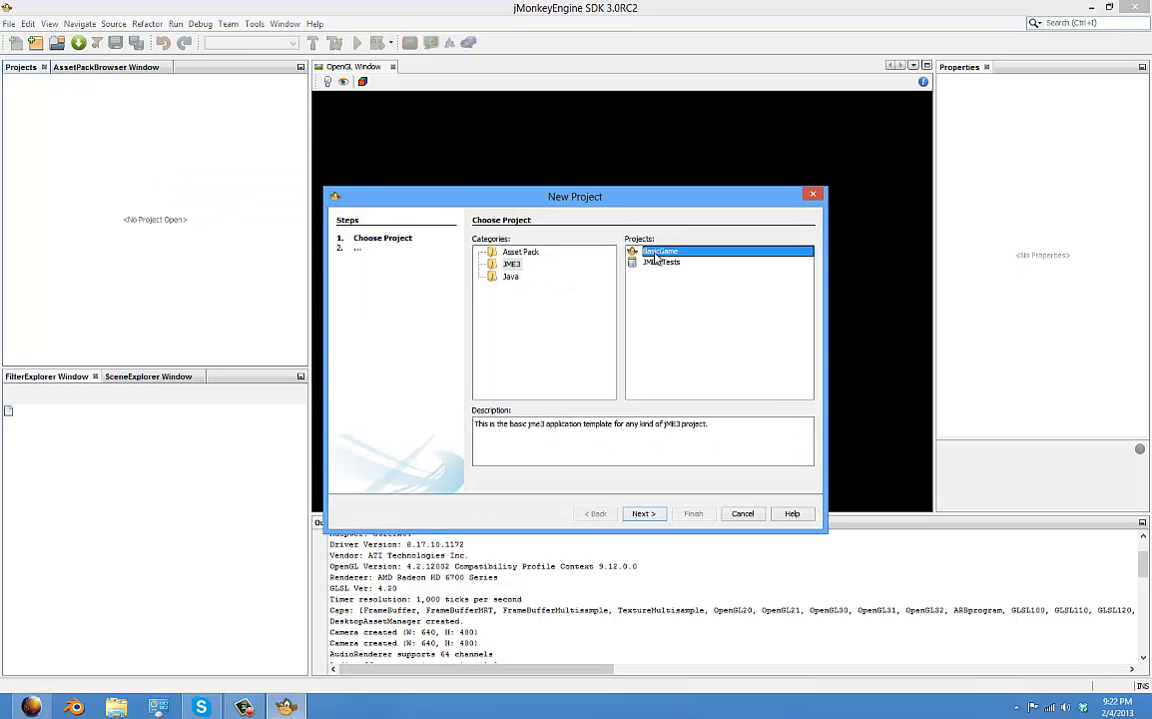
left_click(644, 513)
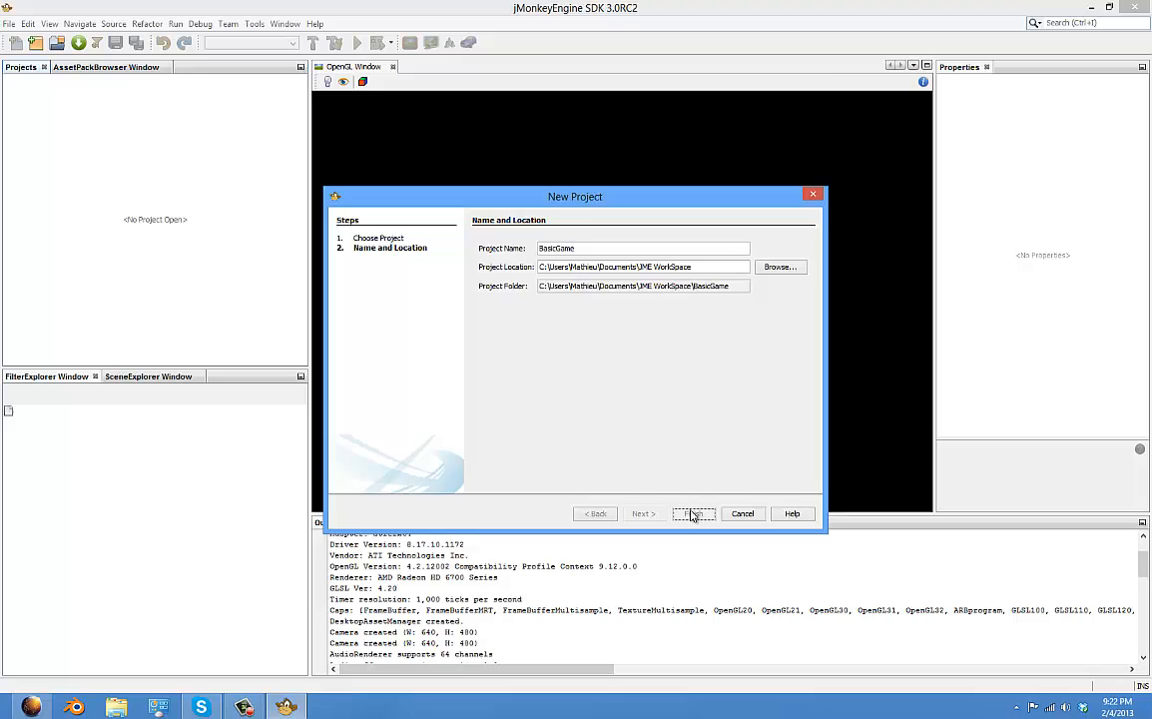
left_click(693, 513)
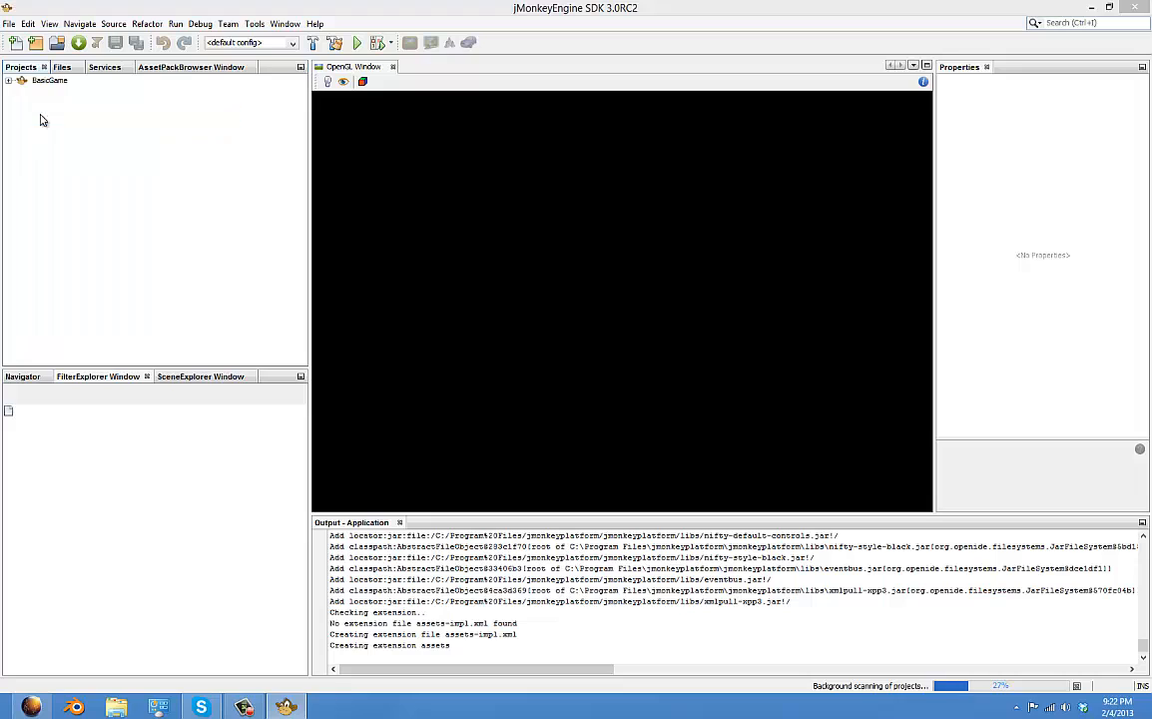
- Cancel a duplicate BasicGame project wizard and expand the BasicGame project node
left_click(16, 42)
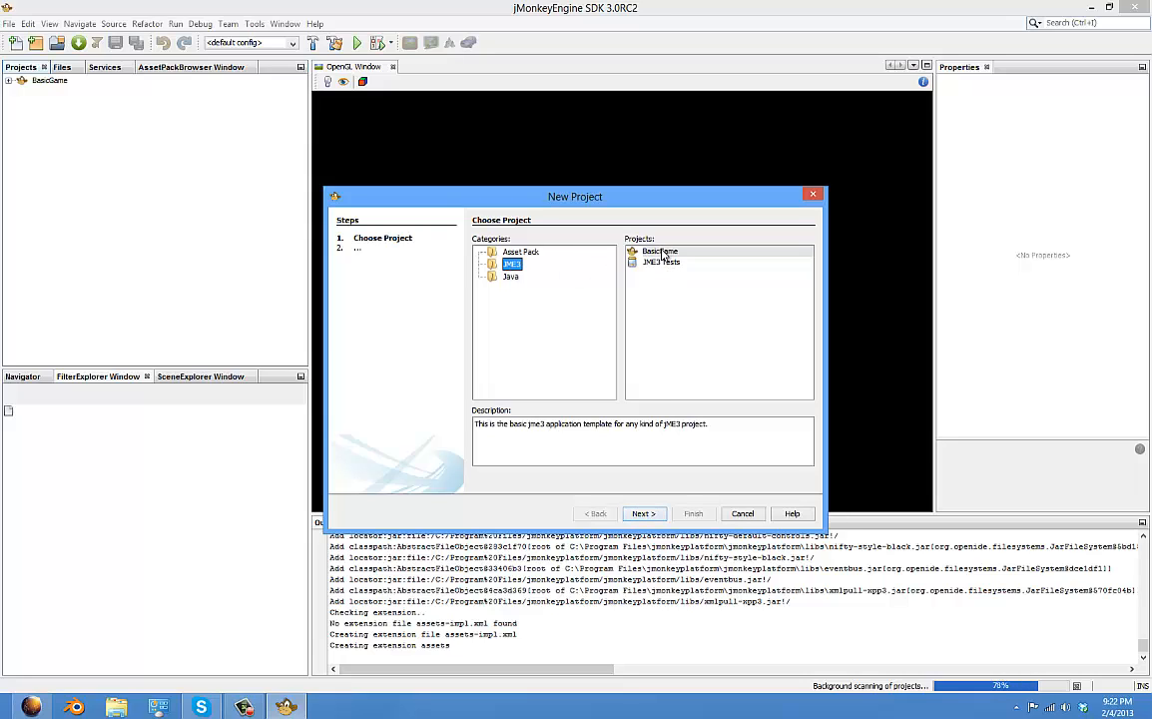
left_click(643, 513)
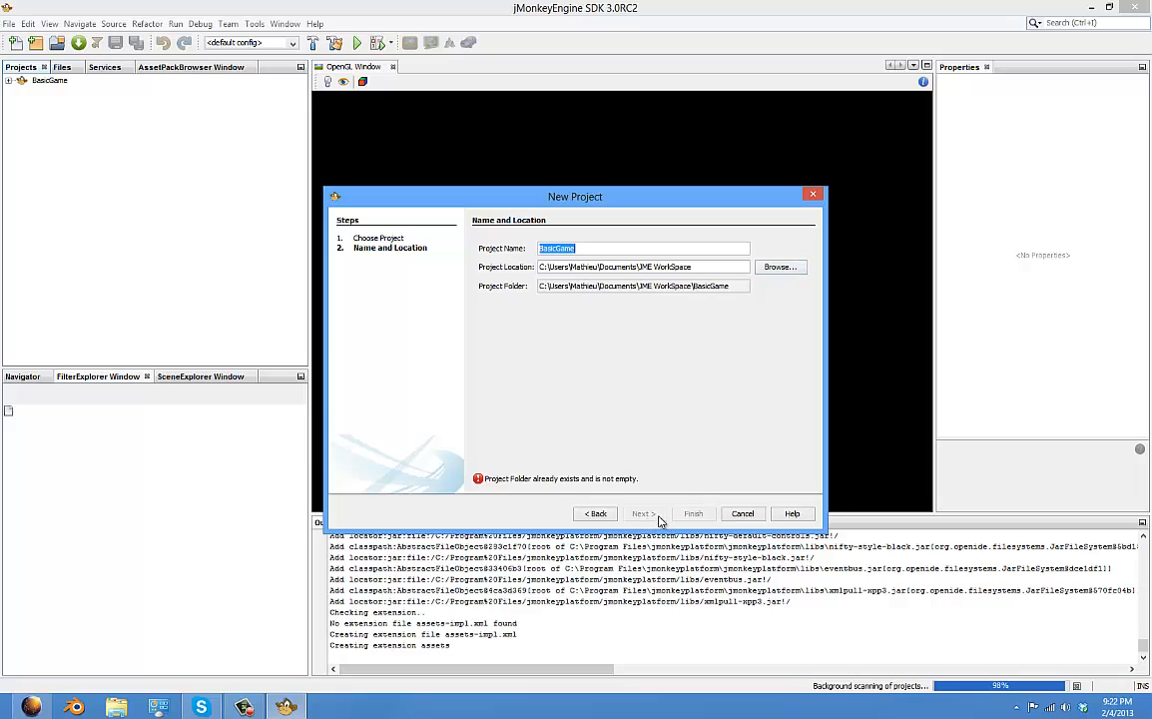
left_click(743, 513)
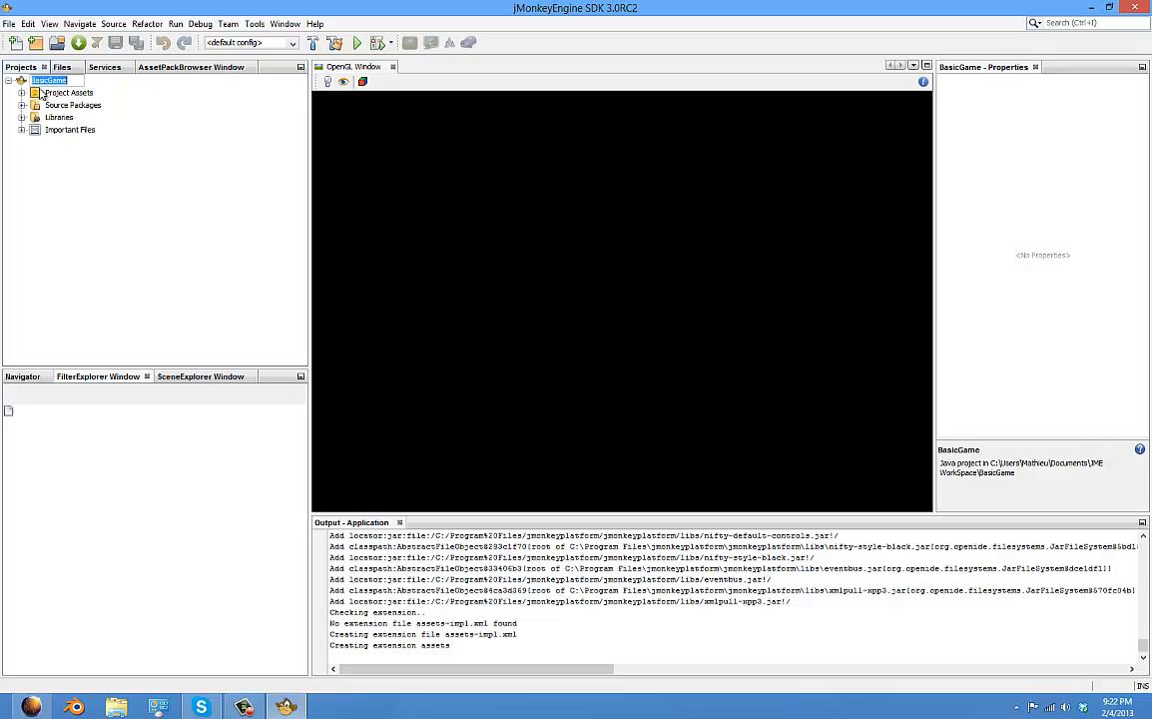
left_click(73, 116)
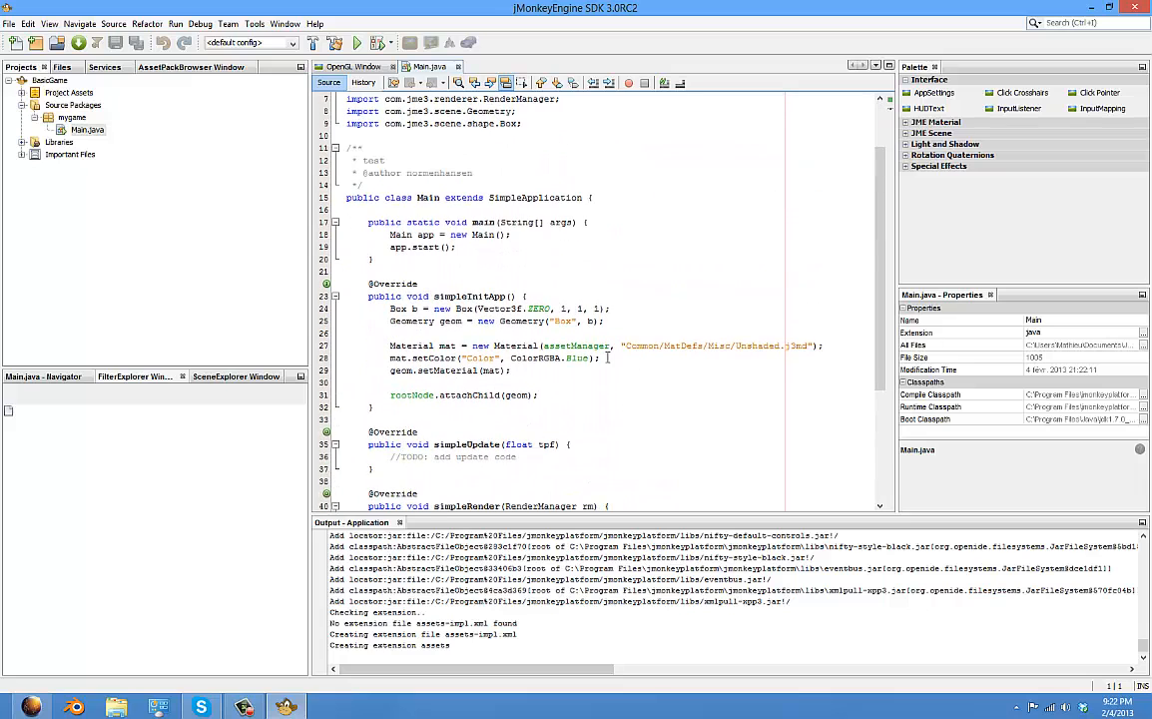
- Run BasicGame with the default display settings to show the blue cube
scroll("down", 3)
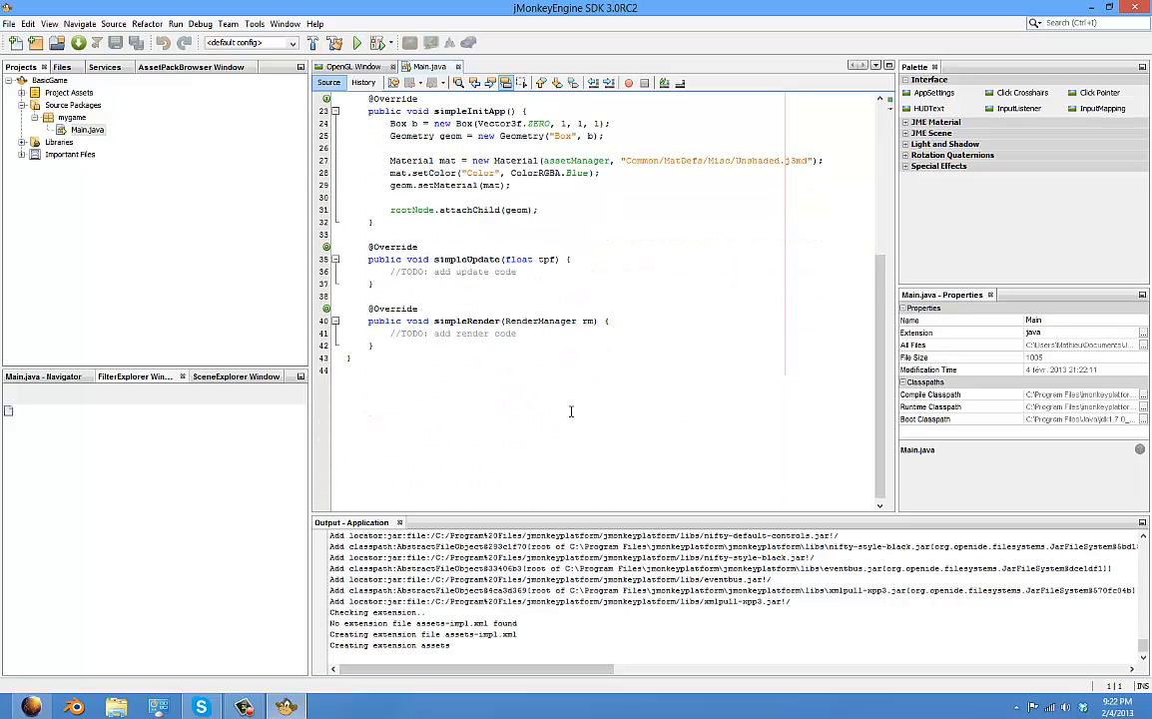
left_click(356, 42)
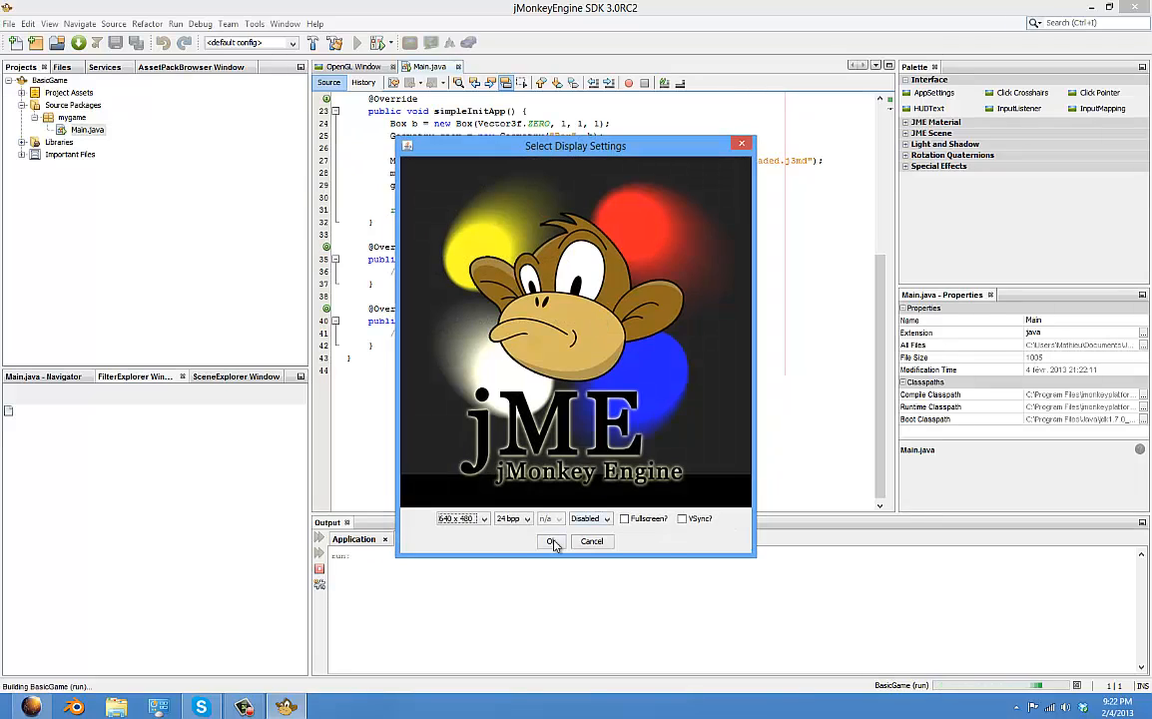
left_click(552, 541)
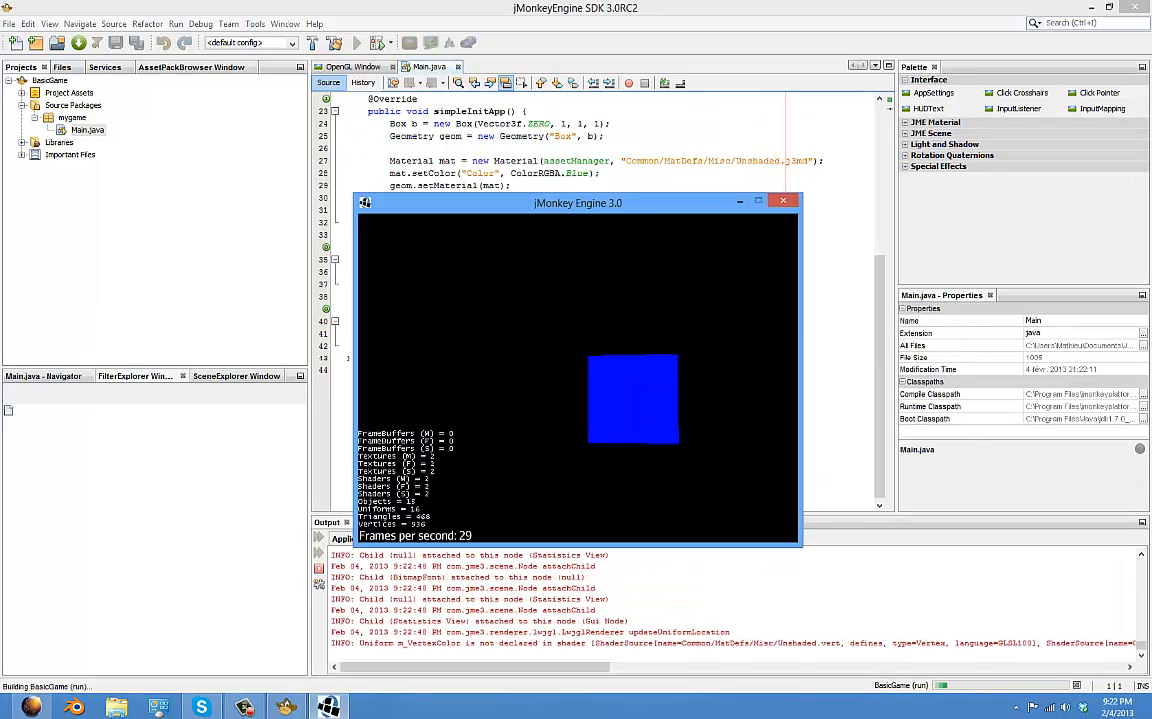